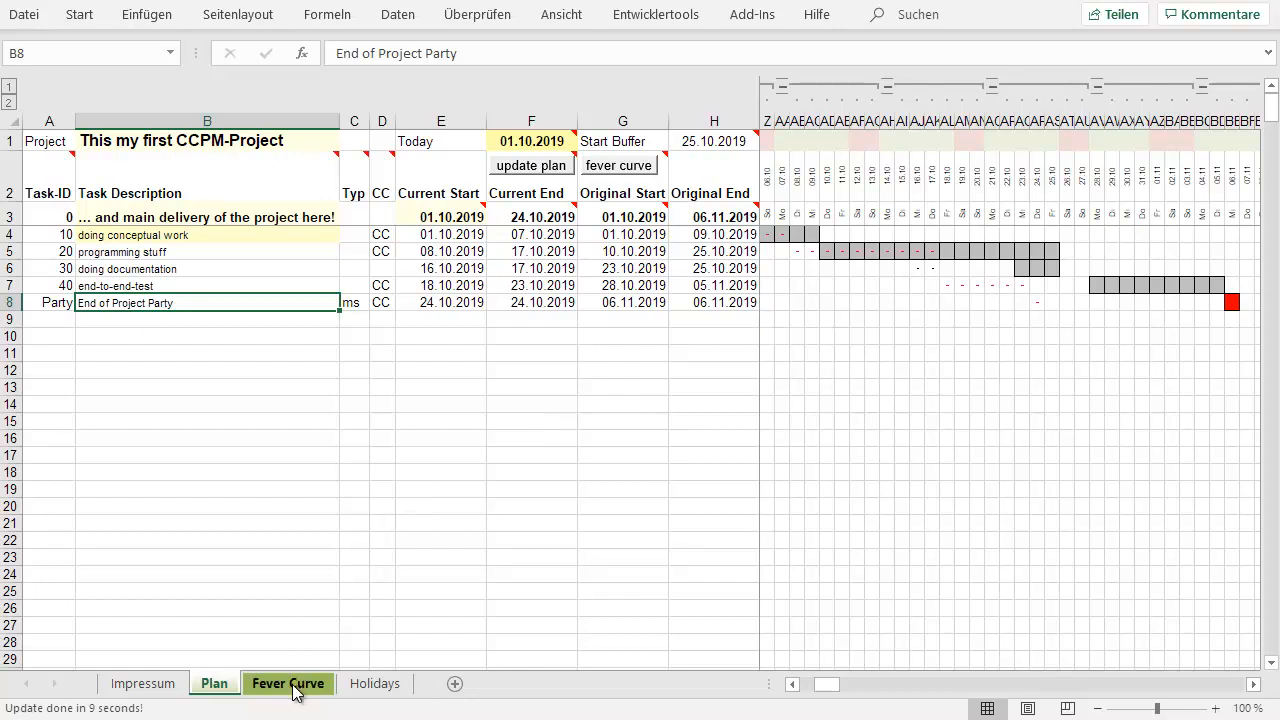
- Switch to the Fever Curve sheet to view its chart and configuration settings
click(289, 684)
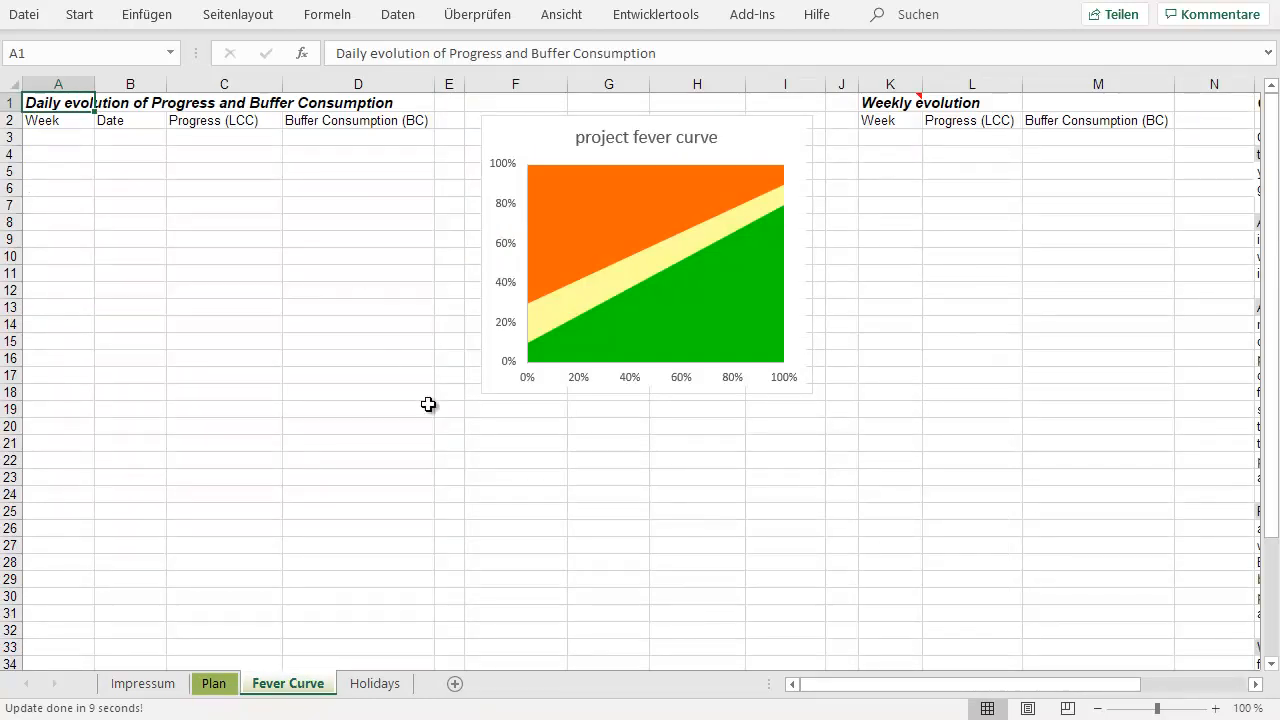
mouse_move(663, 472)
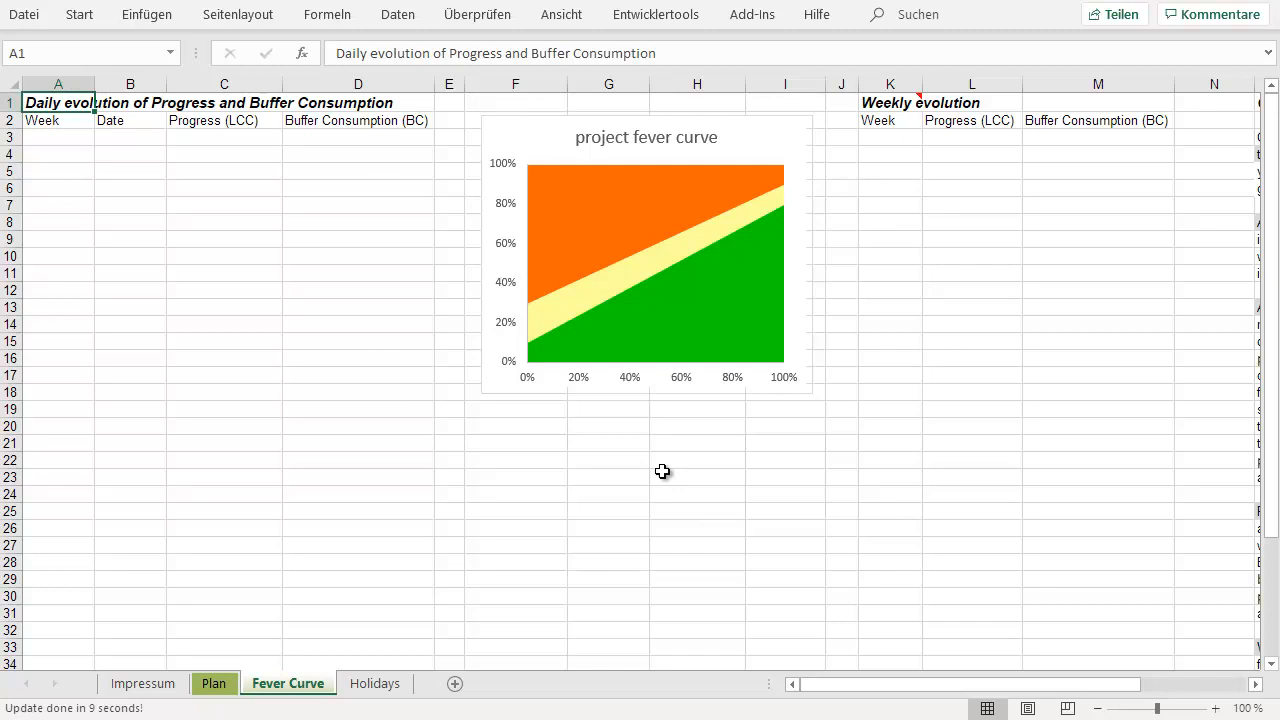
mouse_move(853, 693)
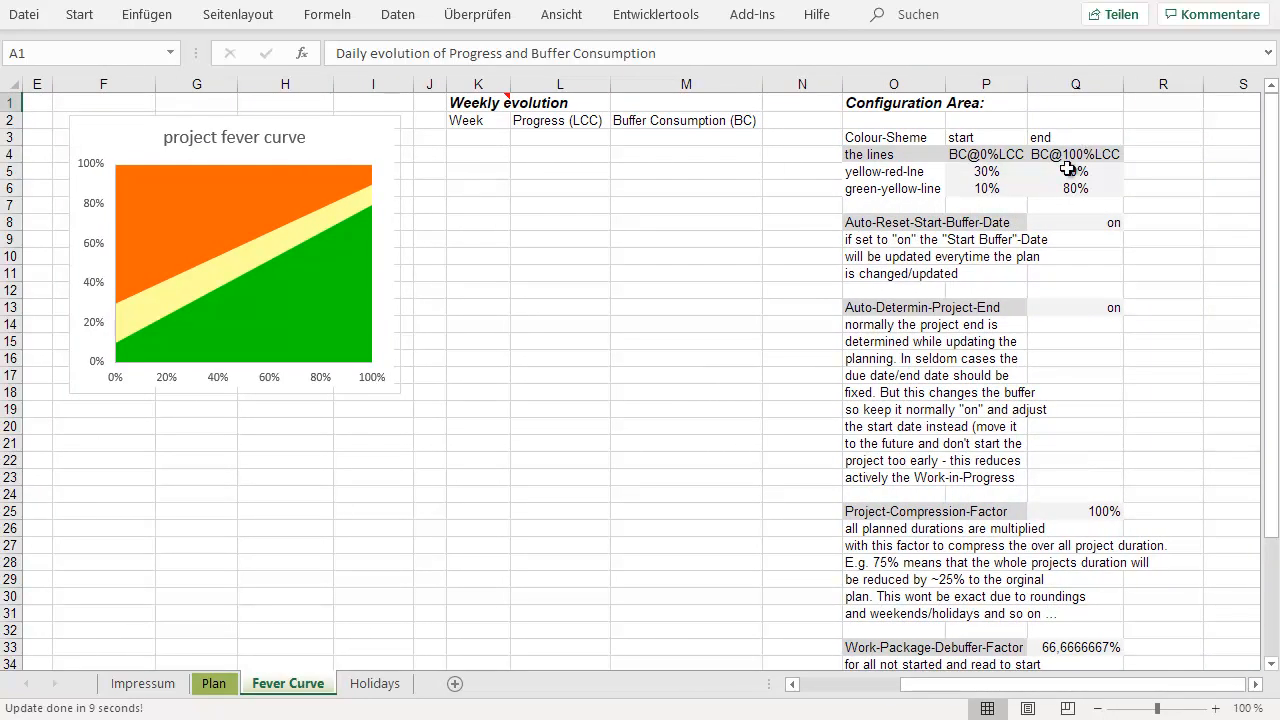
mouse_move(1069, 168)
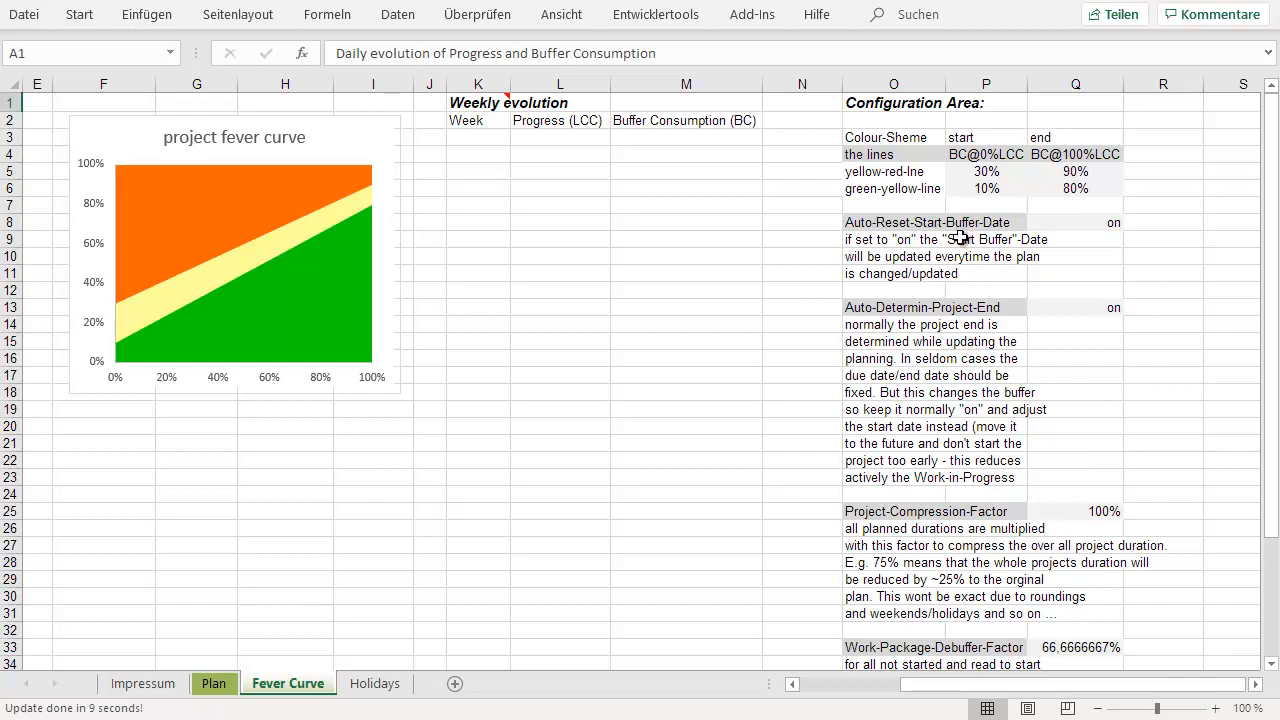
mouse_move(172, 266)
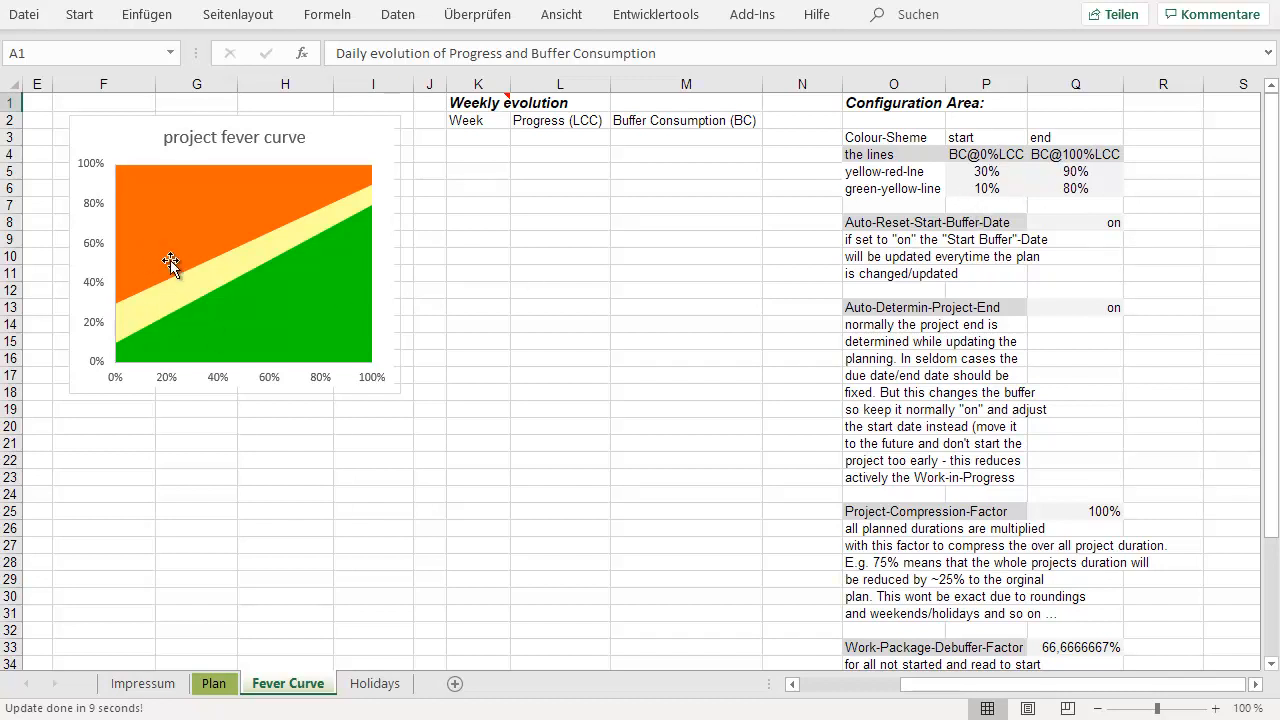
mouse_move(1270, 225)
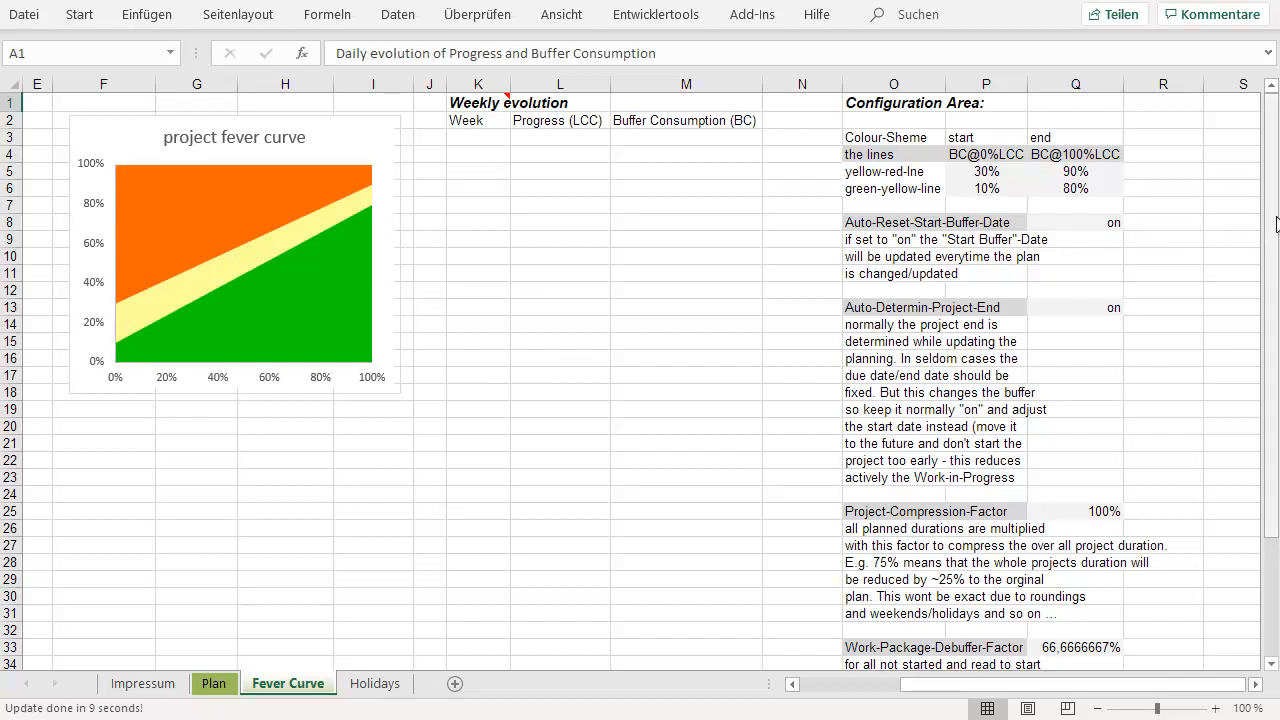
- Run 'Reset Project and Fever Curve' and confirm with Ja to clear the whole history
scroll(down, 3)
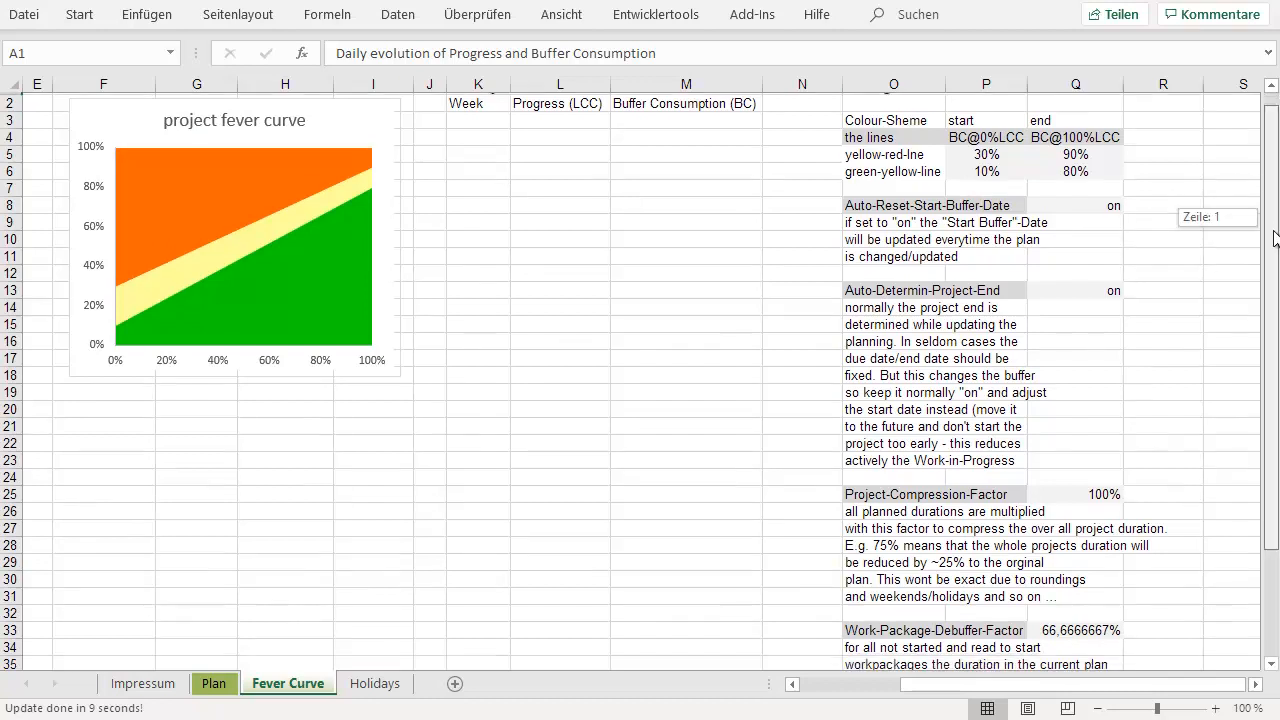
scroll(down, 3)
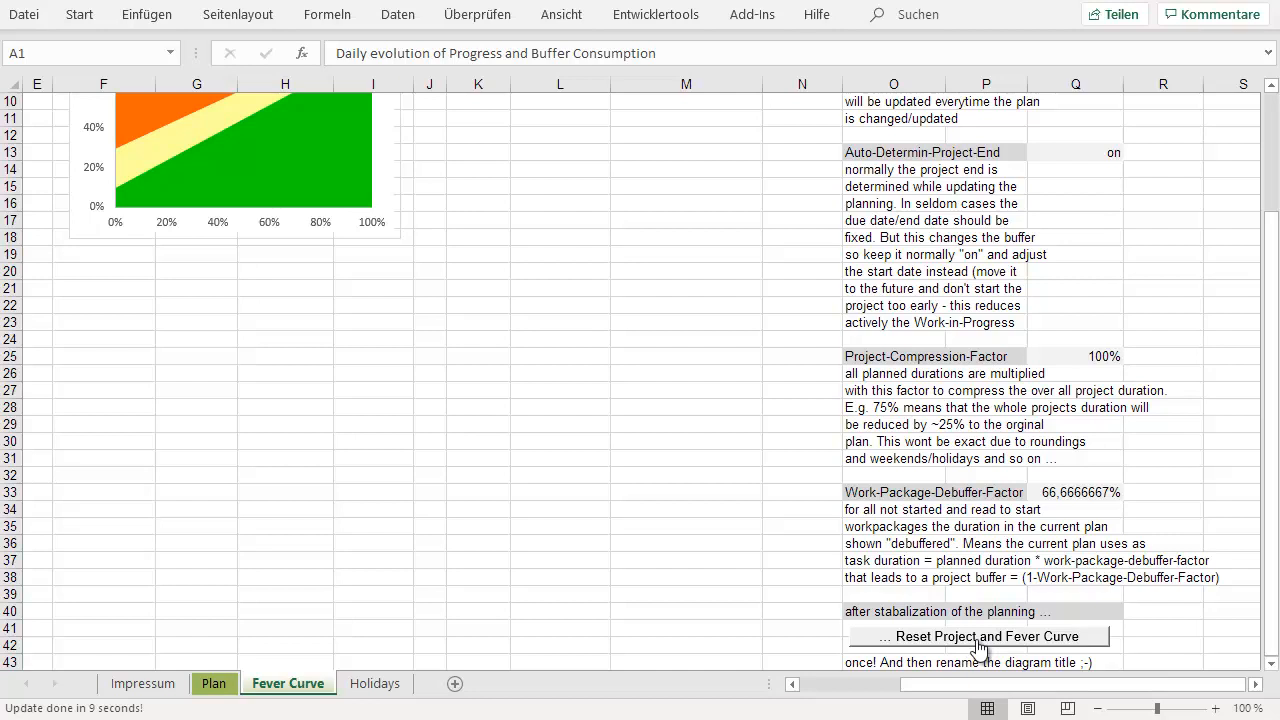
click(985, 635)
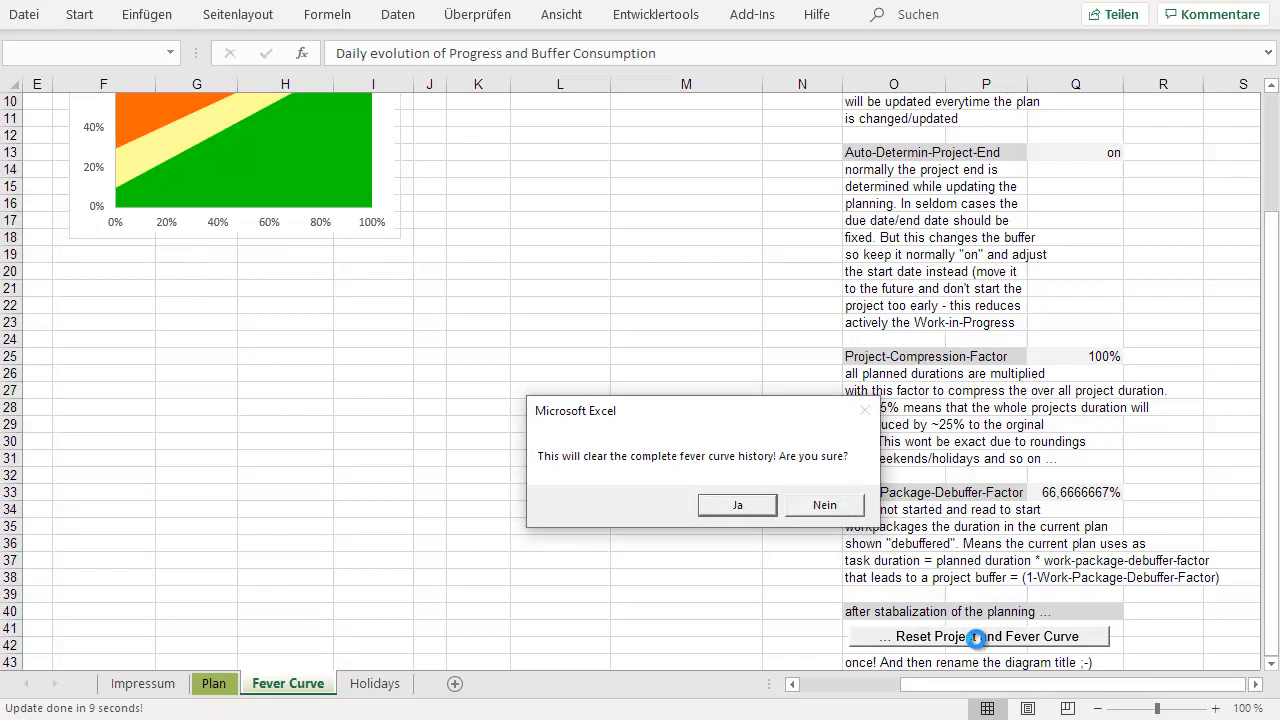
mouse_move(737, 505)
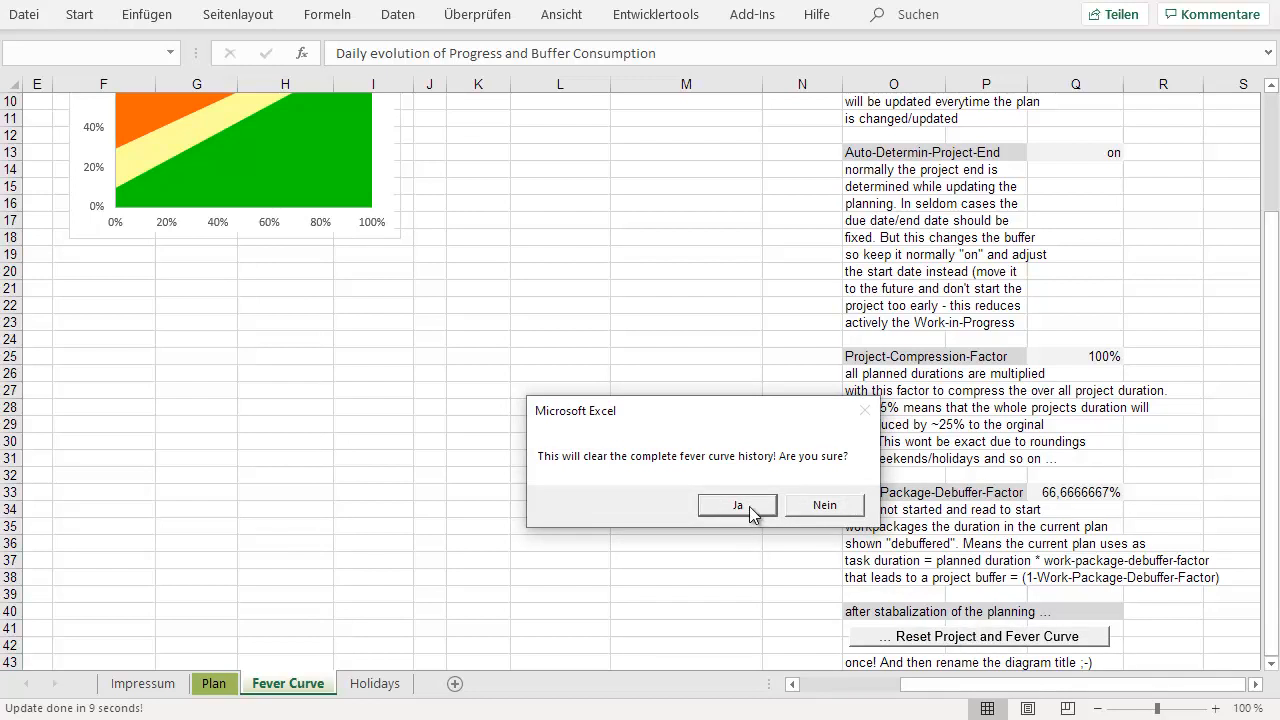
click(737, 505)
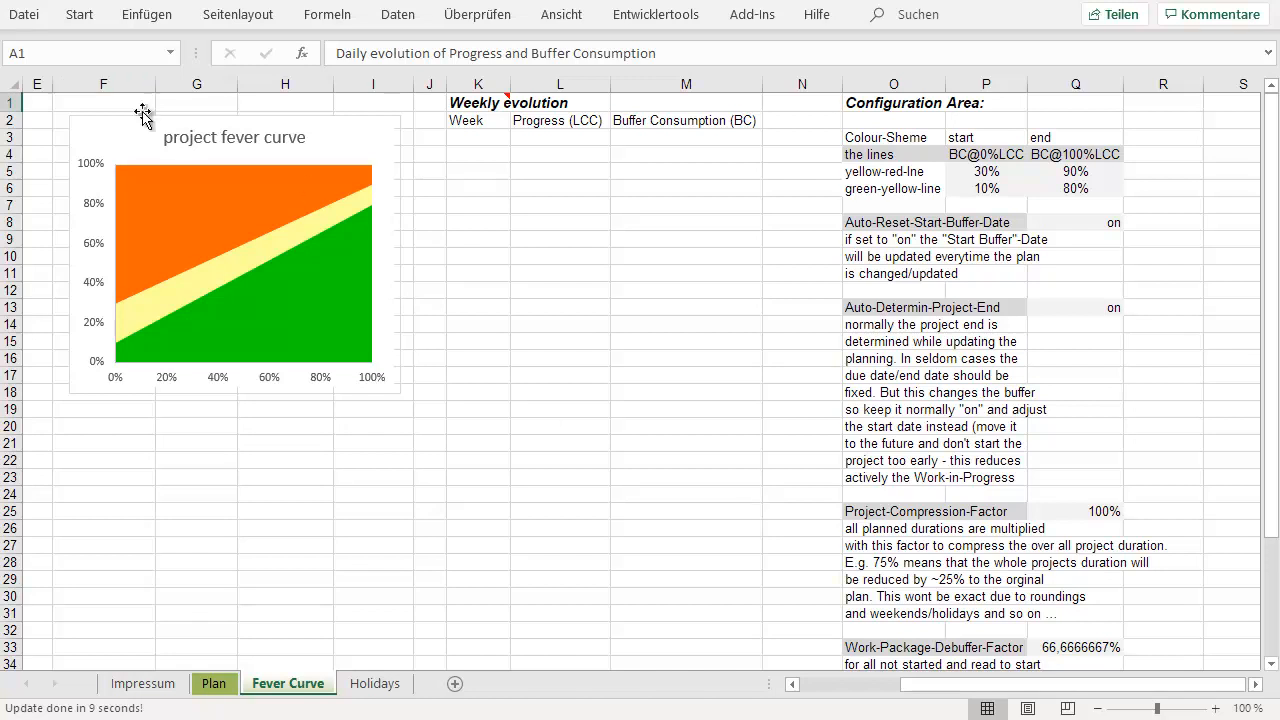
- Replace the 'project fever curve' chart title with 'my first CCPM Project :-)'
click(234, 137)
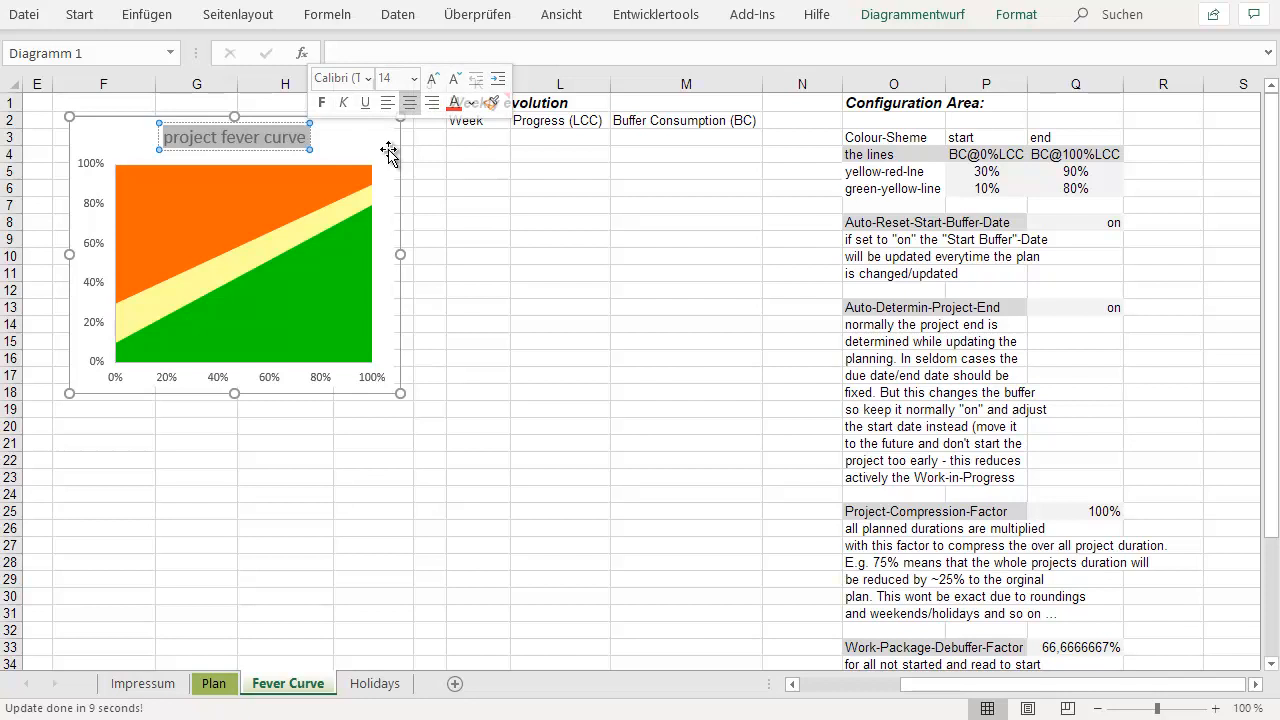
text(my fist CCPM)
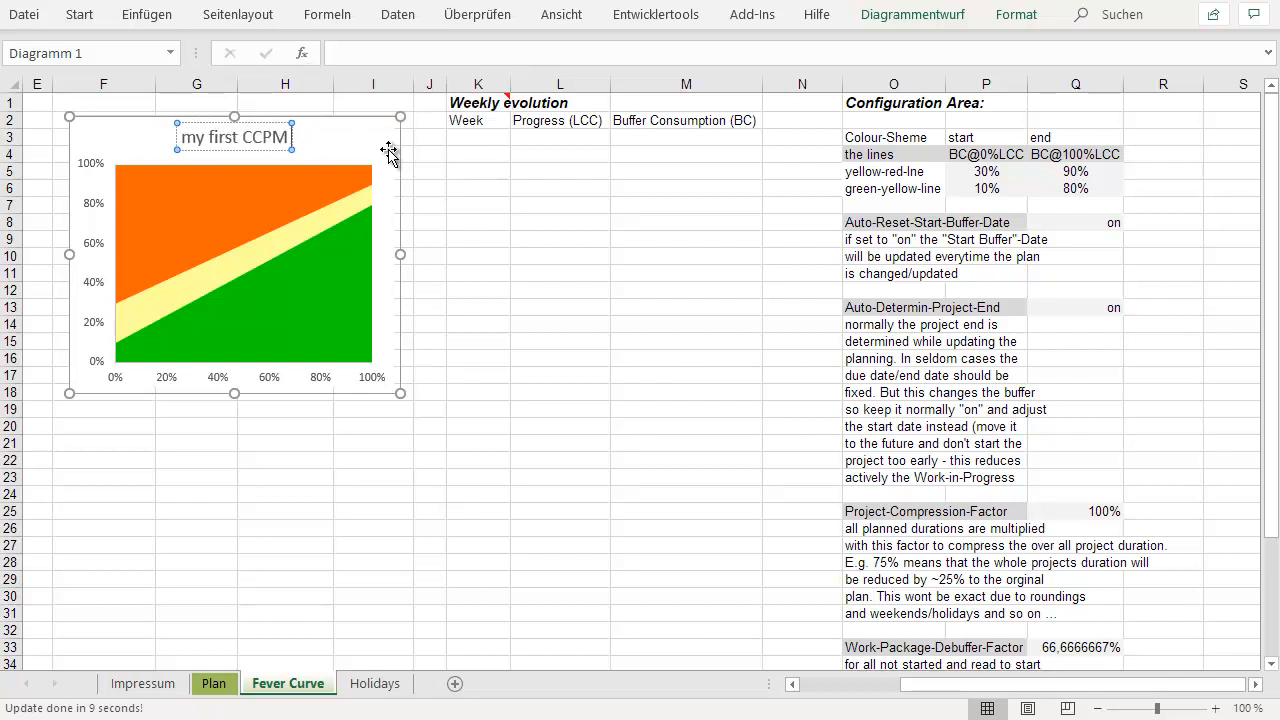
text(Project :-))
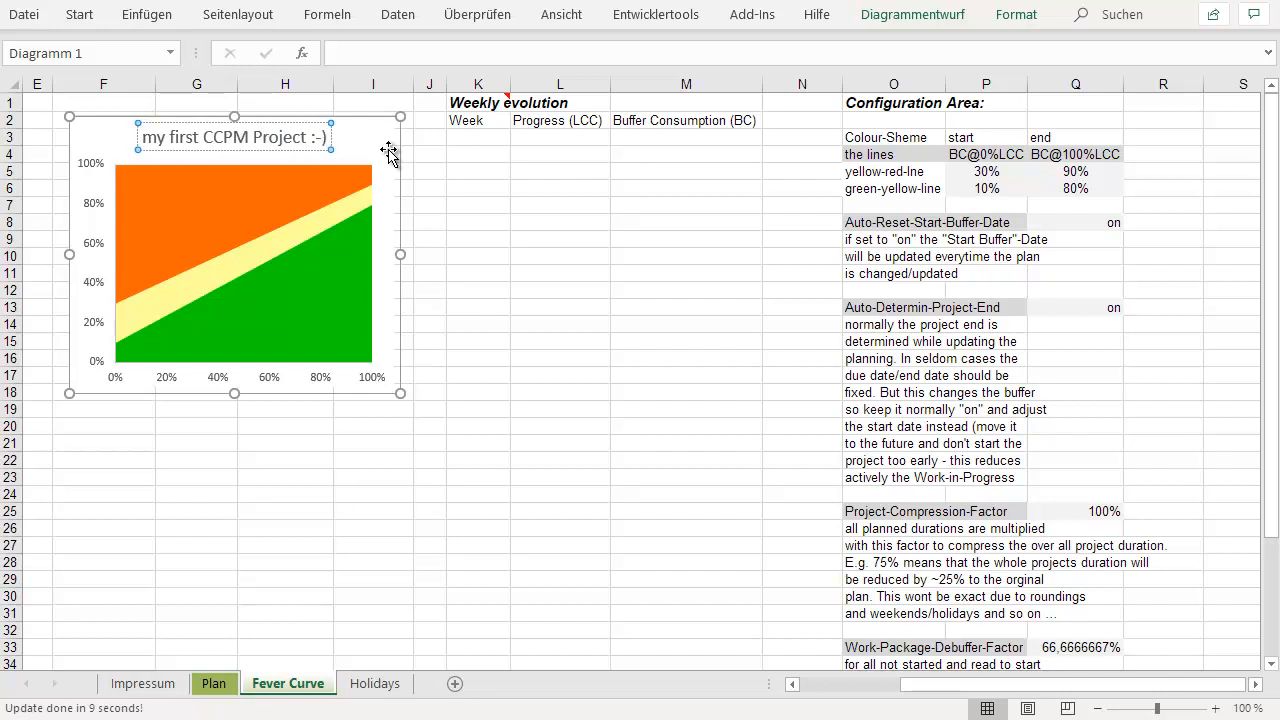
click(453, 190)
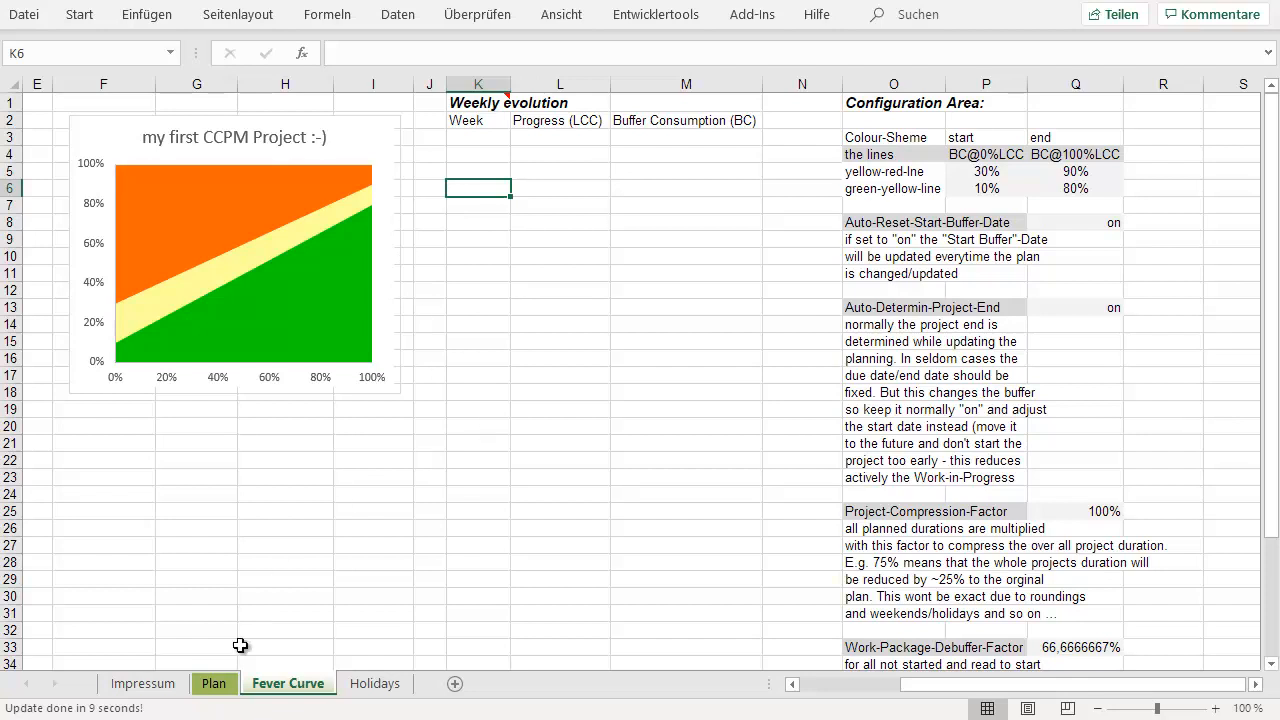
- From the Plan sheet, run the fever curve update to save a 0% progress point
click(213, 684)
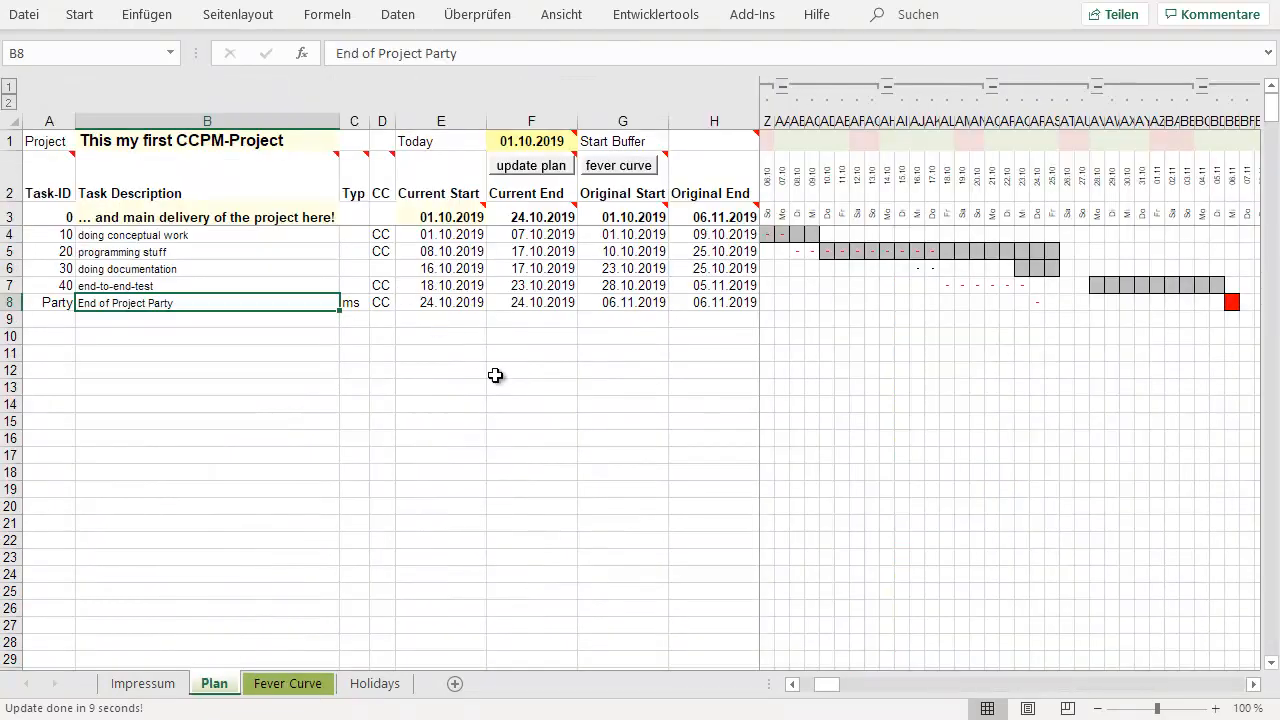
mouse_move(618, 165)
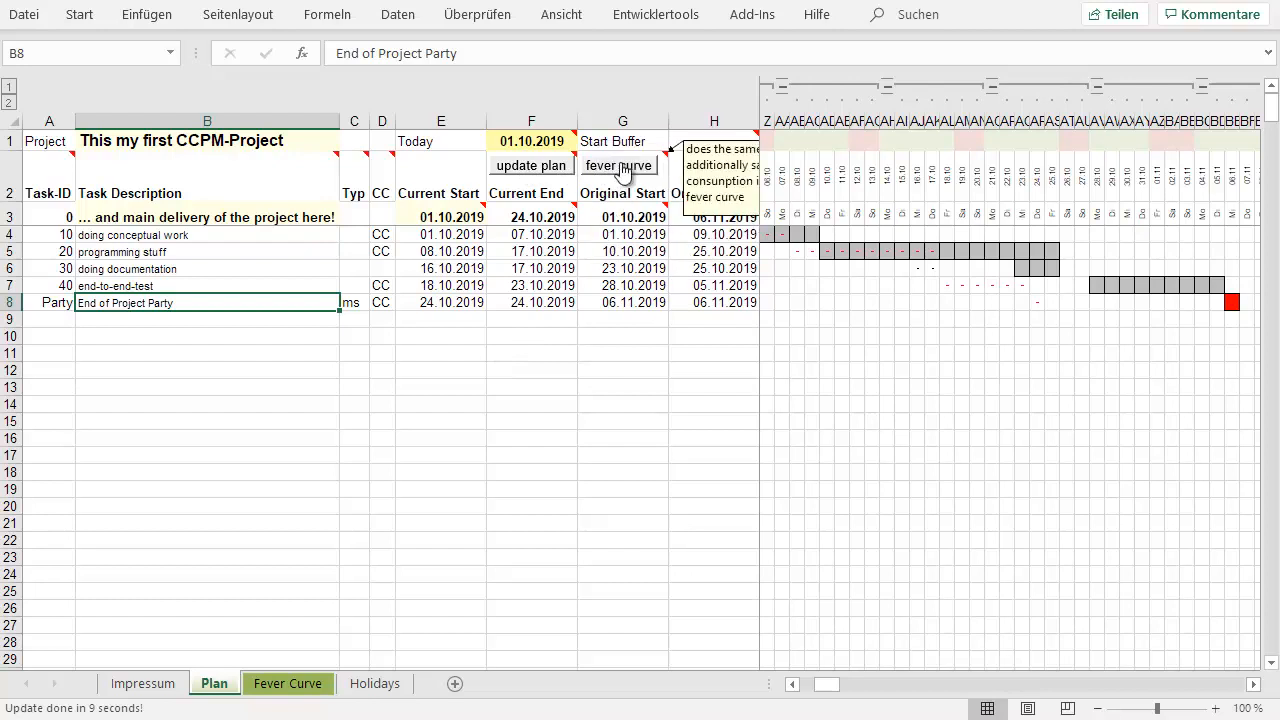
mouse_move(531, 165)
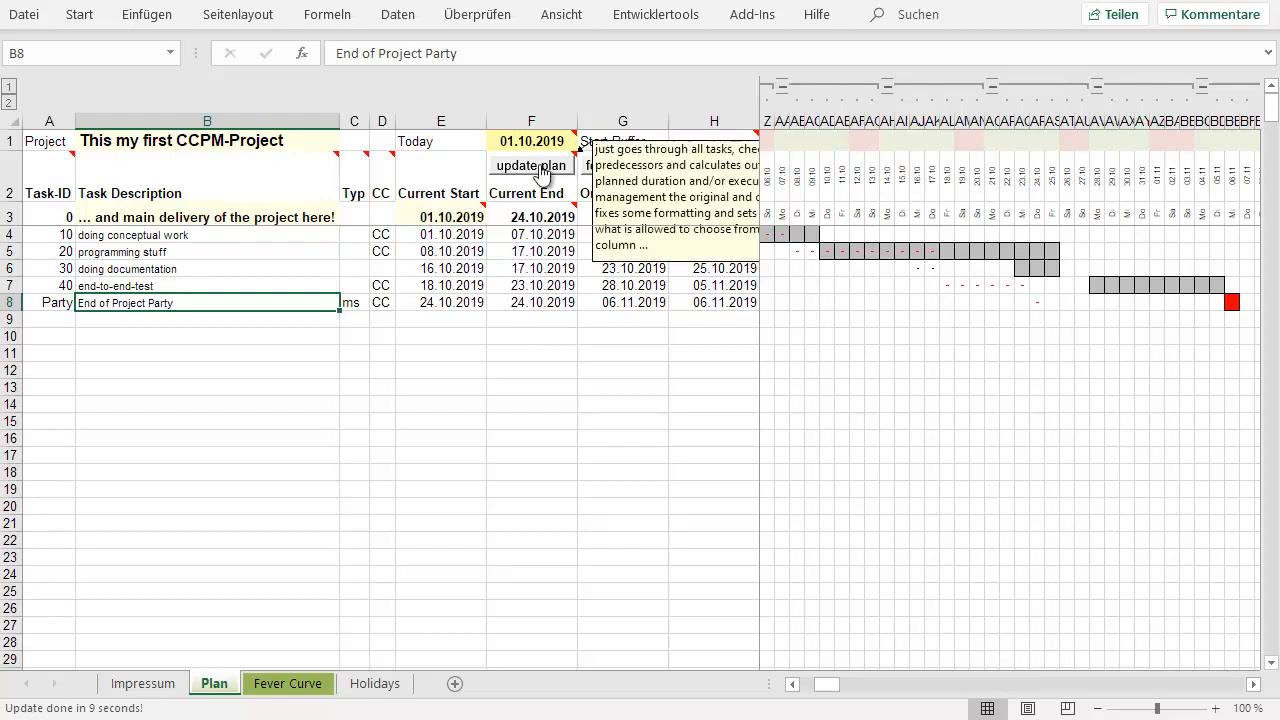
mouse_move(513, 196)
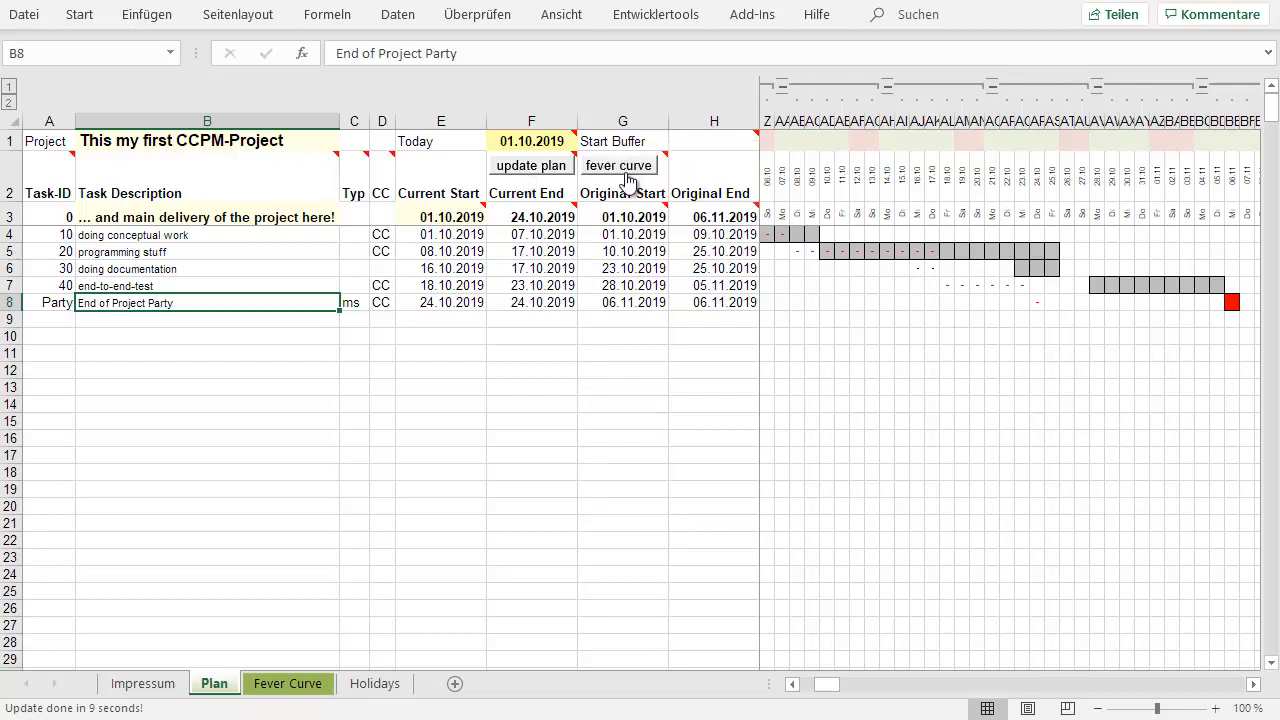
mouse_move(625, 174)
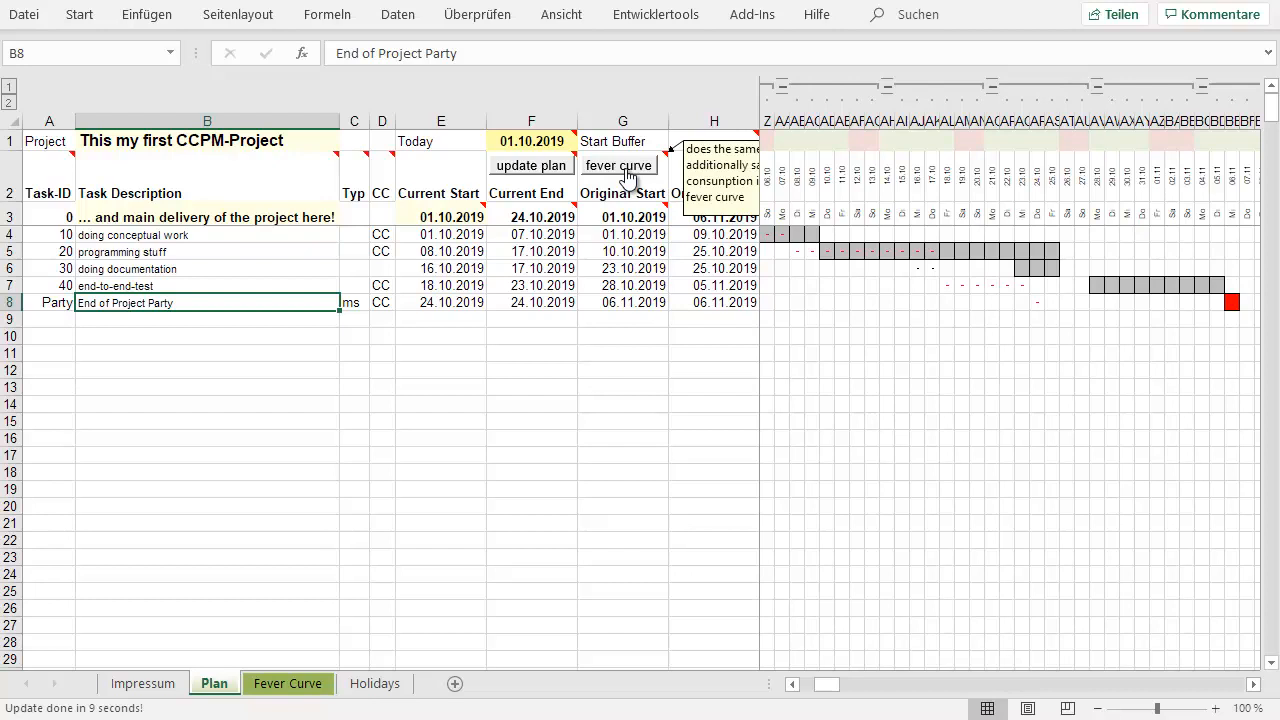
click(619, 165)
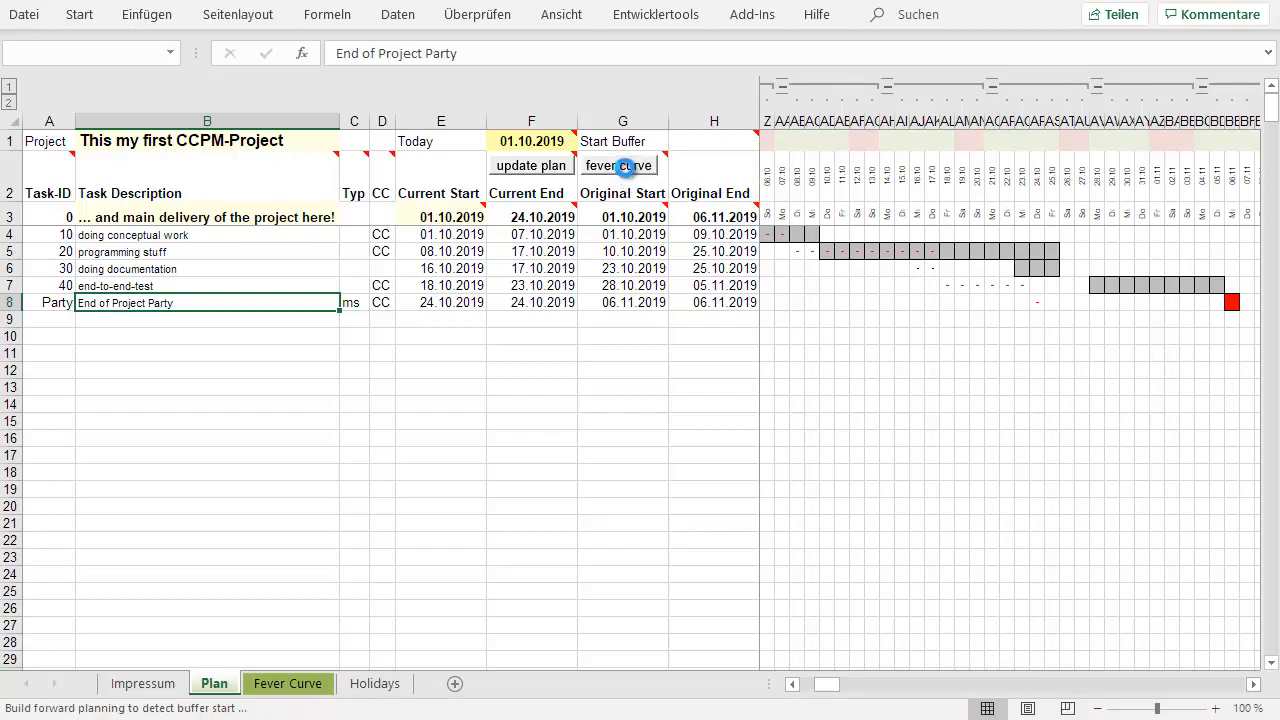
click(618, 165)
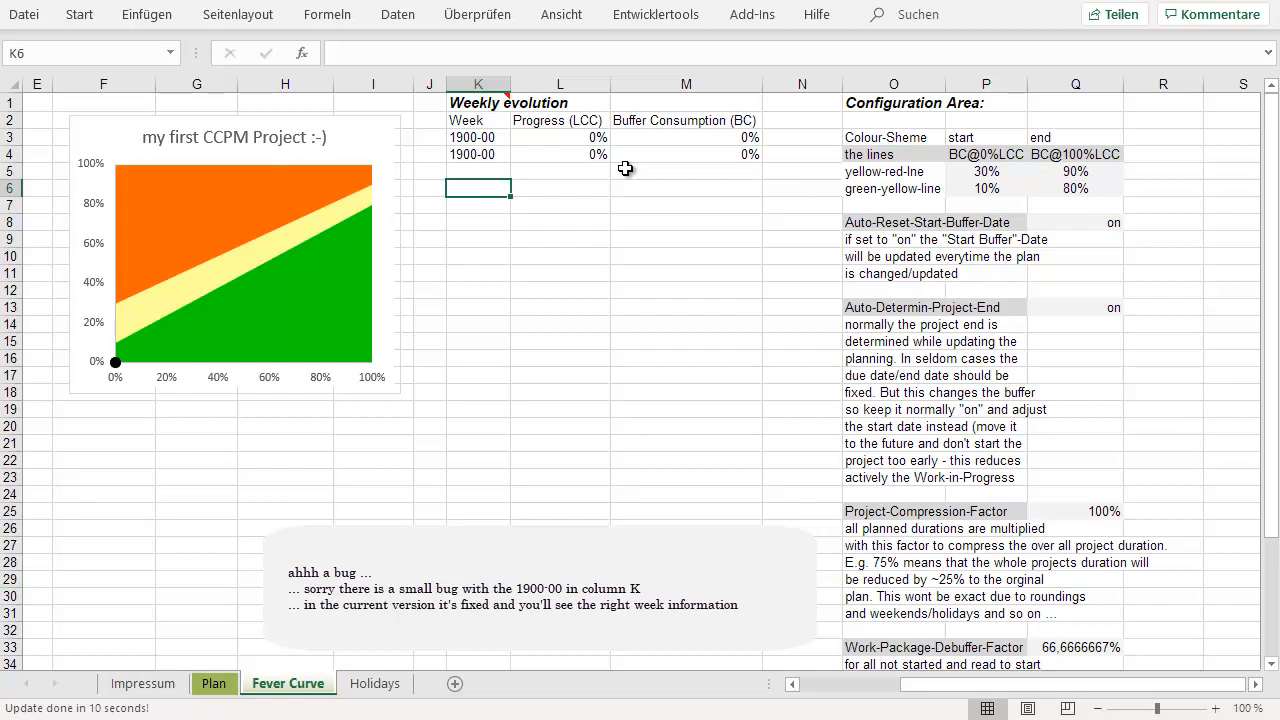
mouse_move(1035, 686)
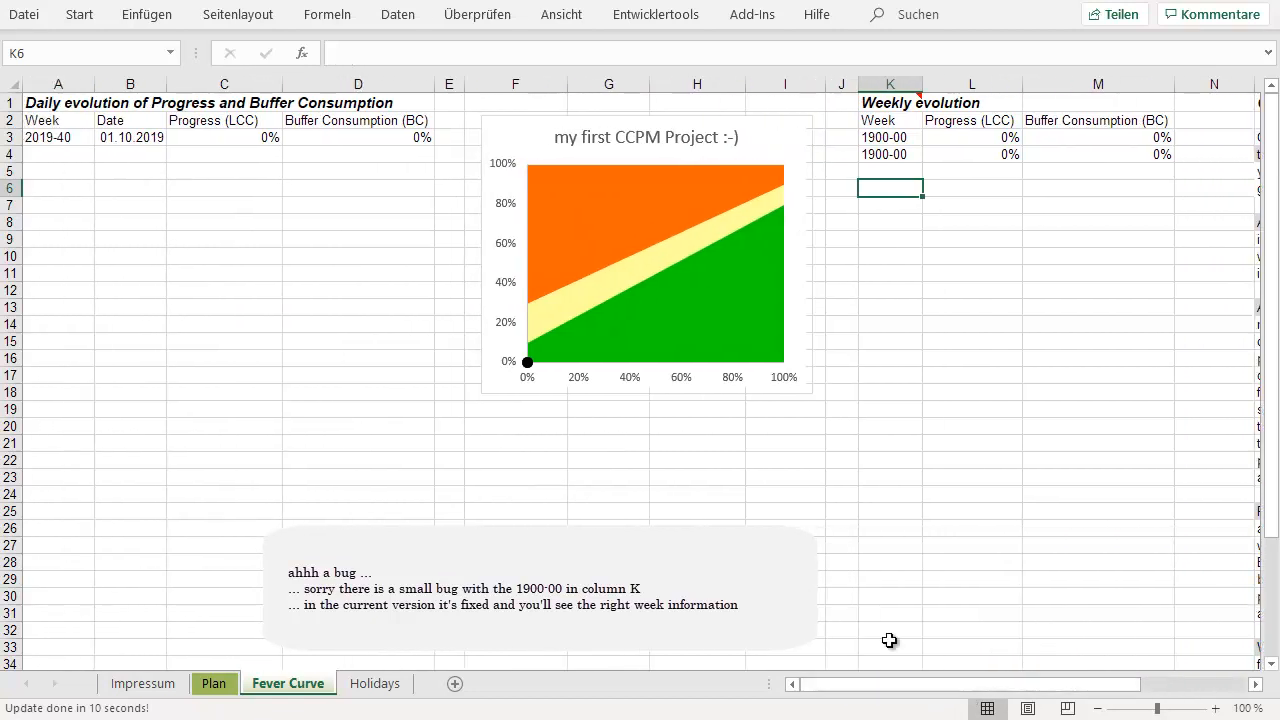
mouse_move(824, 569)
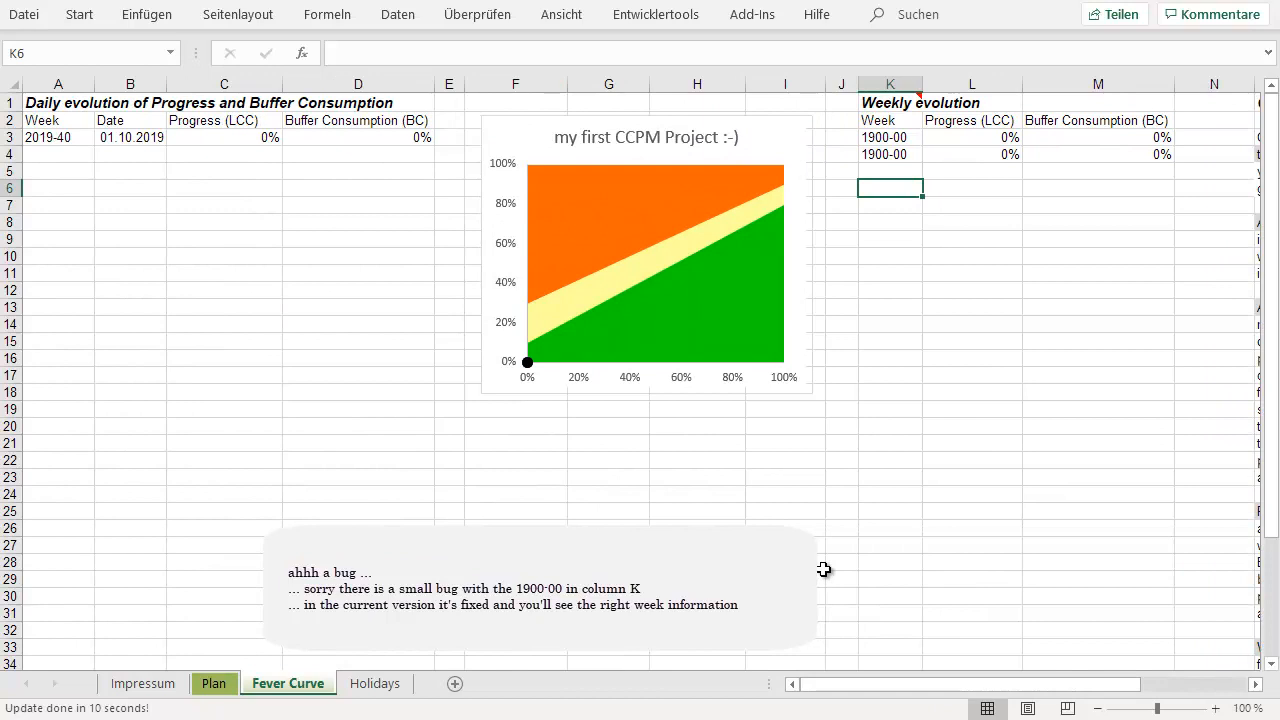
mouse_move(68, 140)
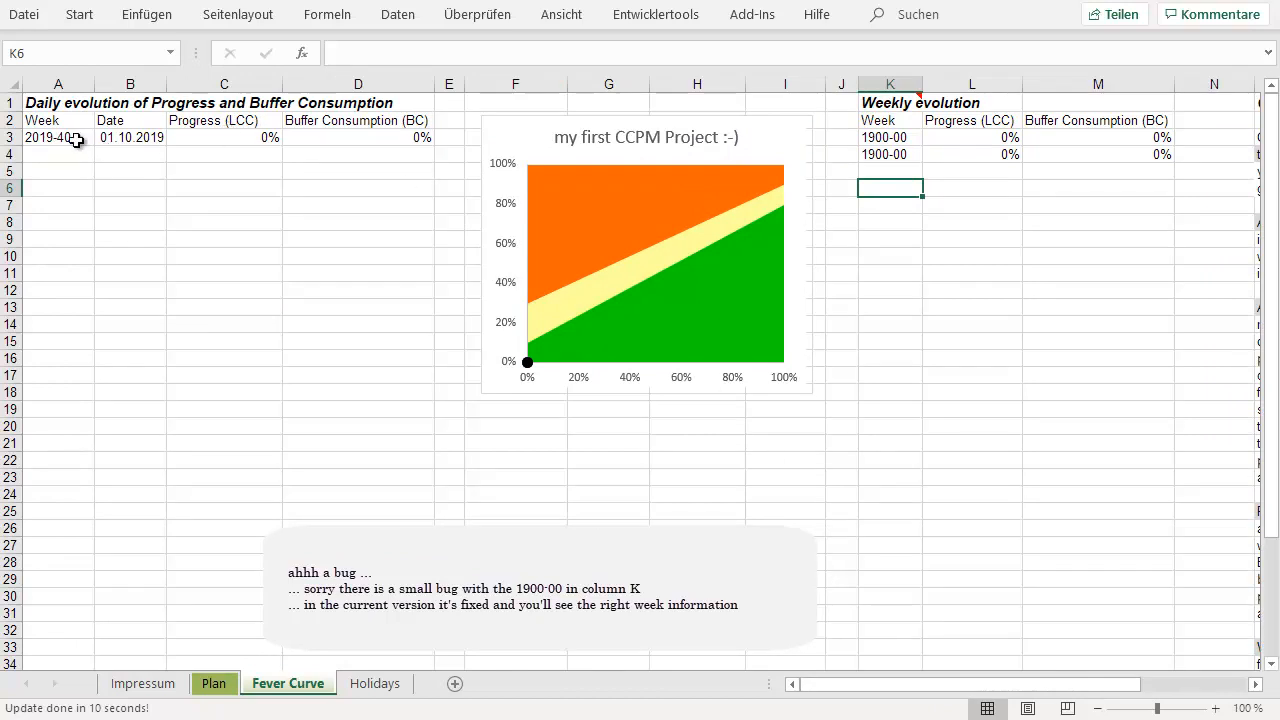
- Inspect the week formula in A3 and the progress value in C3 for week 2019-40
click(57, 136)
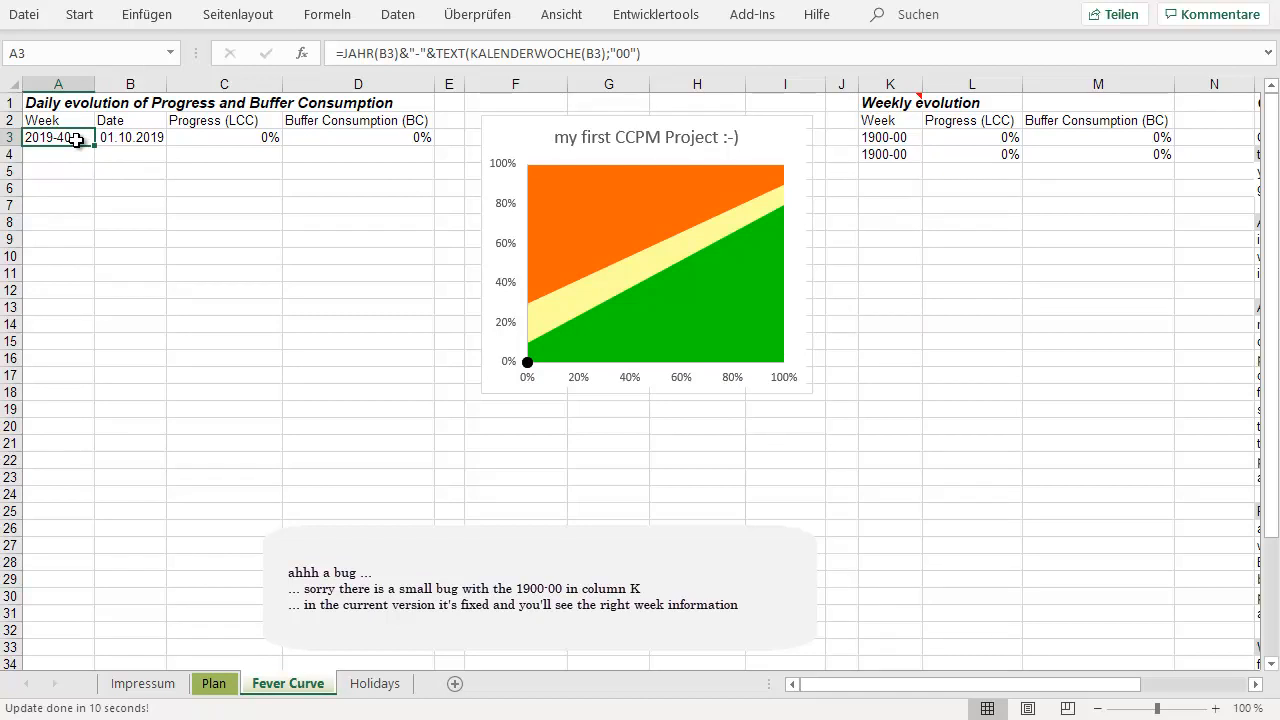
click(57, 170)
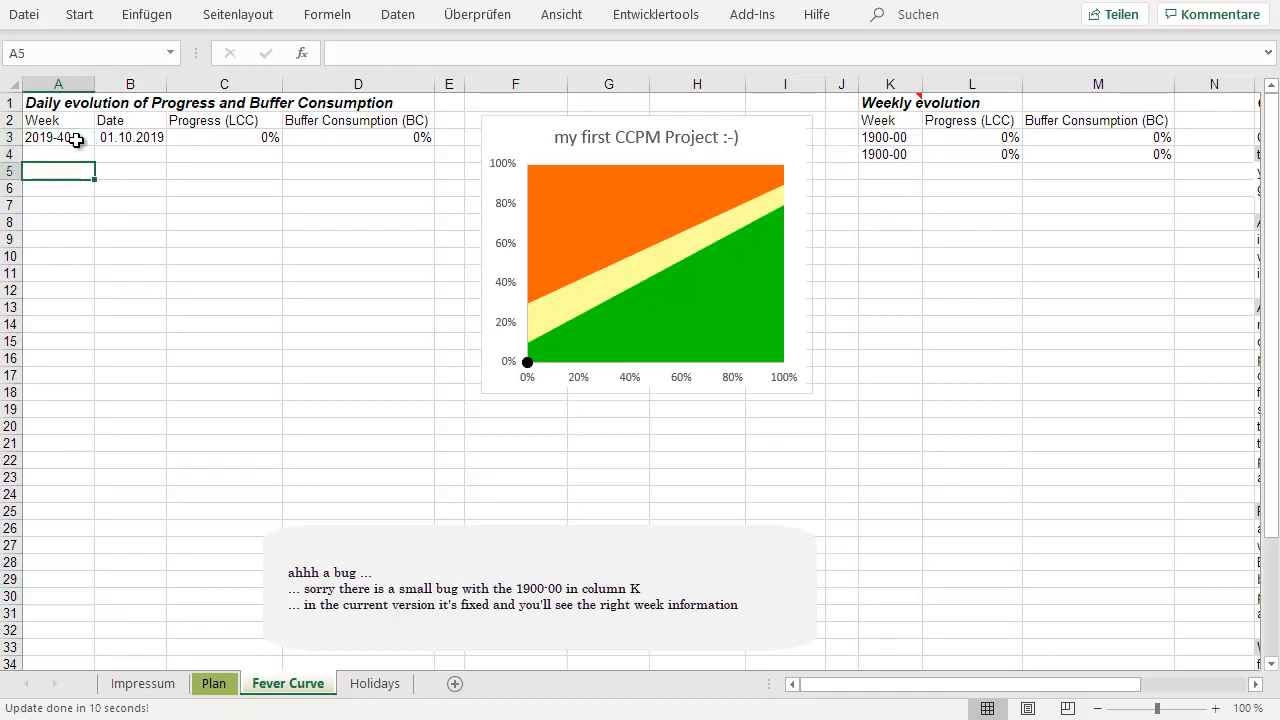
click(57, 138)
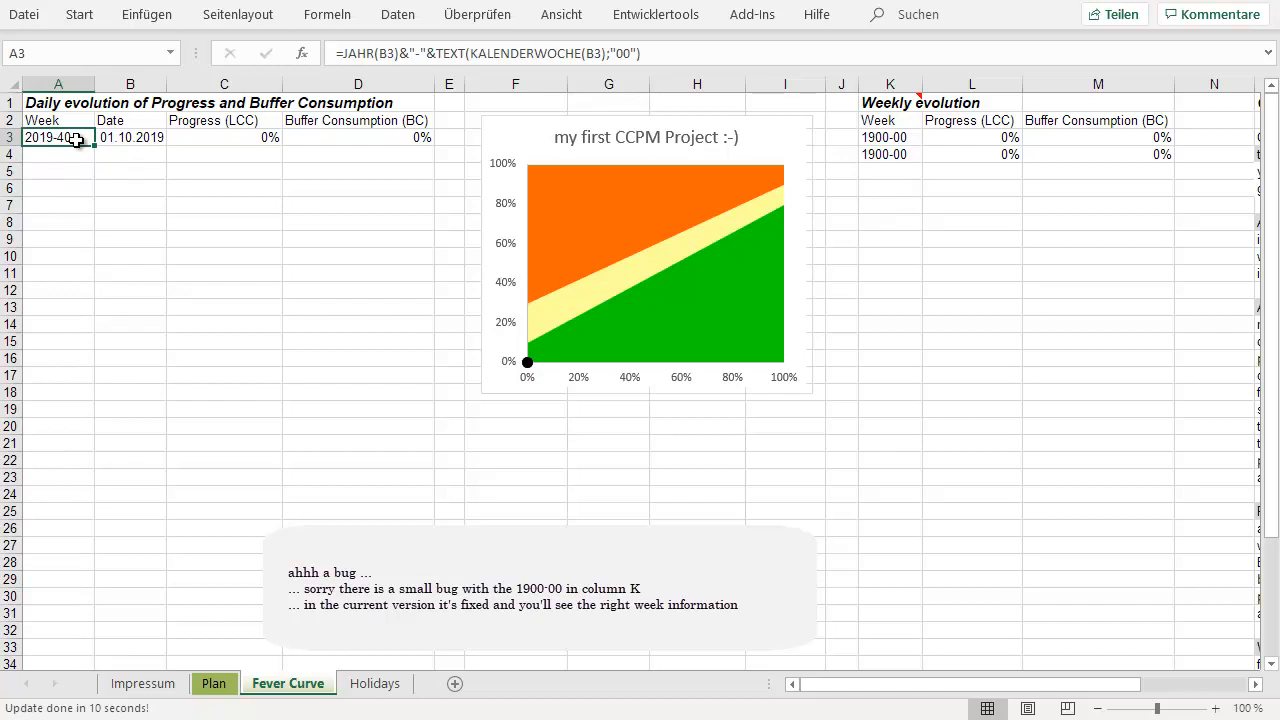
click(223, 137)
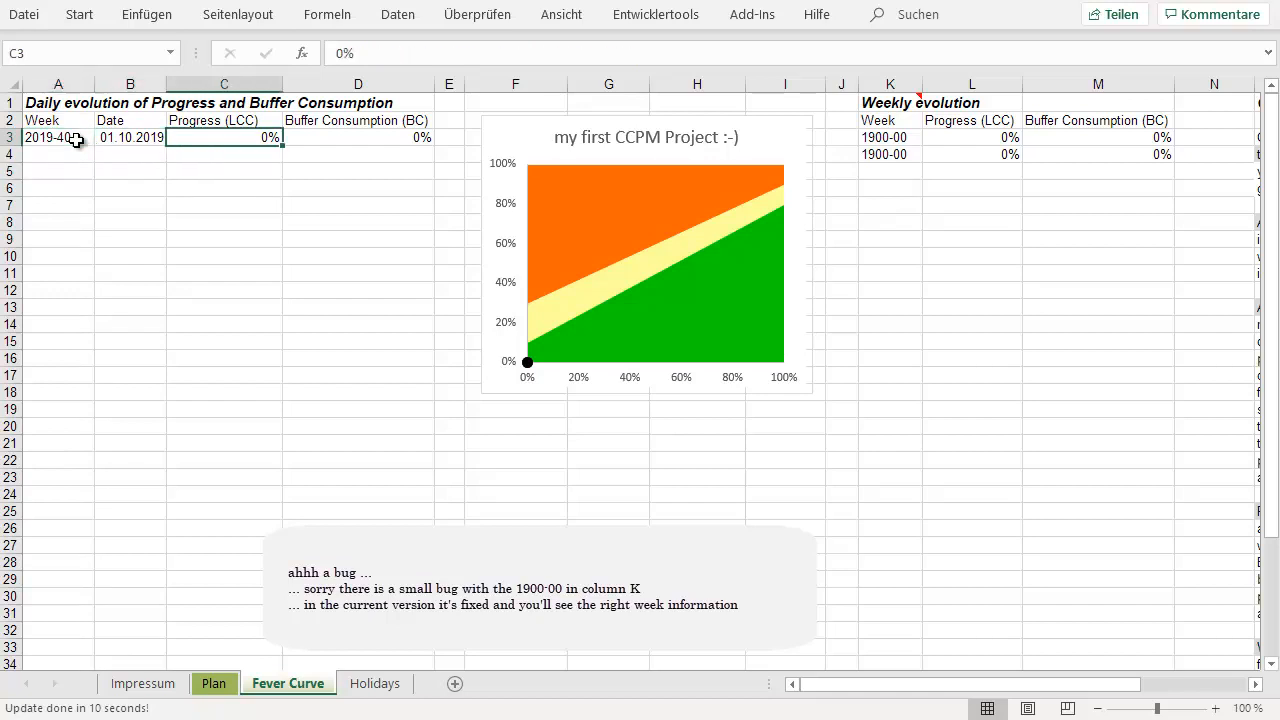
click(357, 137)
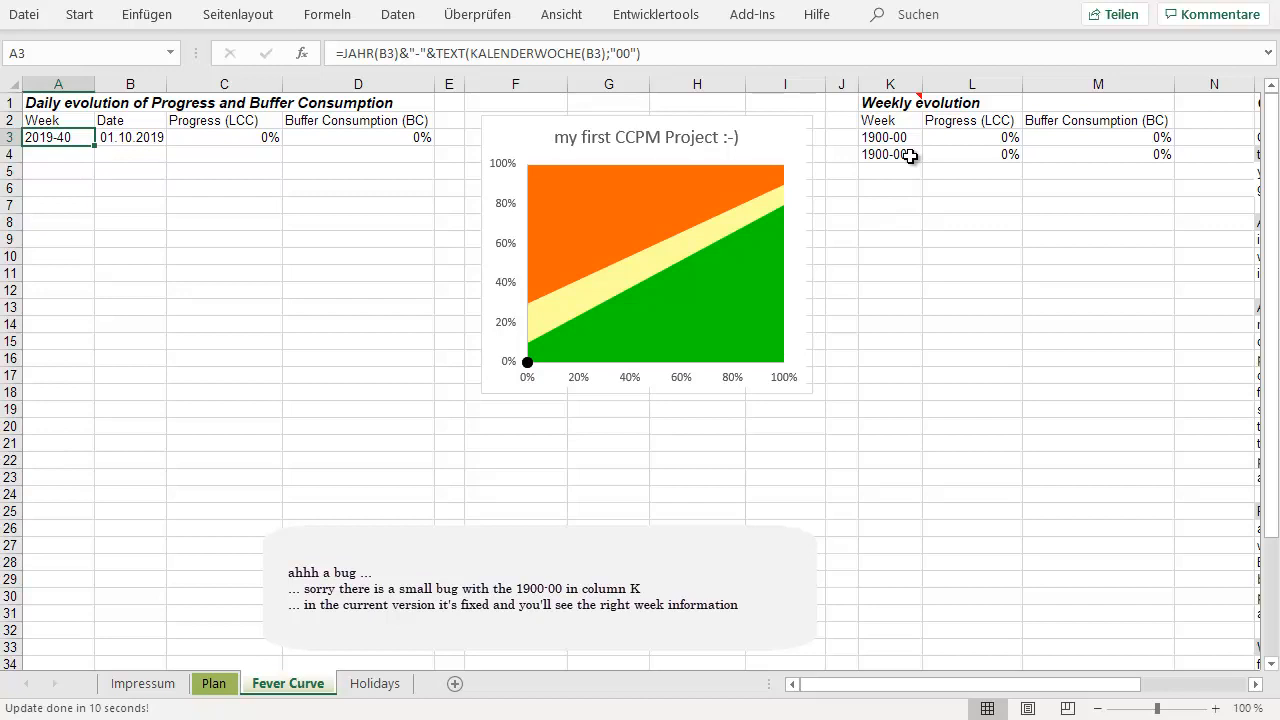
mouse_move(635, 228)
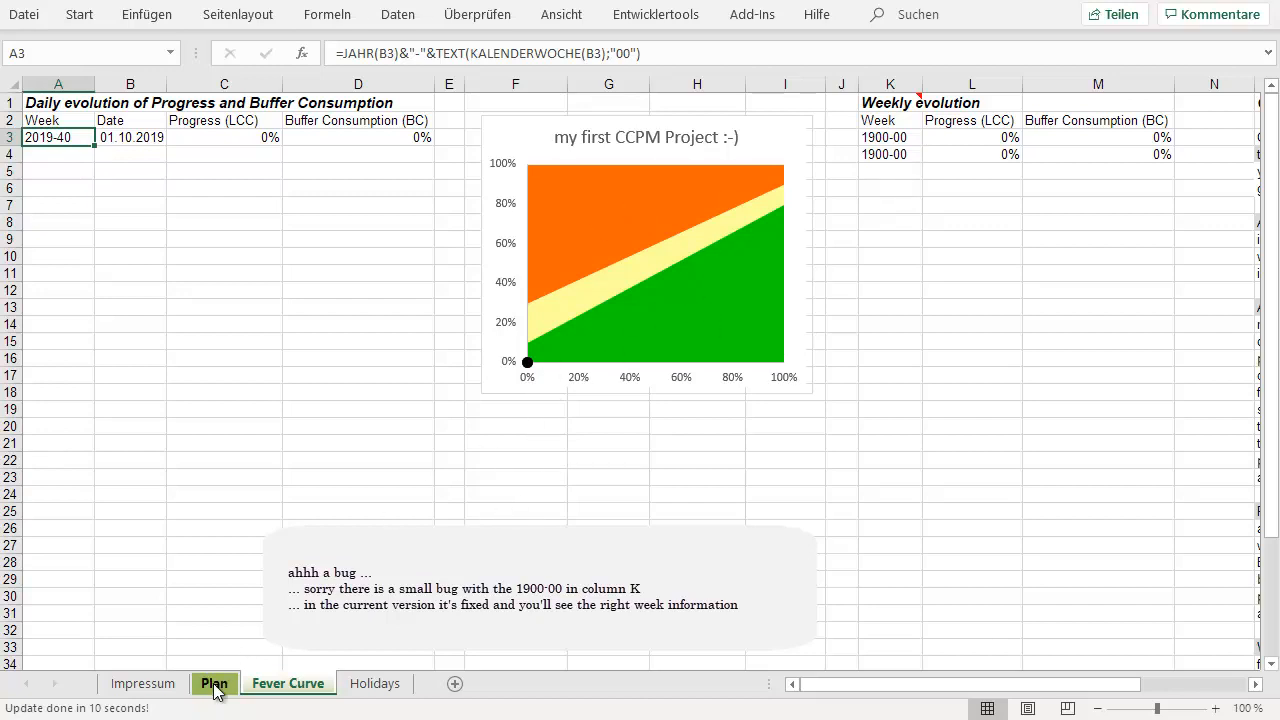
- Return to the Plan sheet and check task 10's planned and remaining durations
click(212, 683)
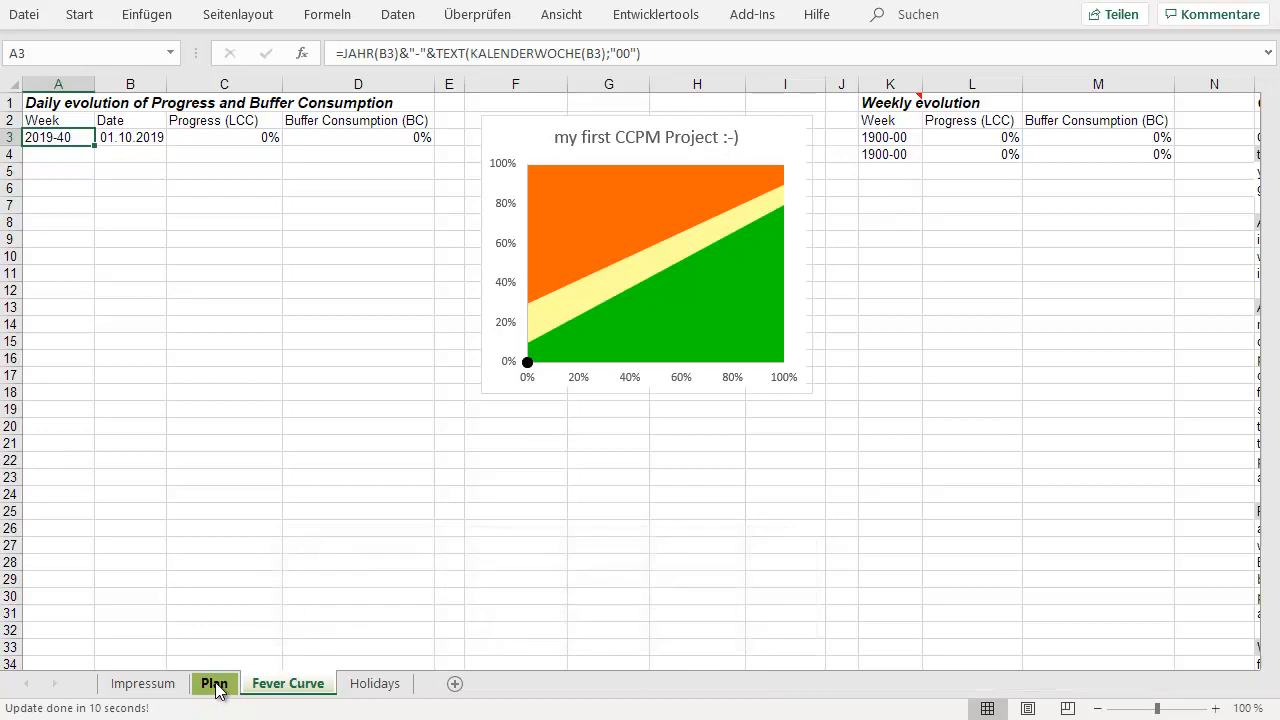
click(213, 683)
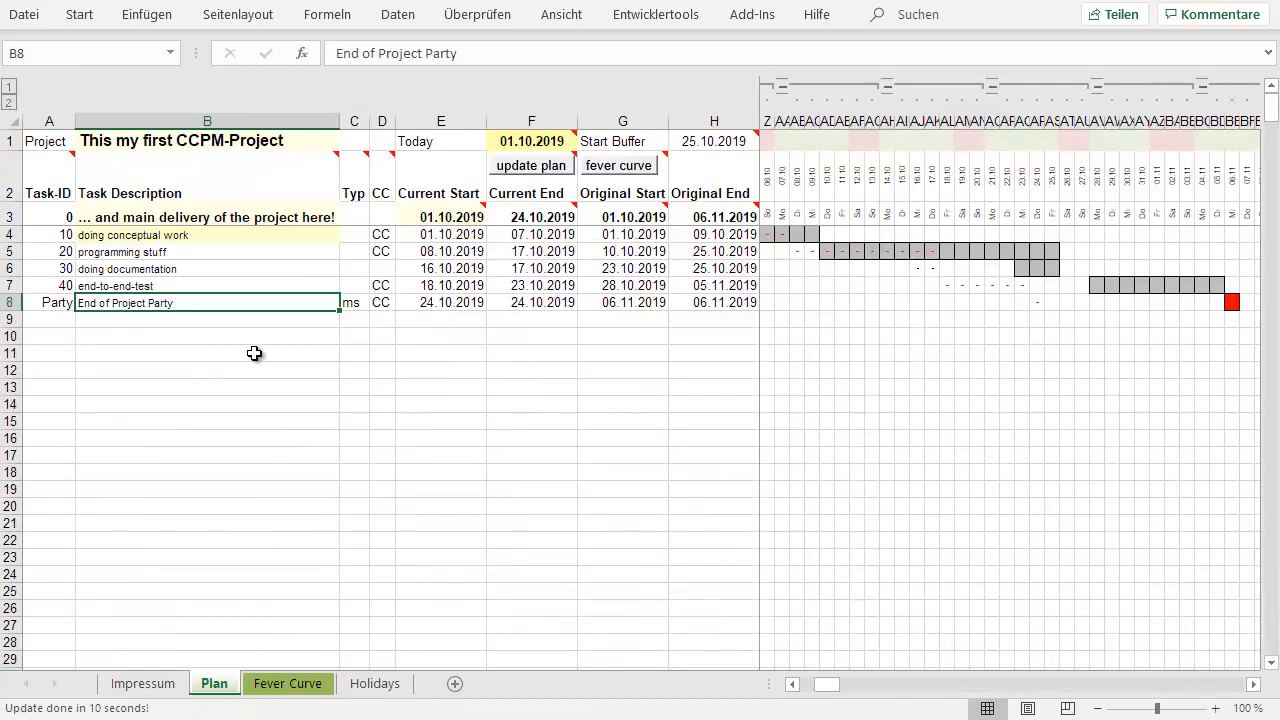
mouse_move(515, 234)
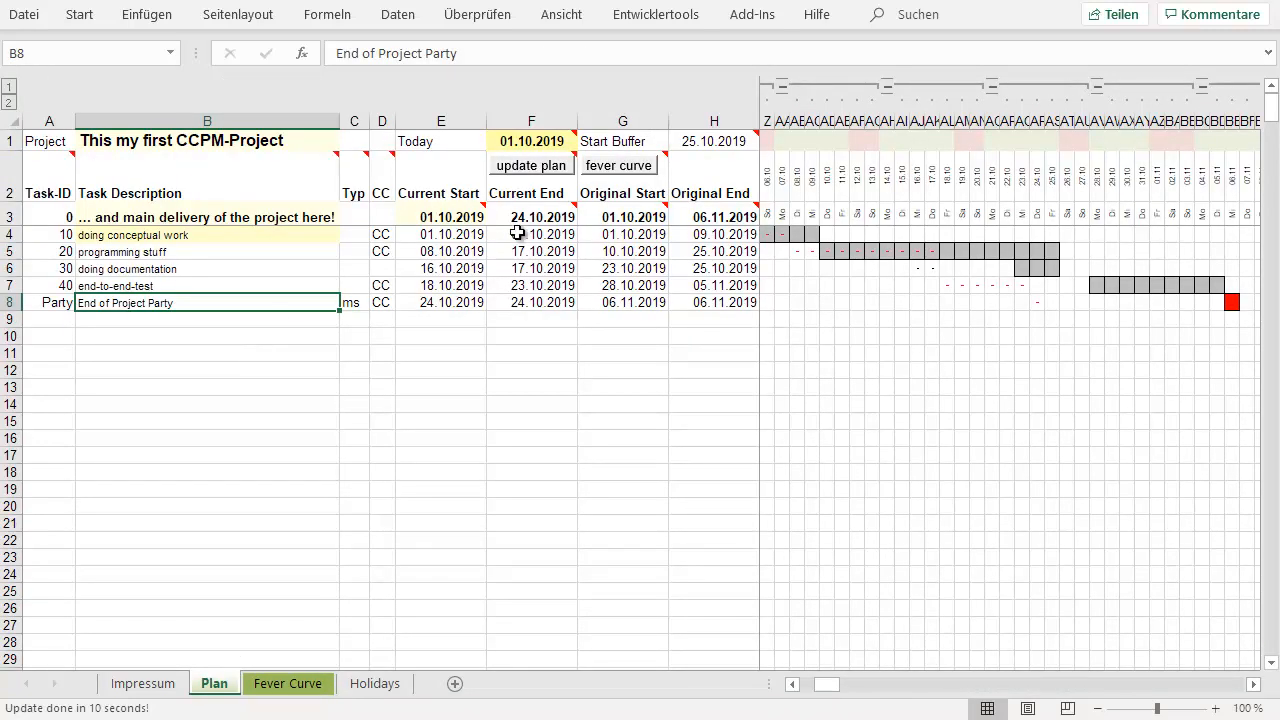
click(531, 234)
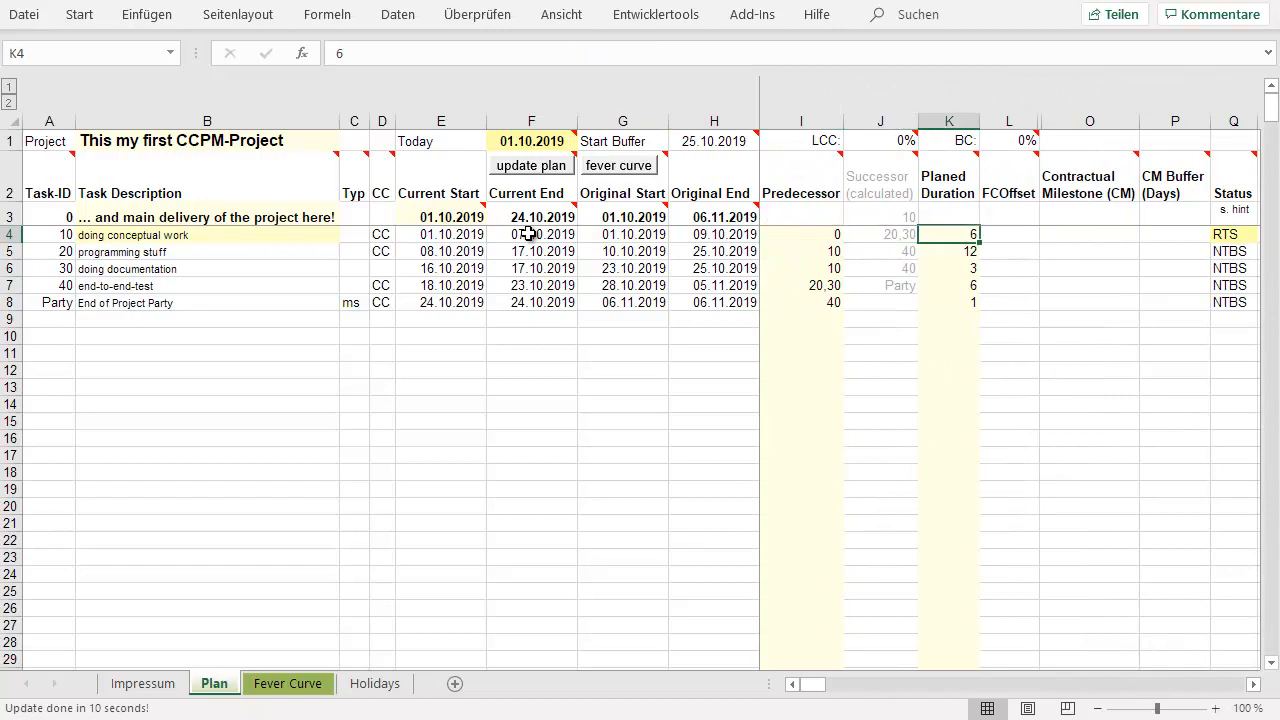
click(1007, 234)
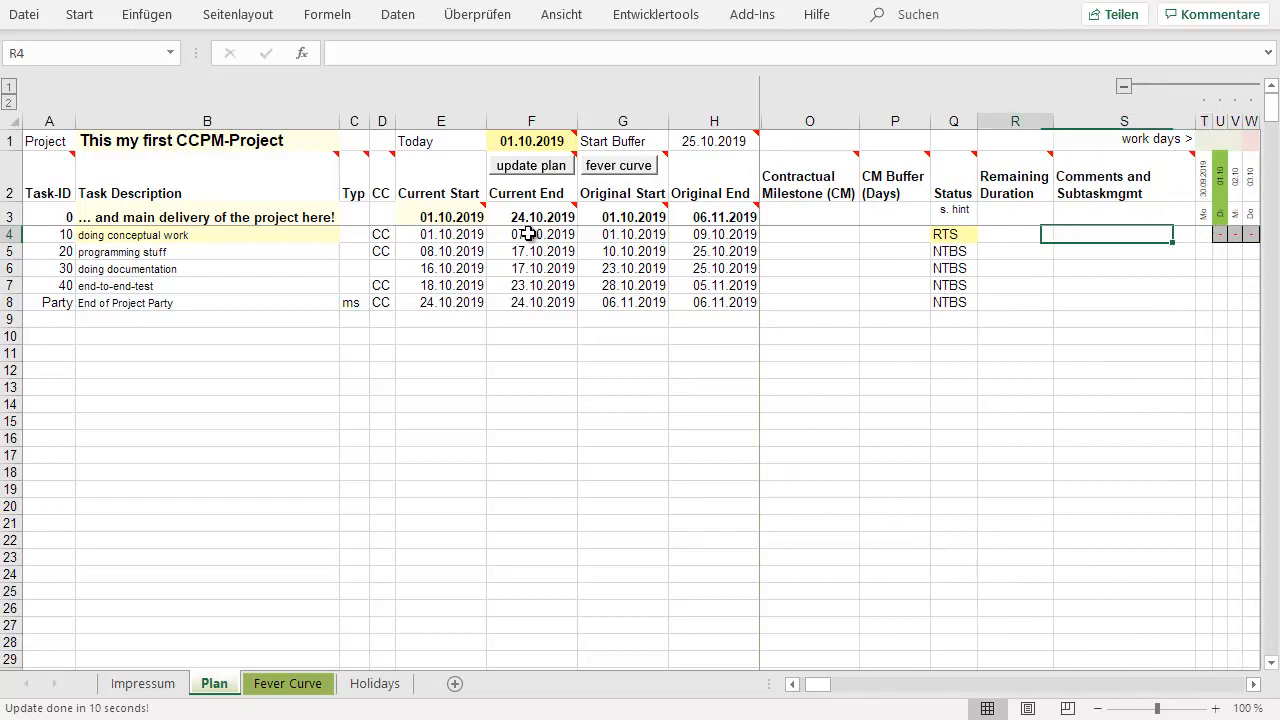
- Open task 10's Status dropdown, comparing with task 20 and End of Project Party statuses
click(952, 234)
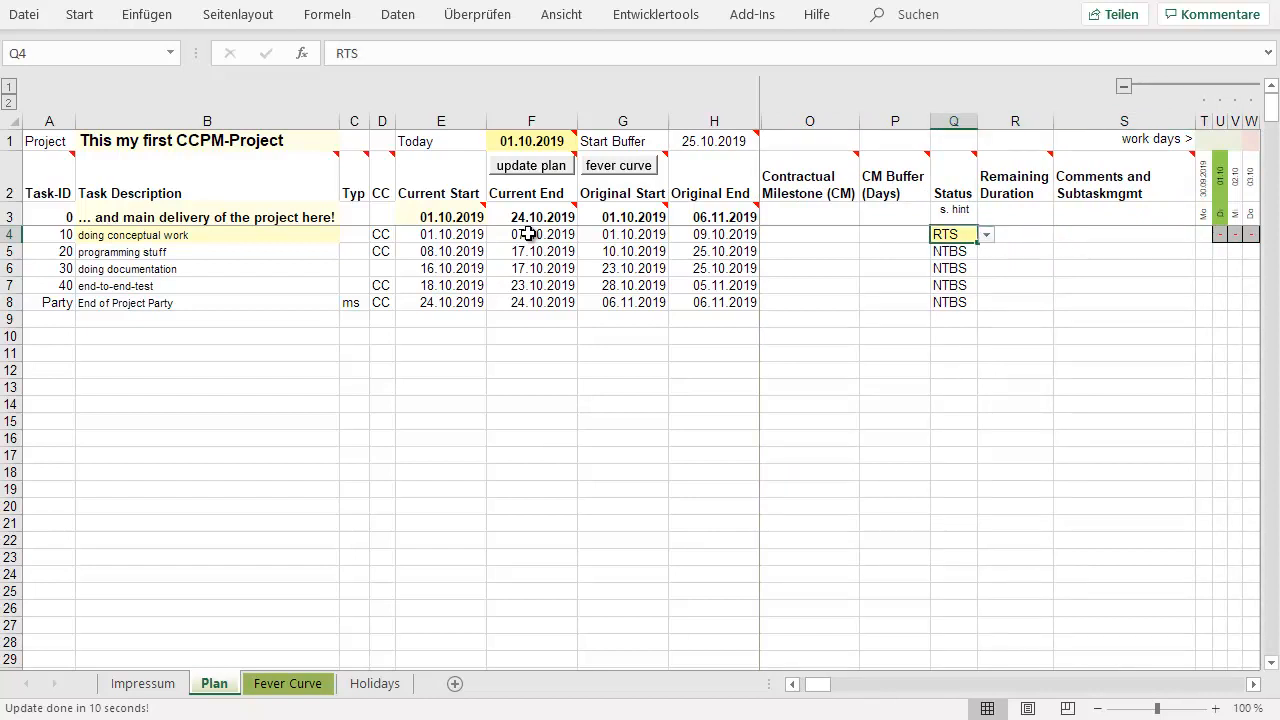
click(1123, 234)
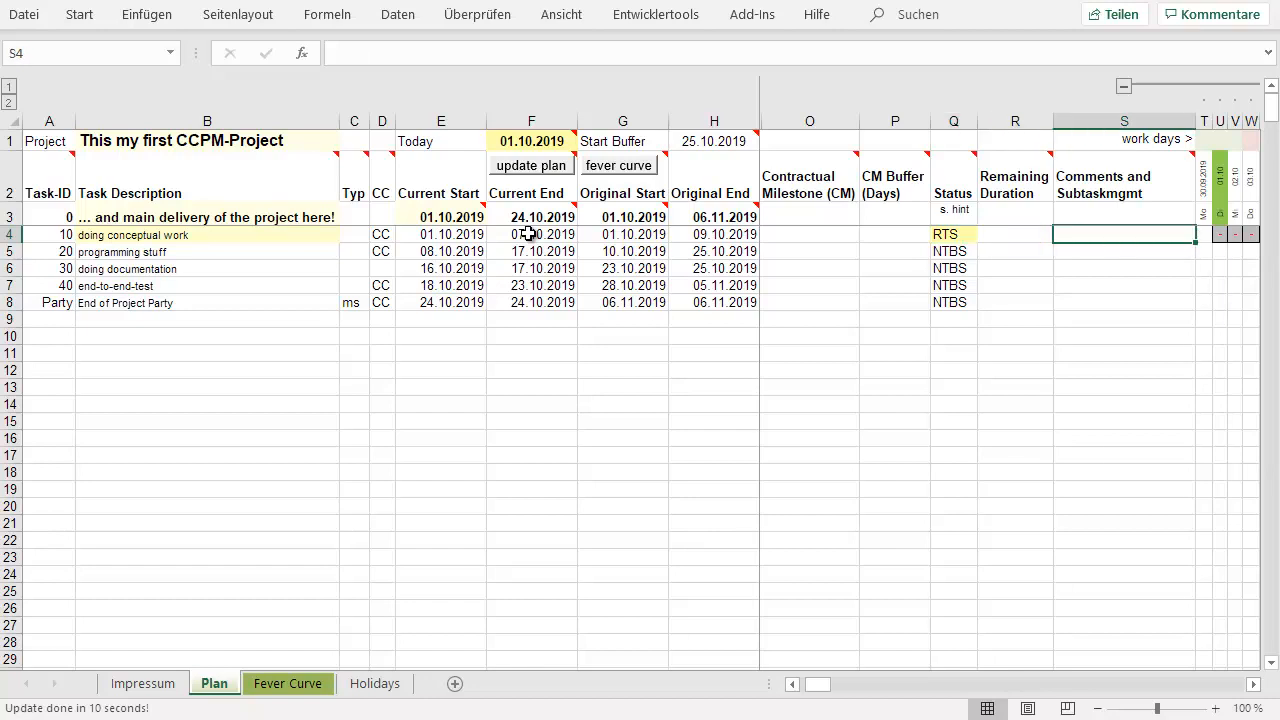
click(951, 234)
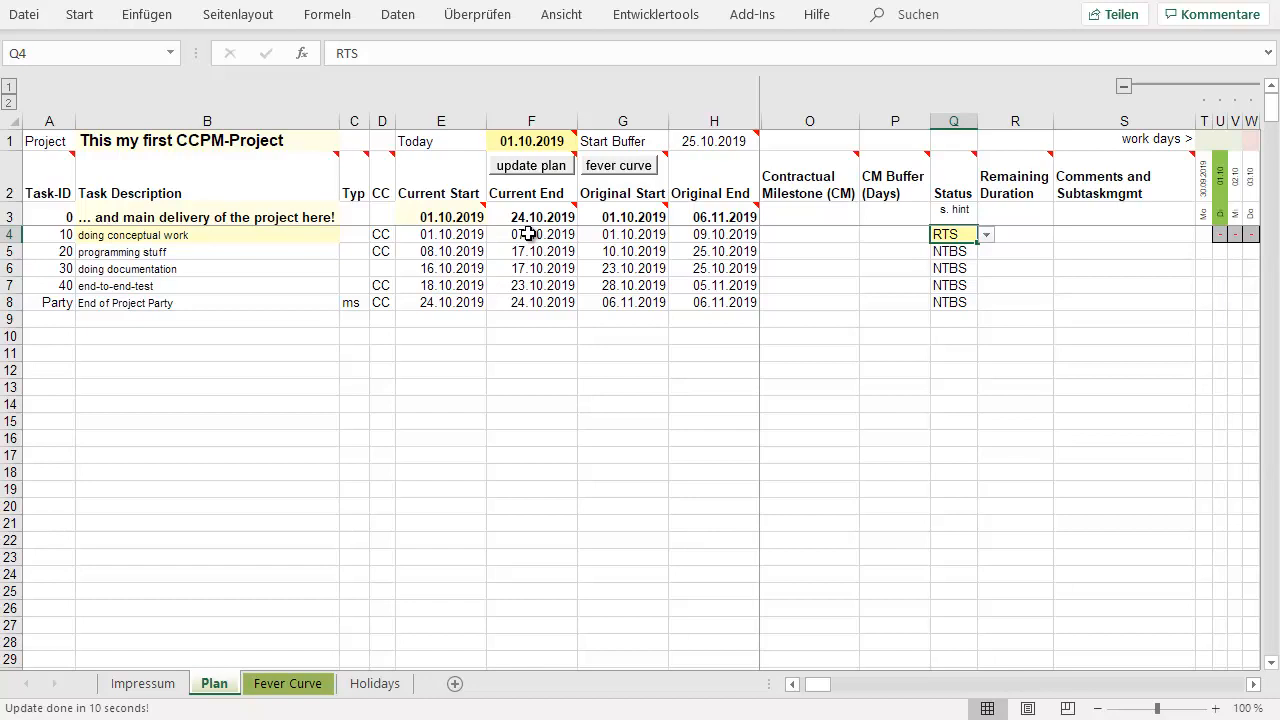
click(951, 251)
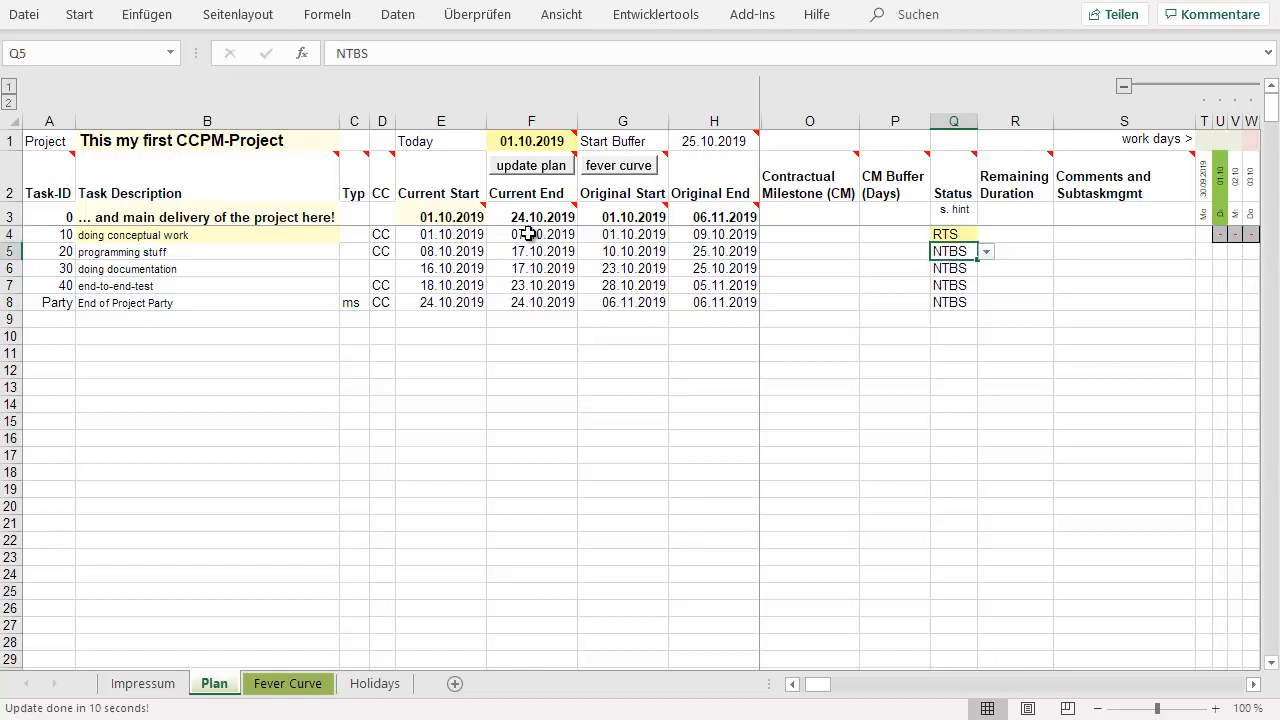
click(951, 302)
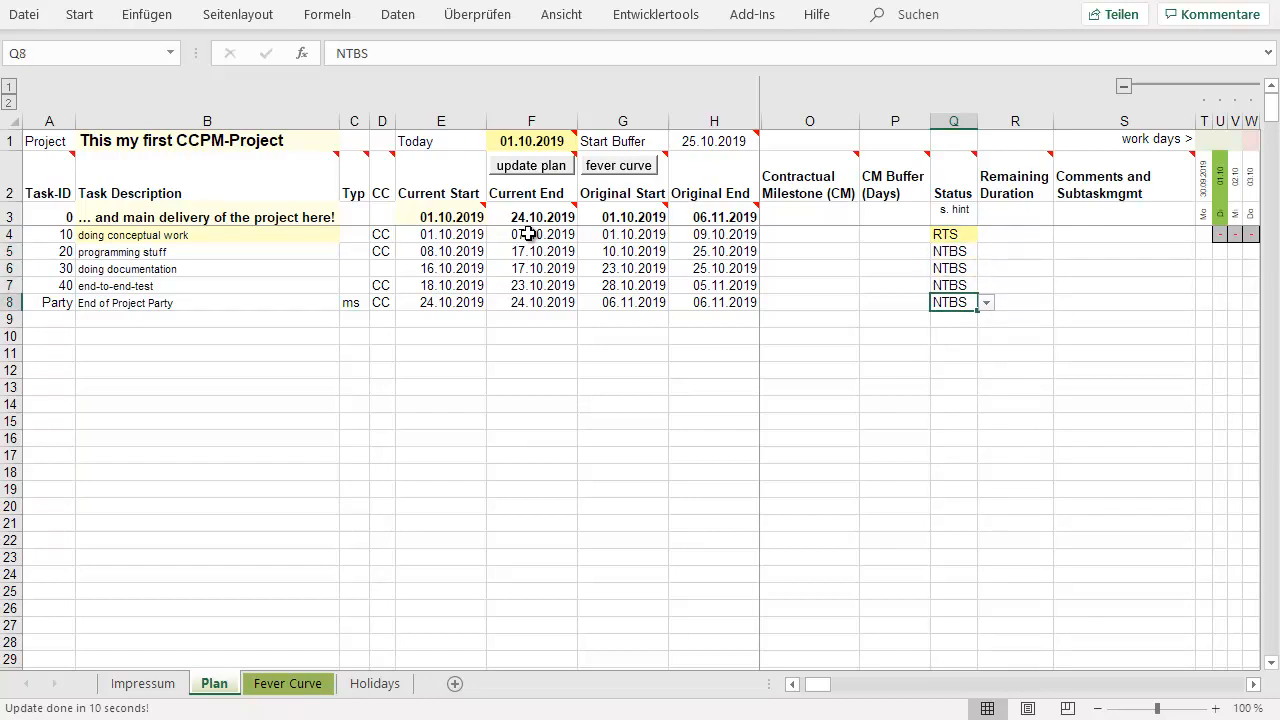
click(951, 251)
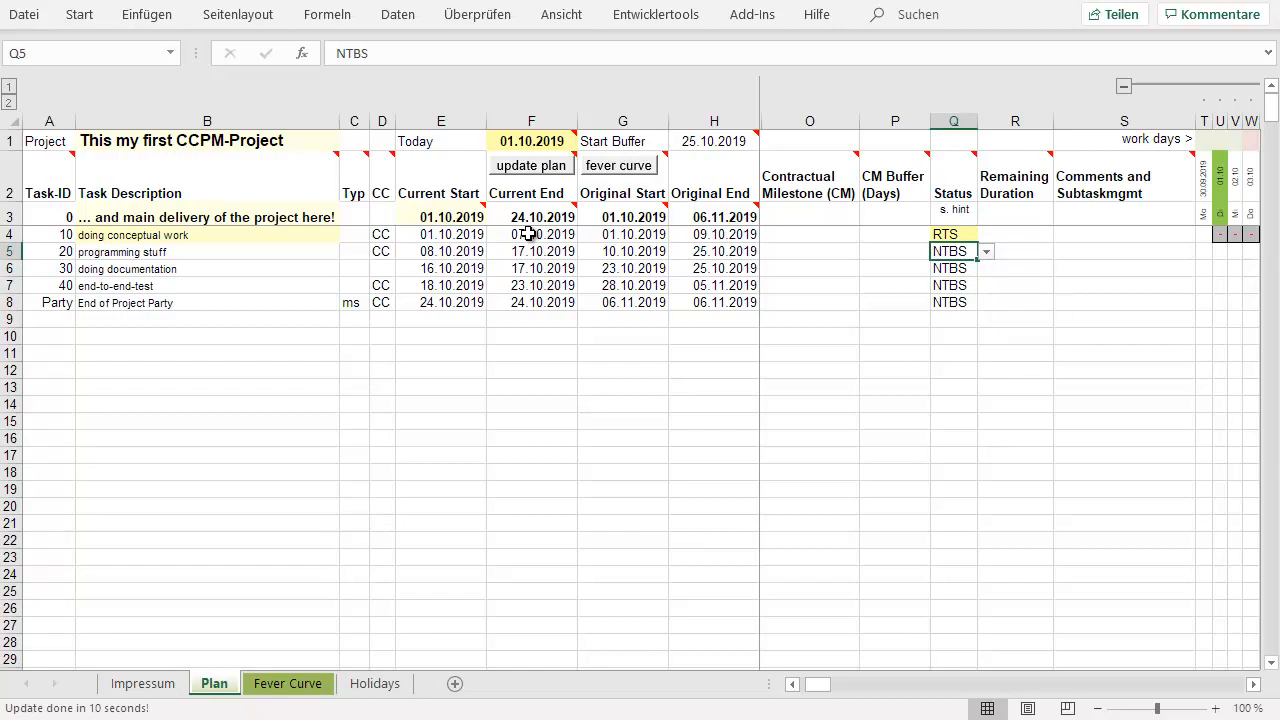
click(952, 234)
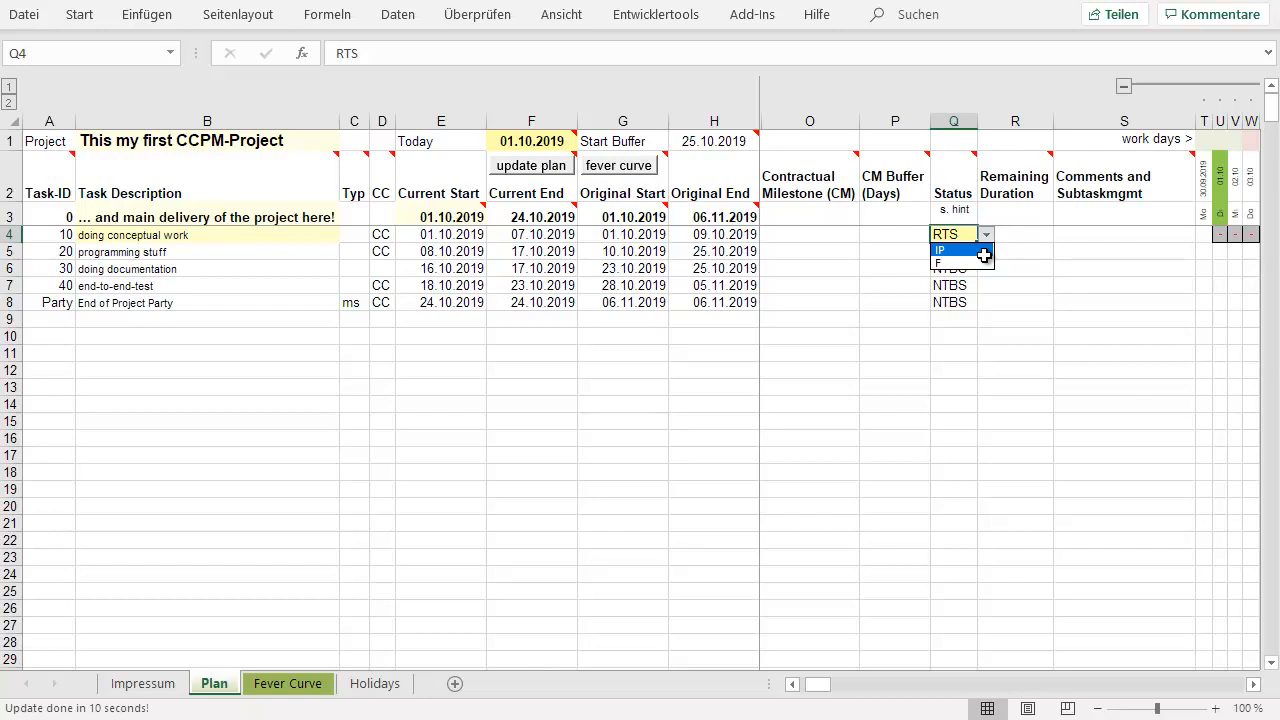
- Set task 10 (conceptual work) to IP status in cell Q4
click(948, 249)
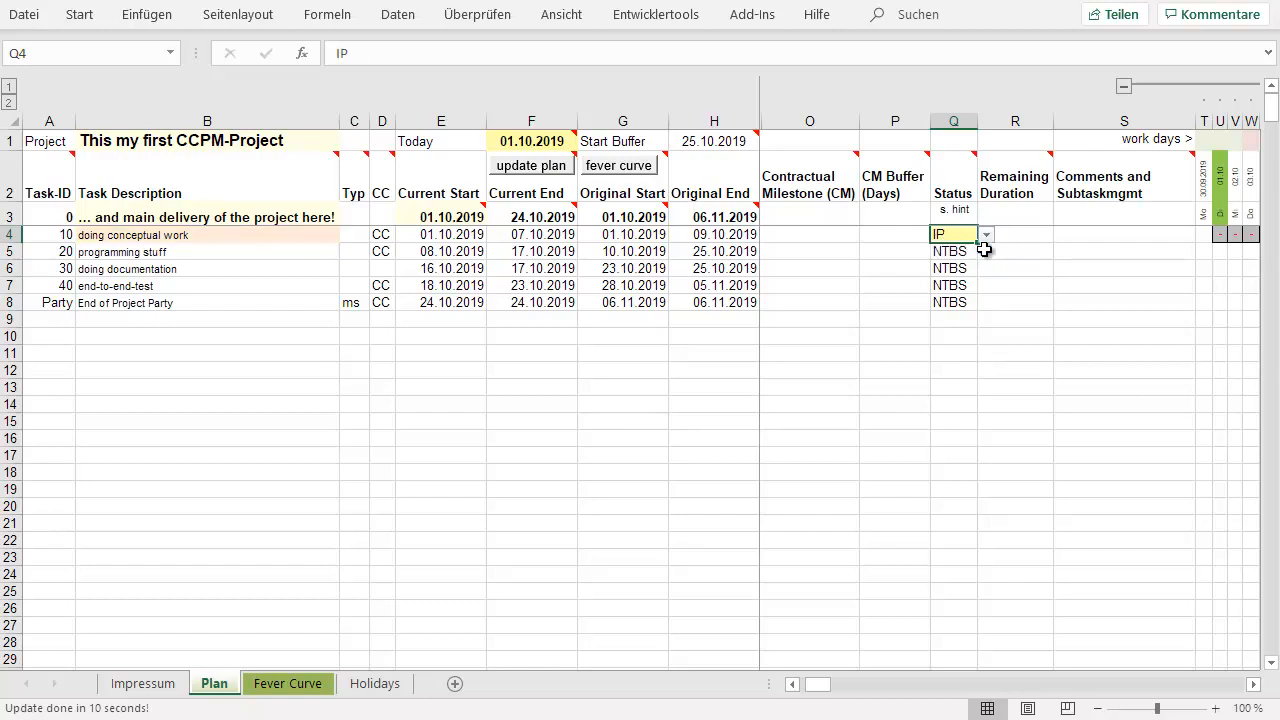
mouse_move(994, 258)
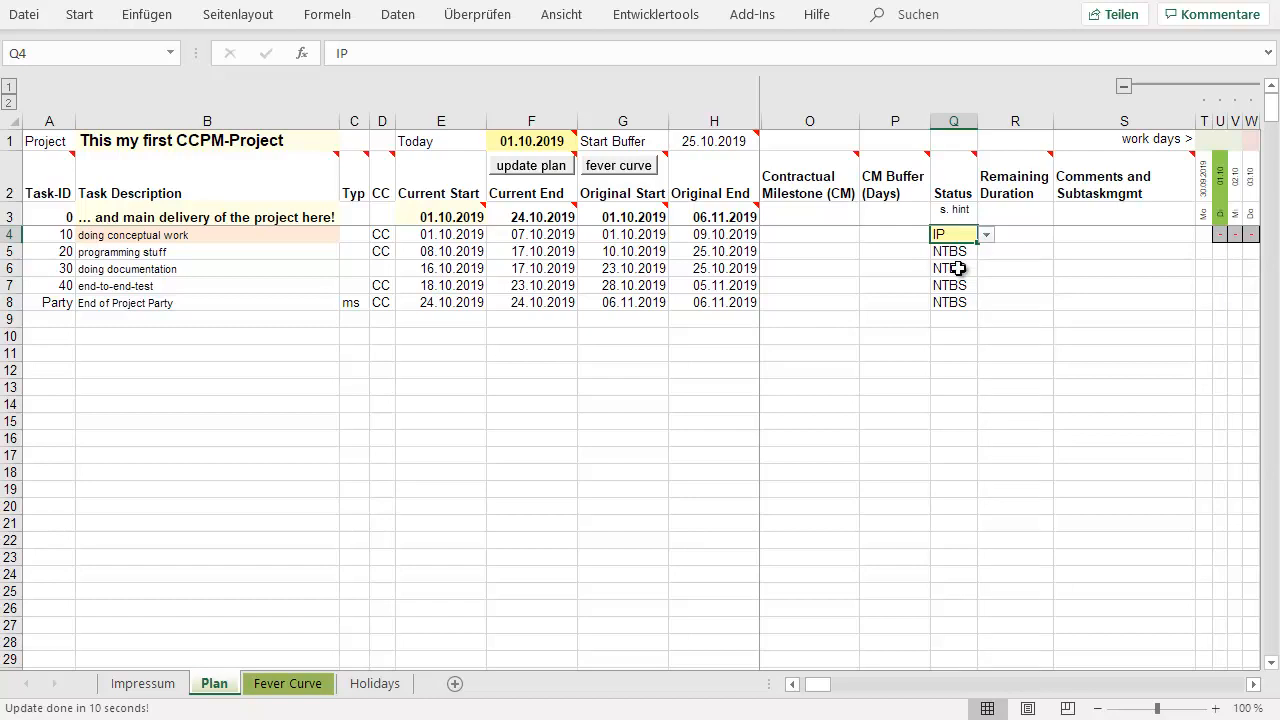
mouse_move(522, 178)
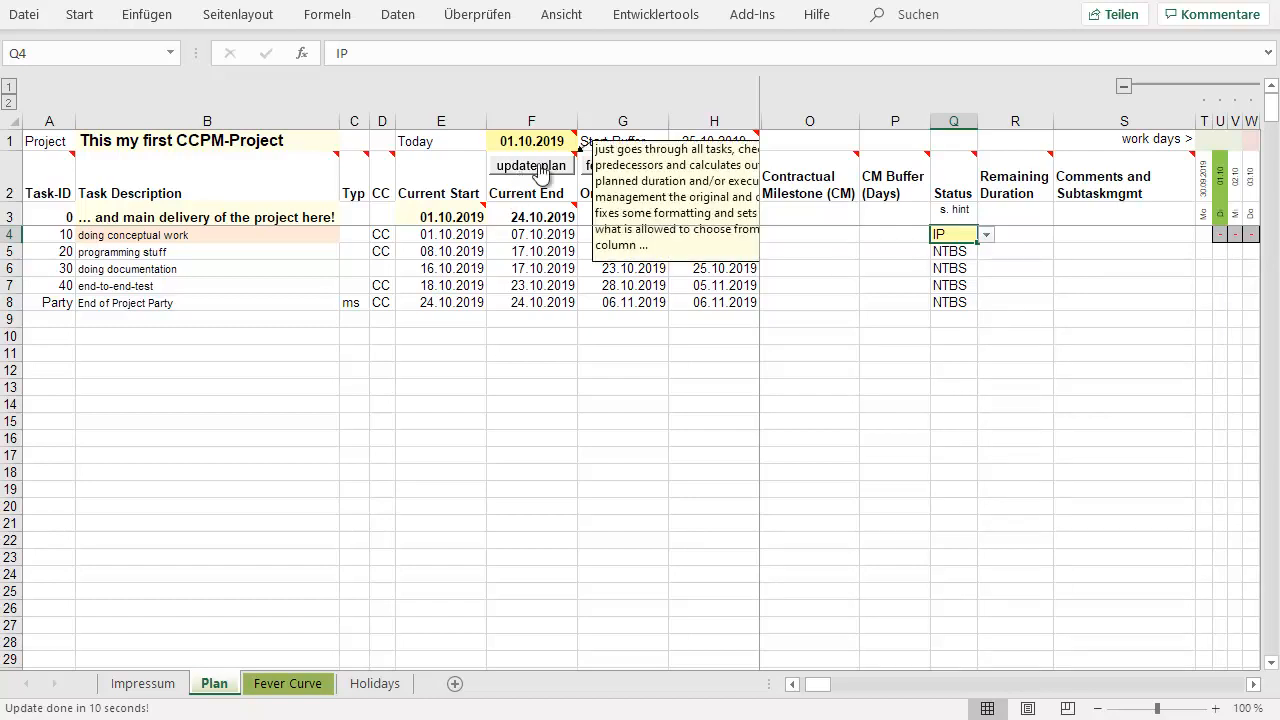
click(530, 165)
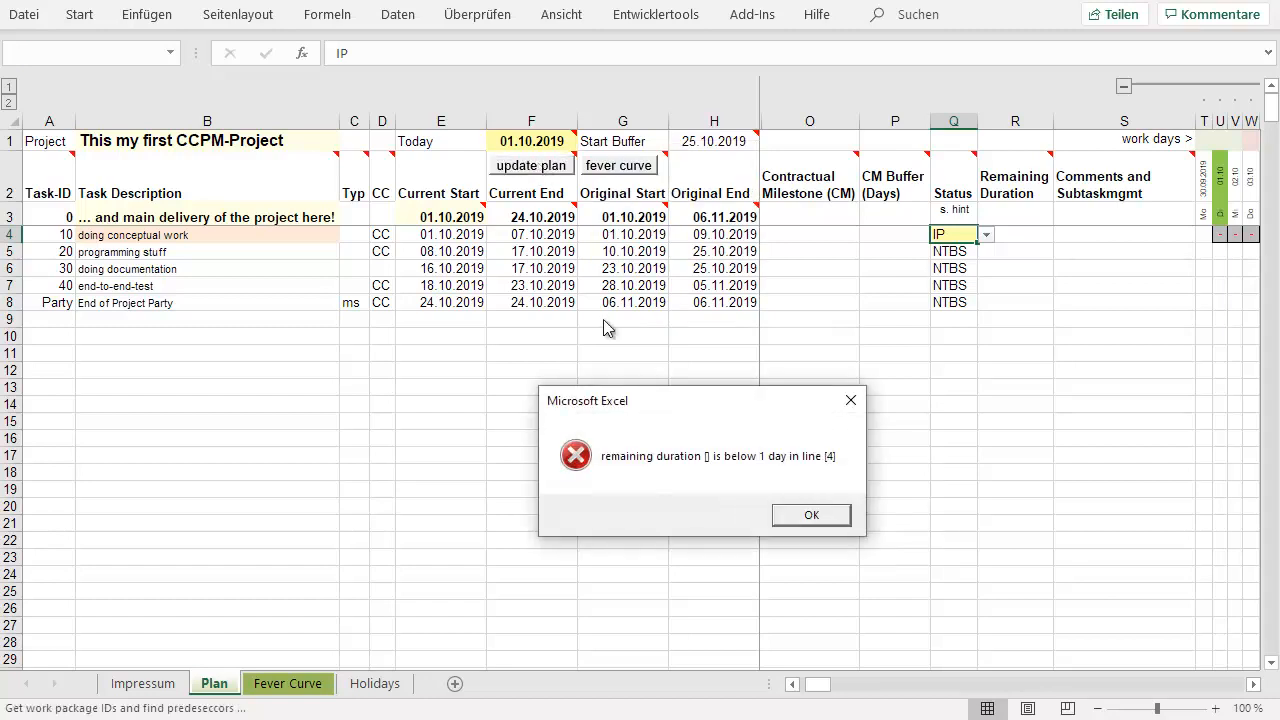
mouse_move(714, 503)
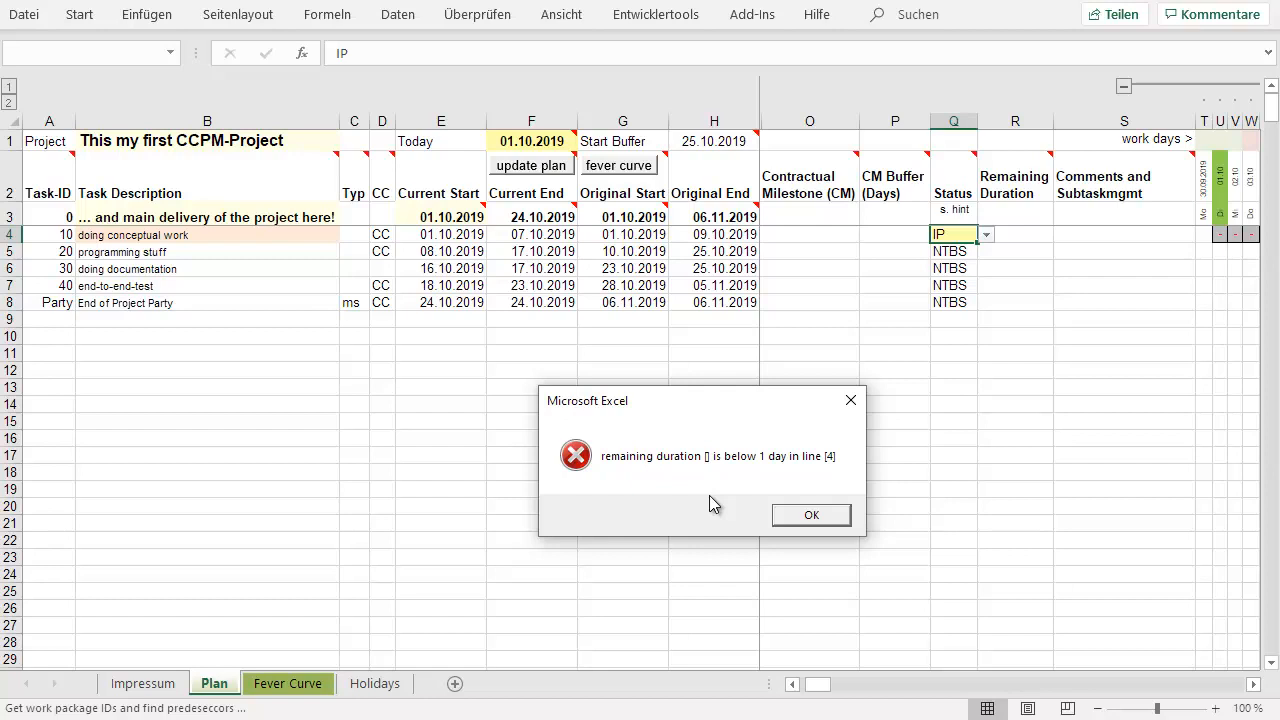
mouse_move(744, 467)
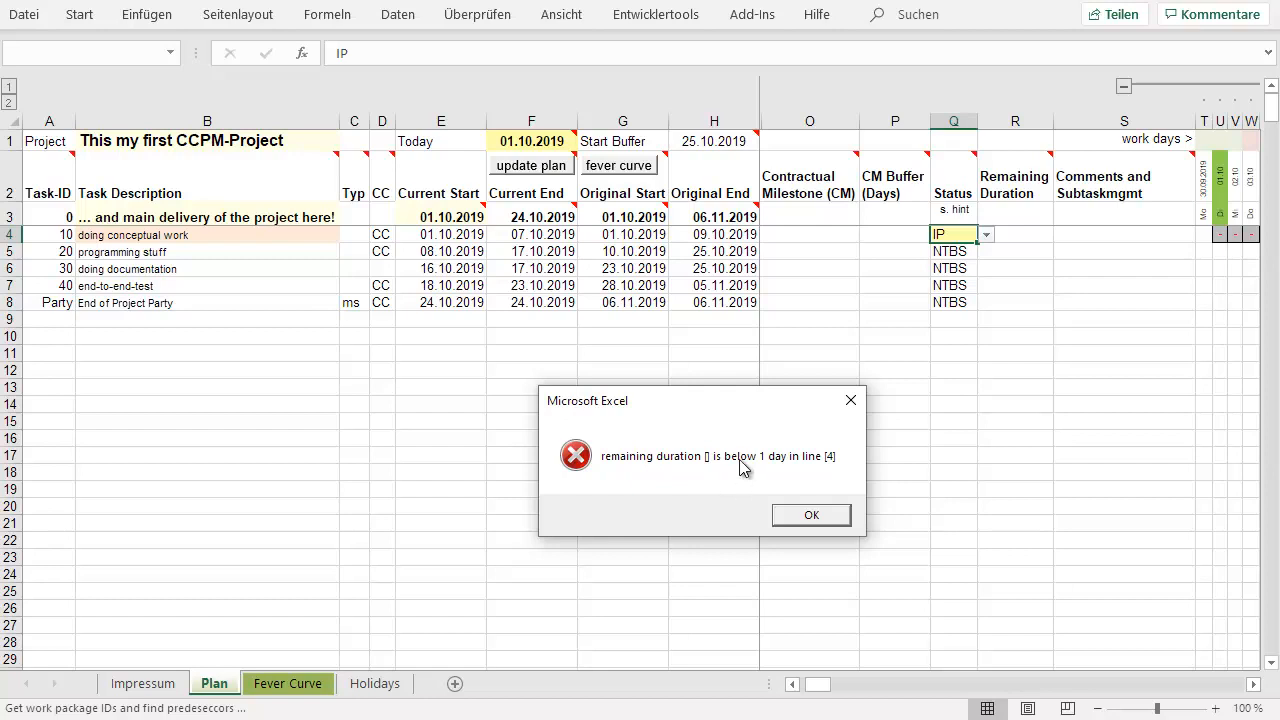
mouse_move(838, 464)
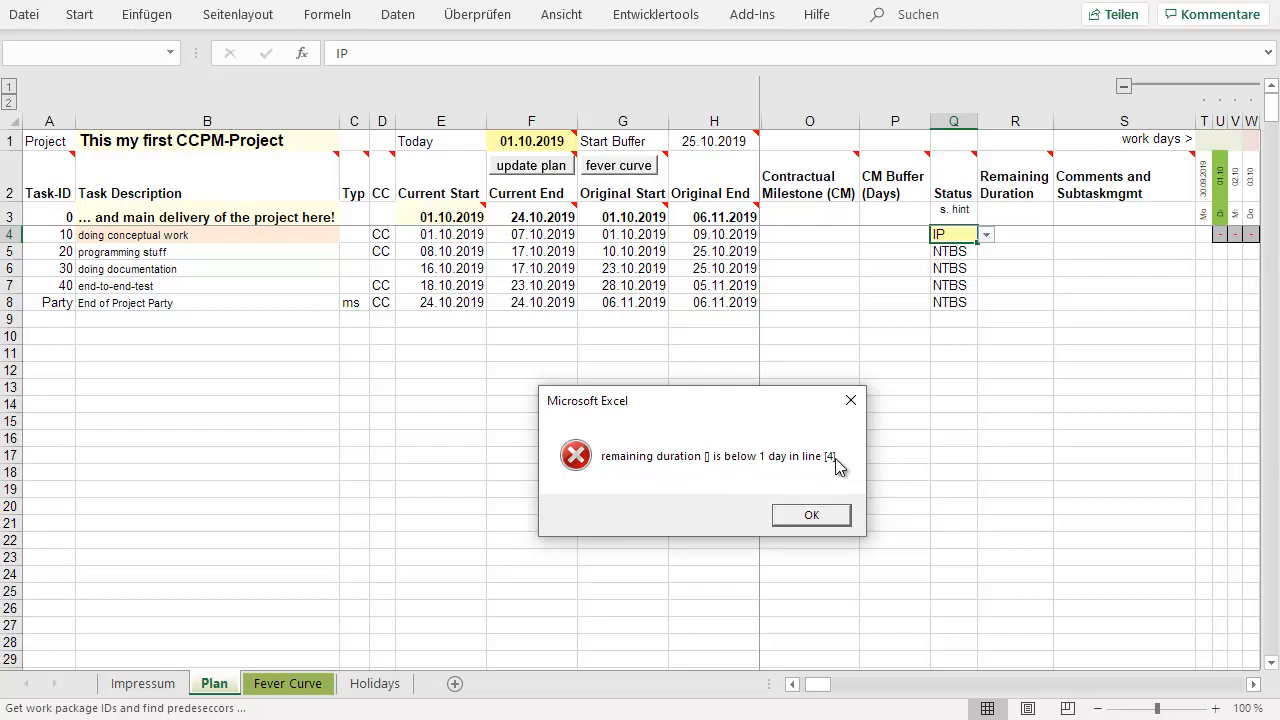
mouse_move(832, 468)
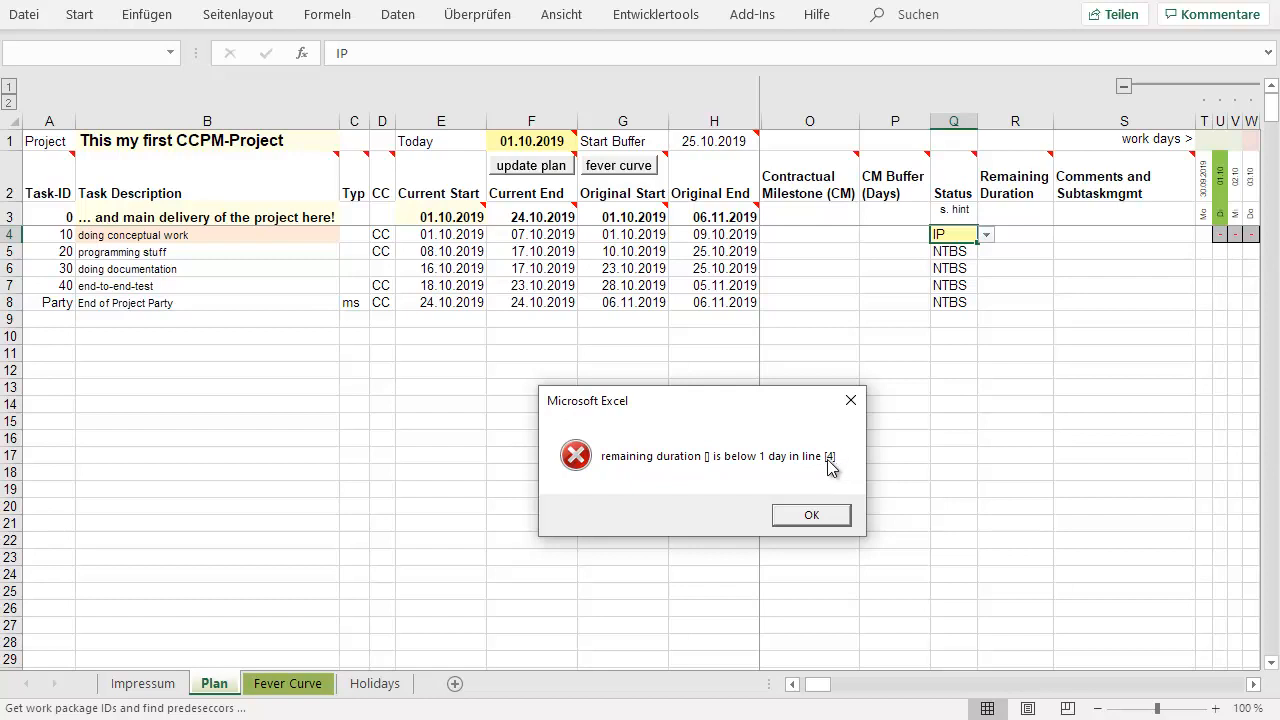
mouse_move(769, 465)
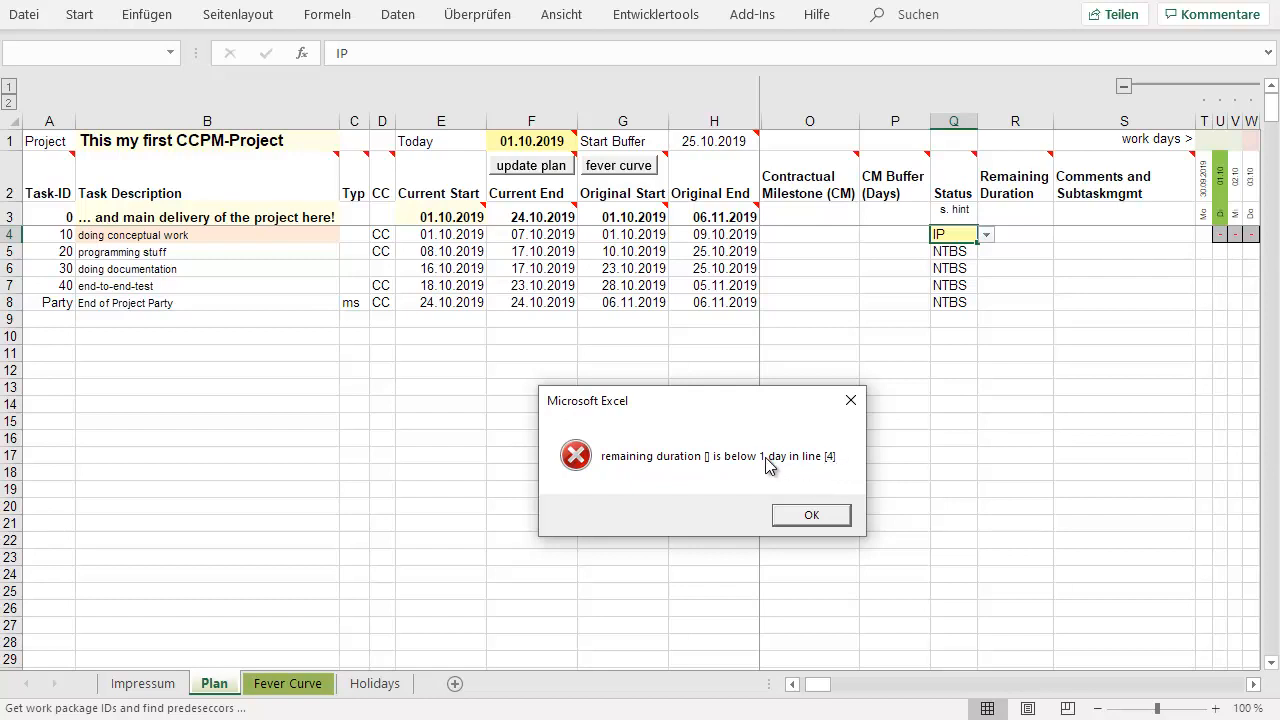
click(811, 515)
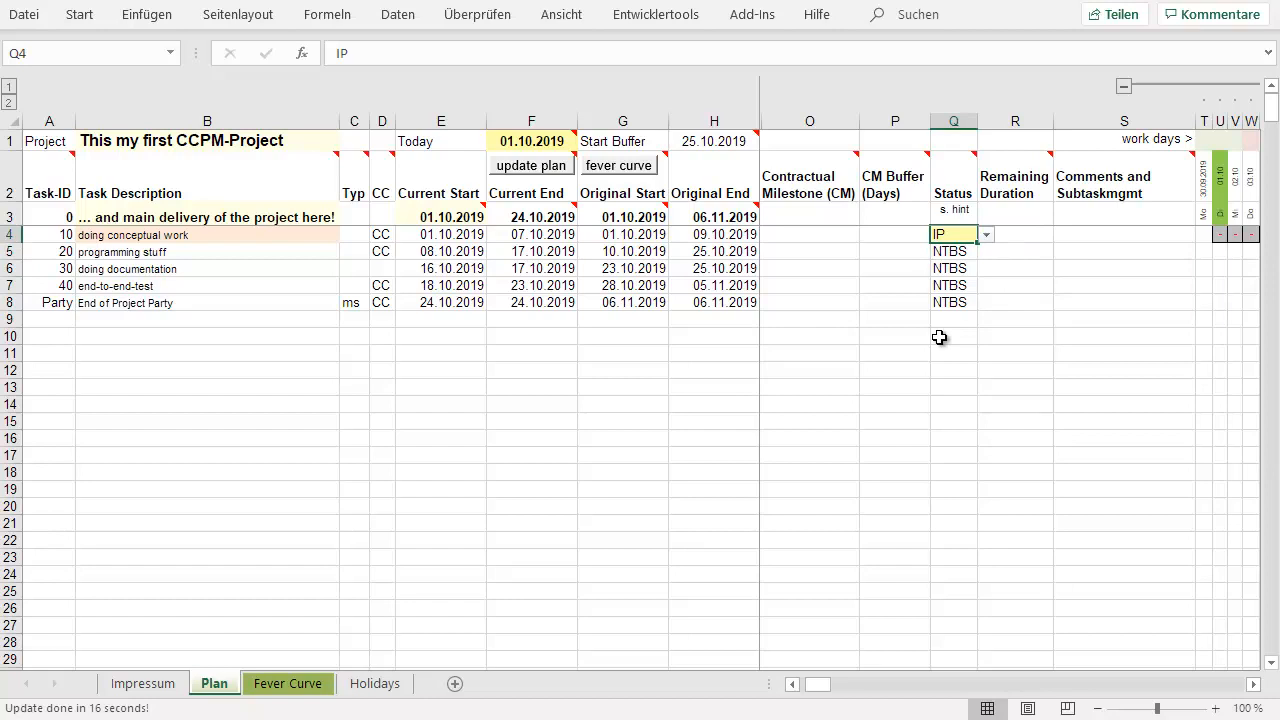
- Enter 6 as task 10's remaining duration in cell R4
click(1015, 234)
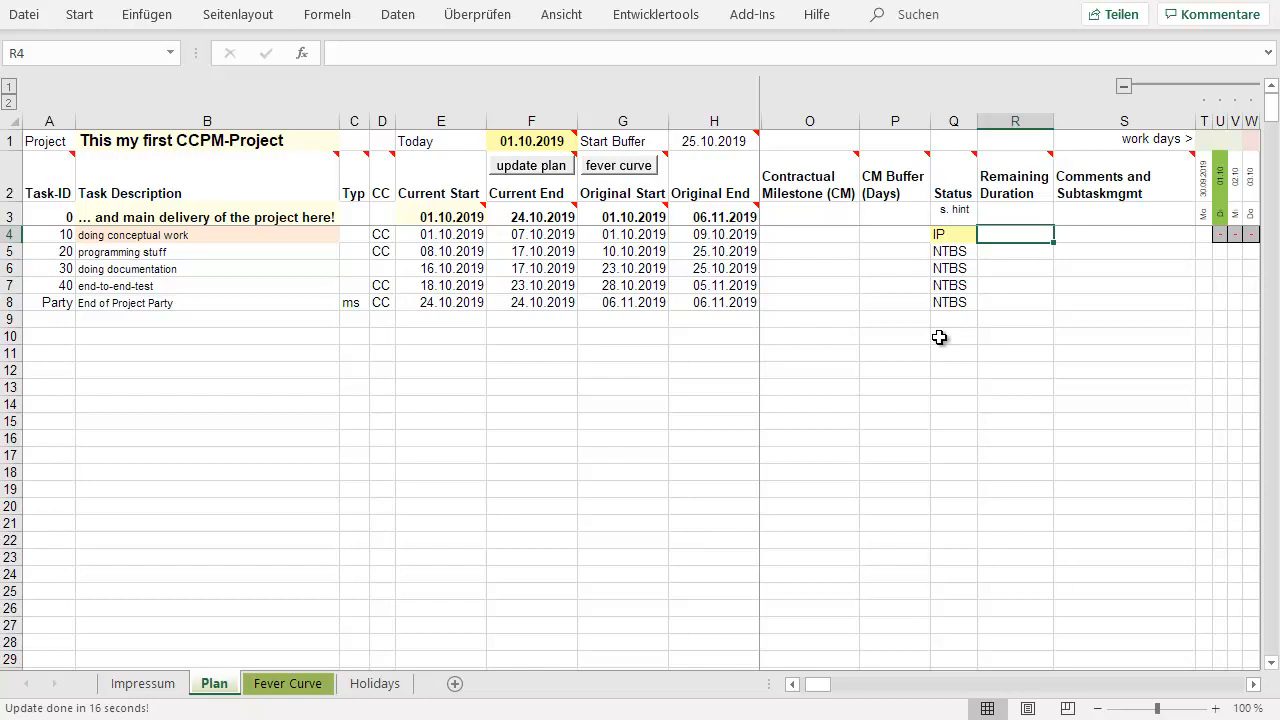
text(6)
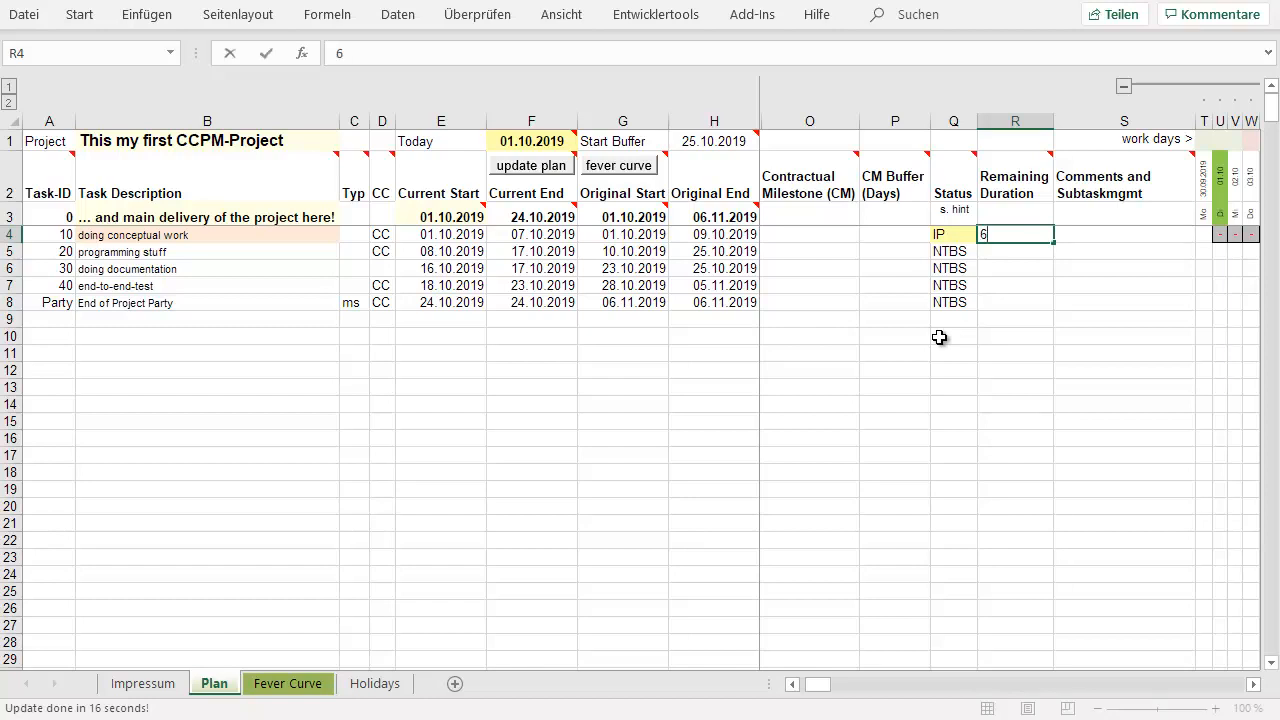
key(Enter)
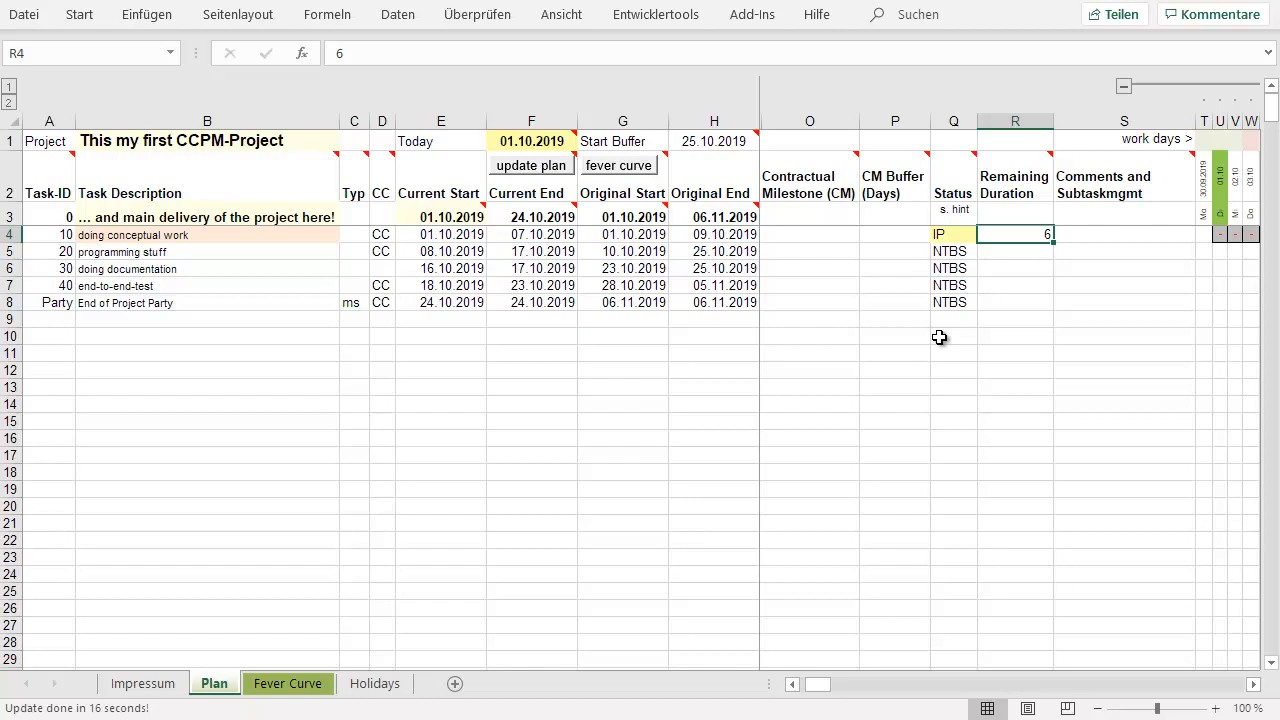
- Run the fever curve update, recording week 2019-40 at 0% progress and 25% buffer consumption
click(618, 165)
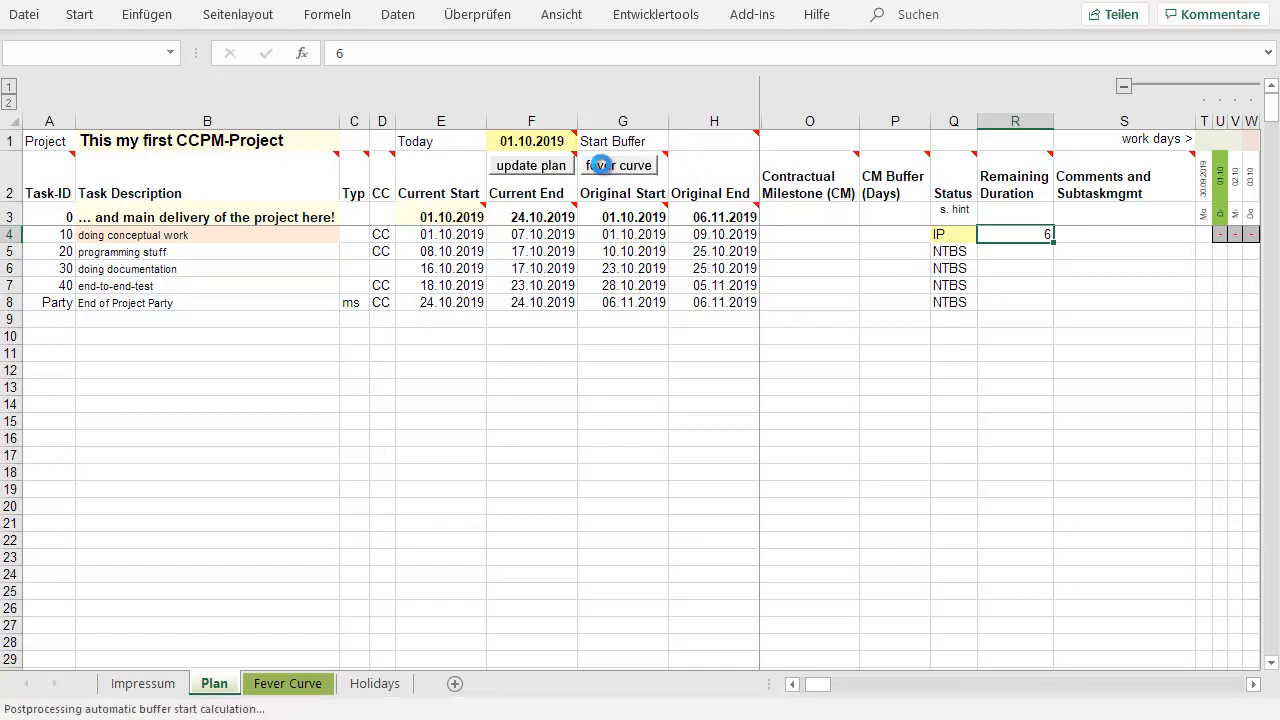
click(531, 165)
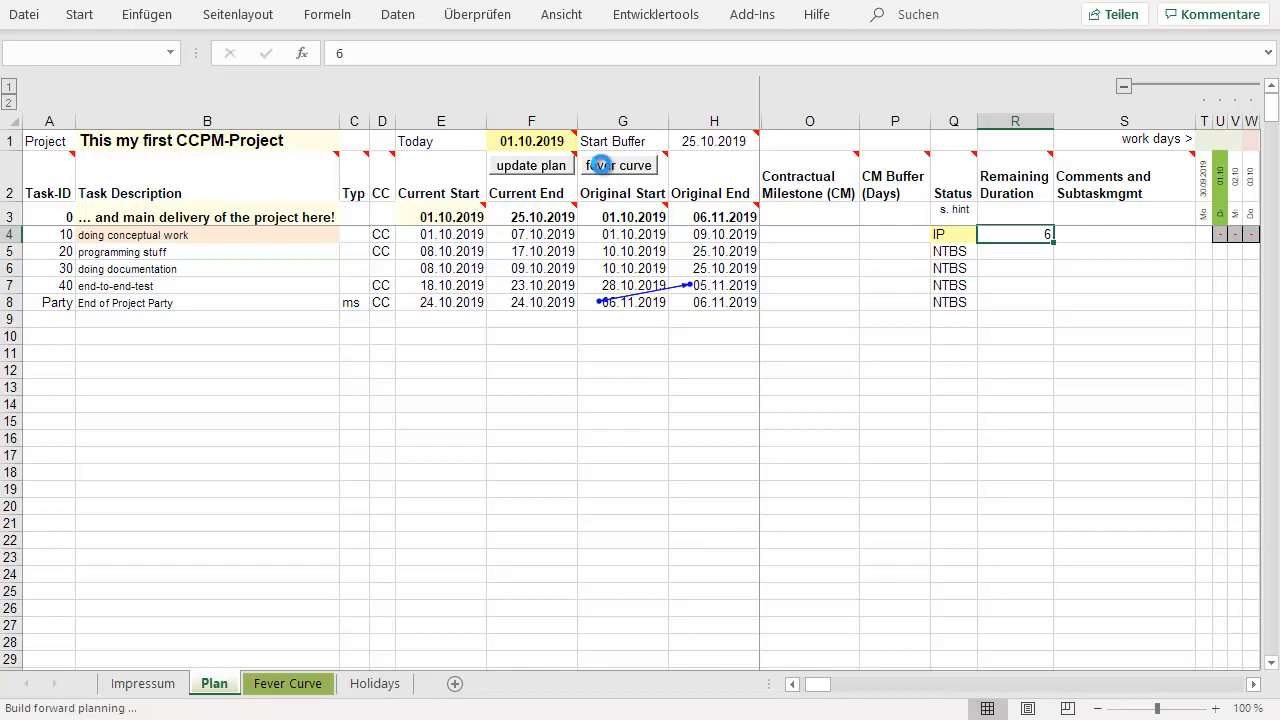
click(531, 165)
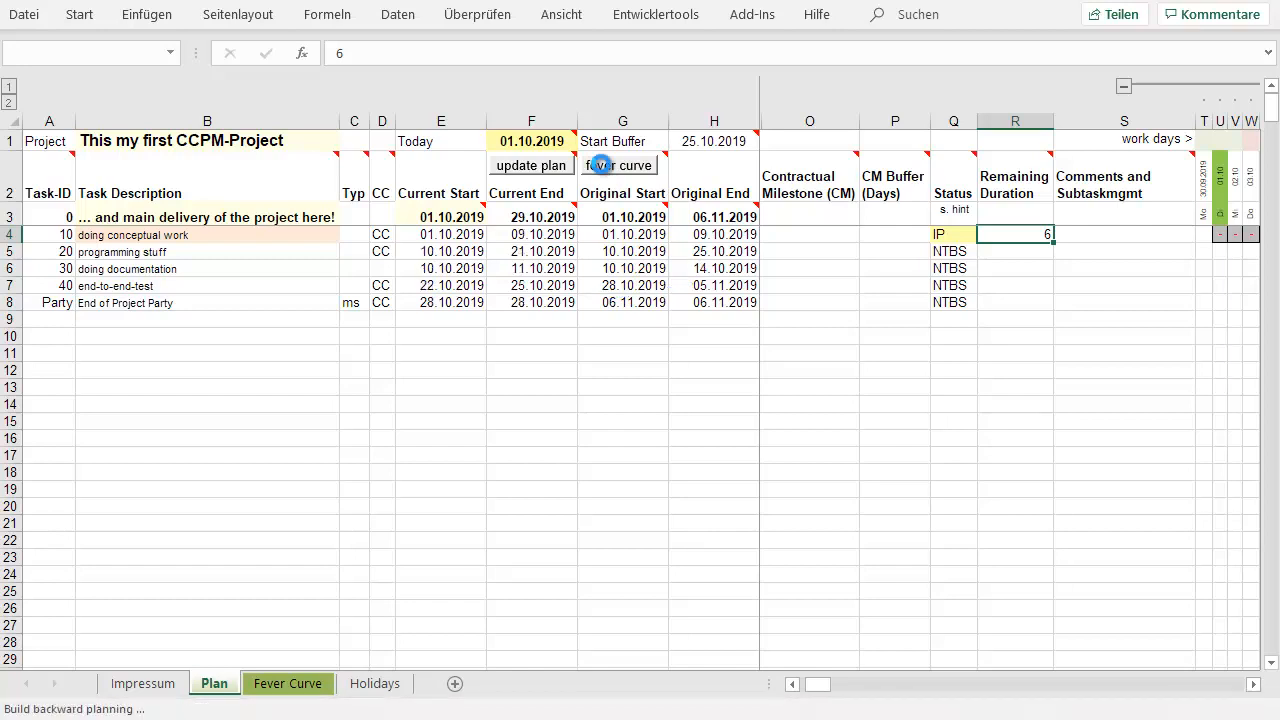
click(531, 165)
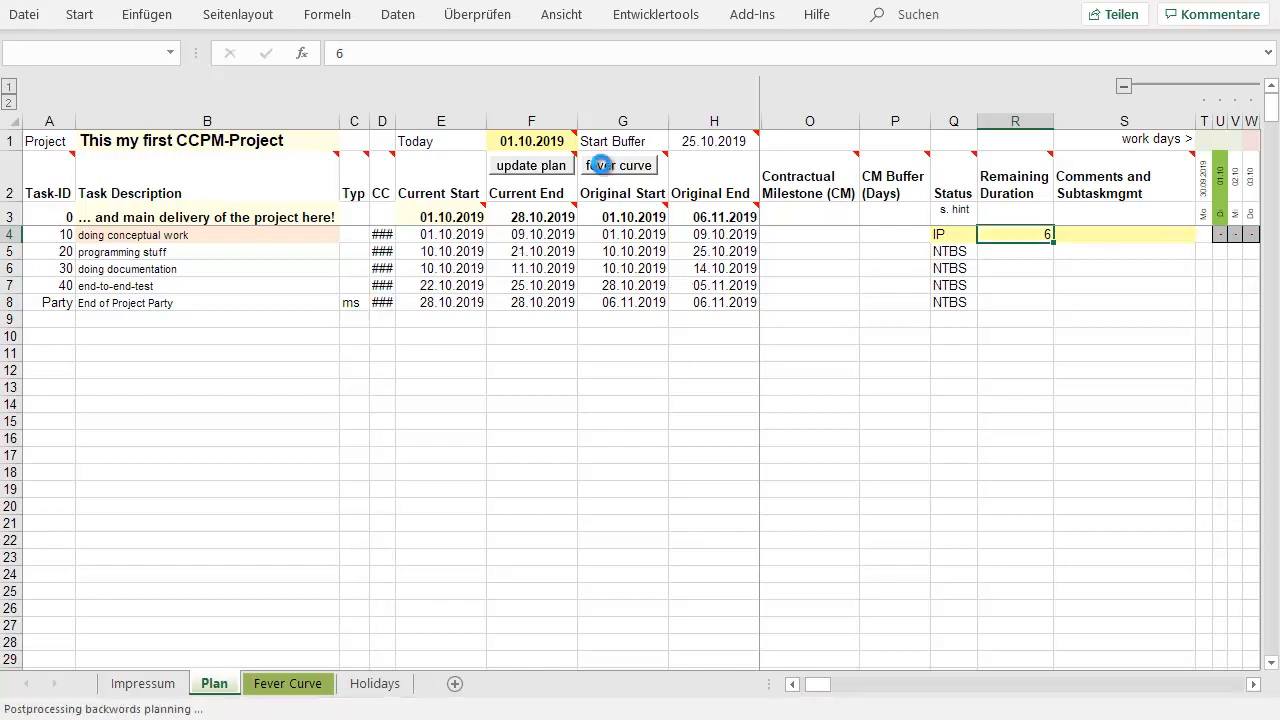
click(620, 165)
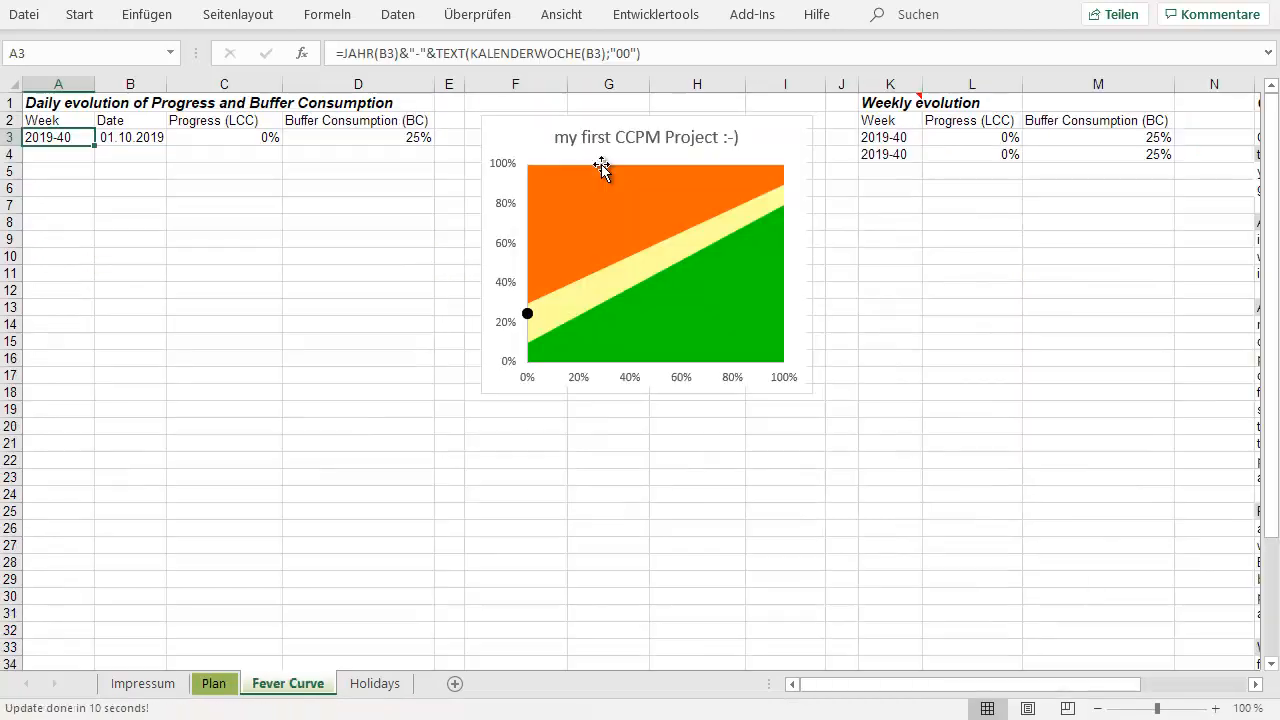
mouse_move(602, 170)
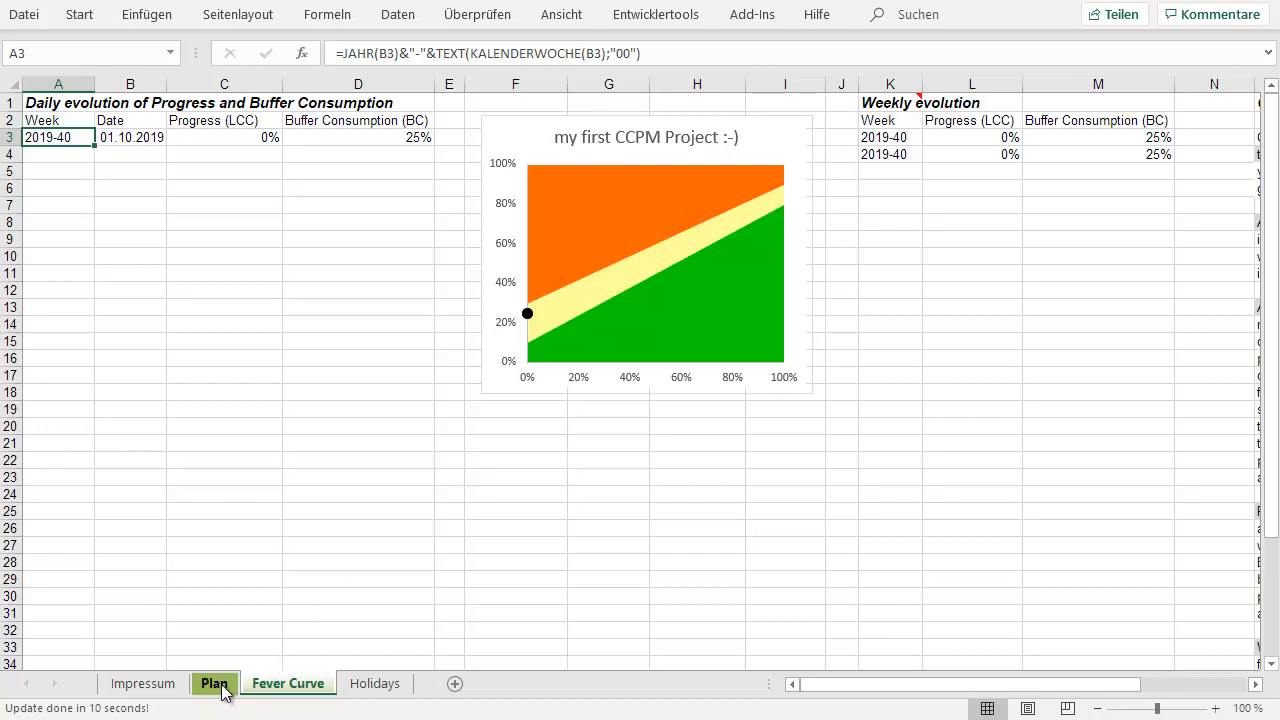
- On the Plan sheet, set the Today date to 02.10.2019 and select task 10's comments cell
click(212, 684)
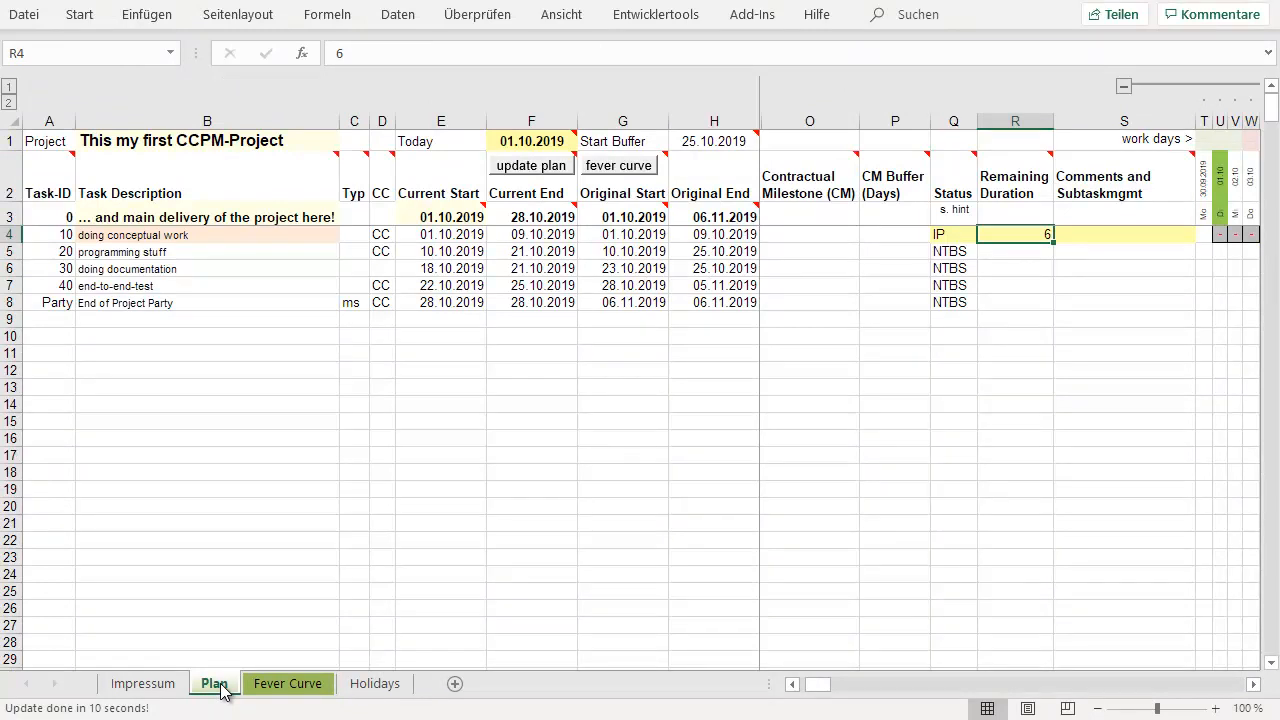
mouse_move(536, 141)
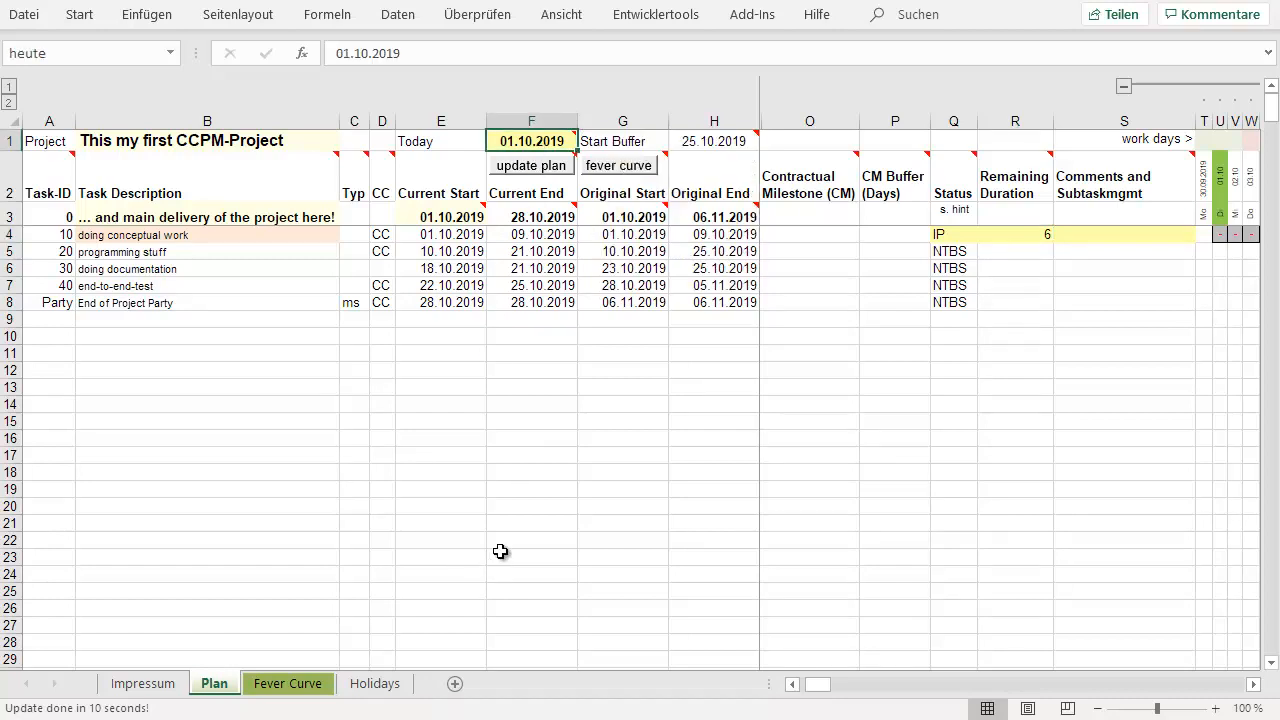
mouse_move(515, 140)
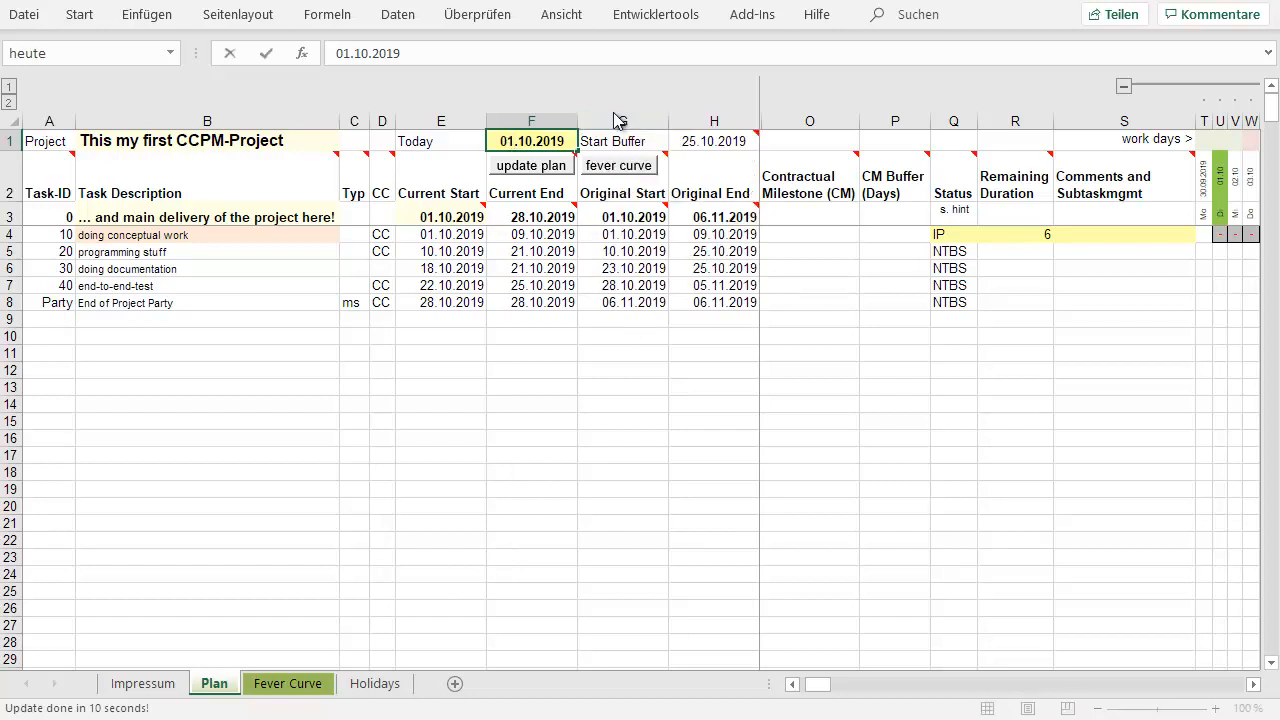
text(02.10.2019)
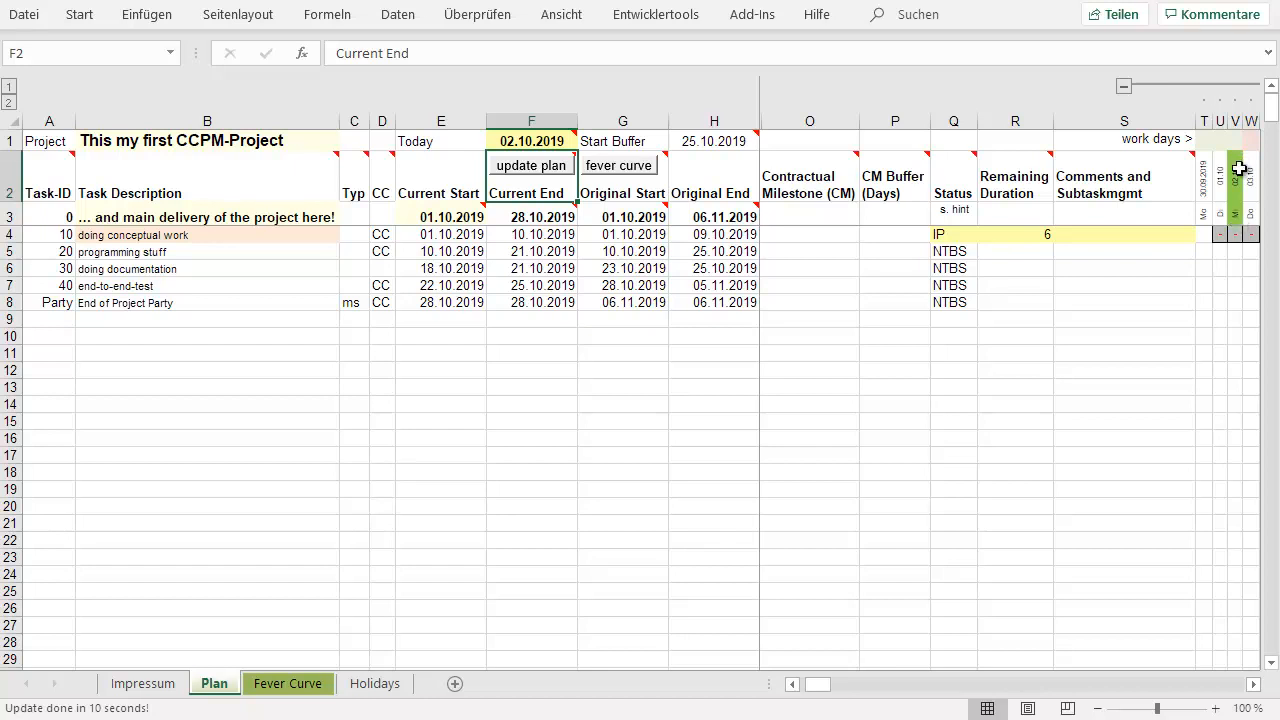
mouse_move(503, 415)
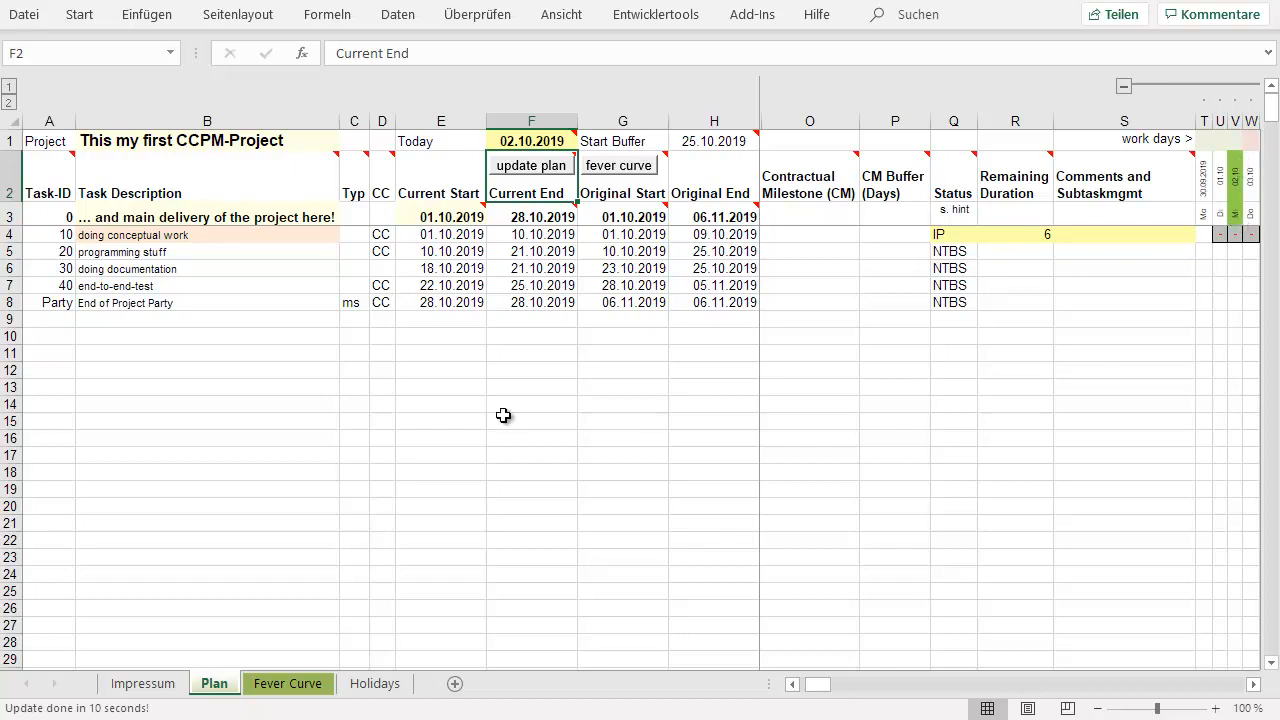
mouse_move(957, 235)
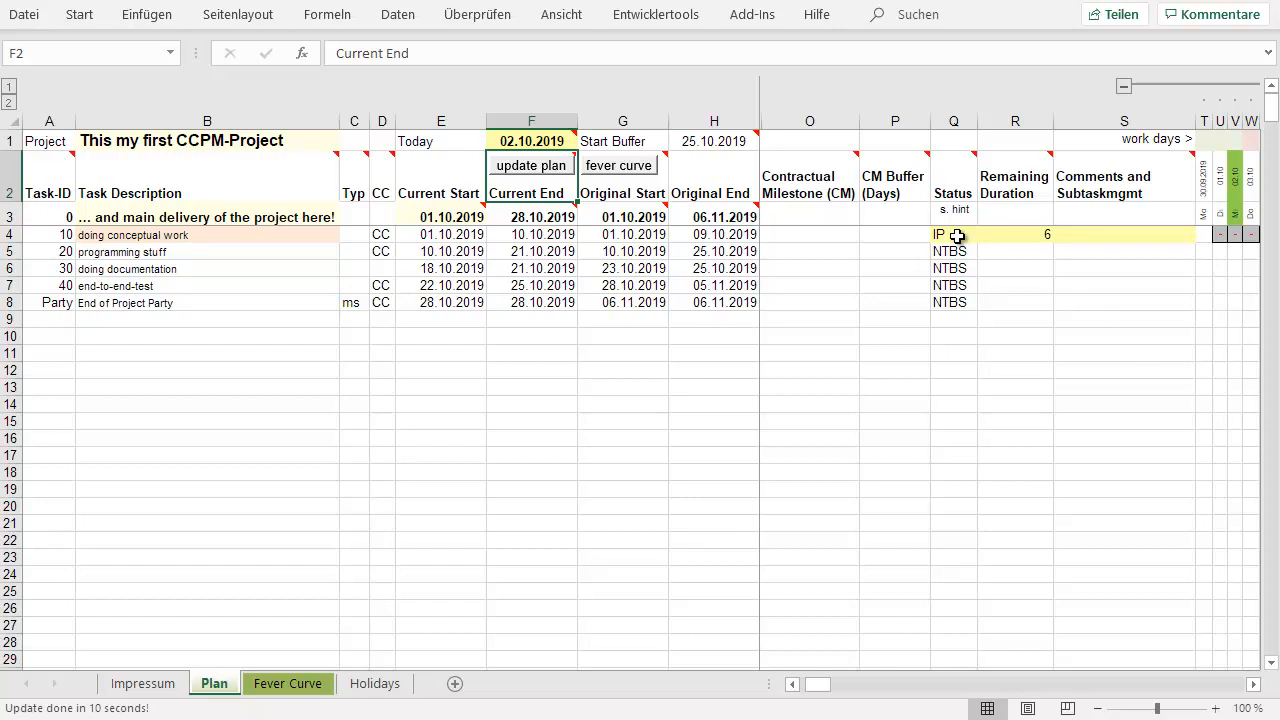
mouse_move(1212, 253)
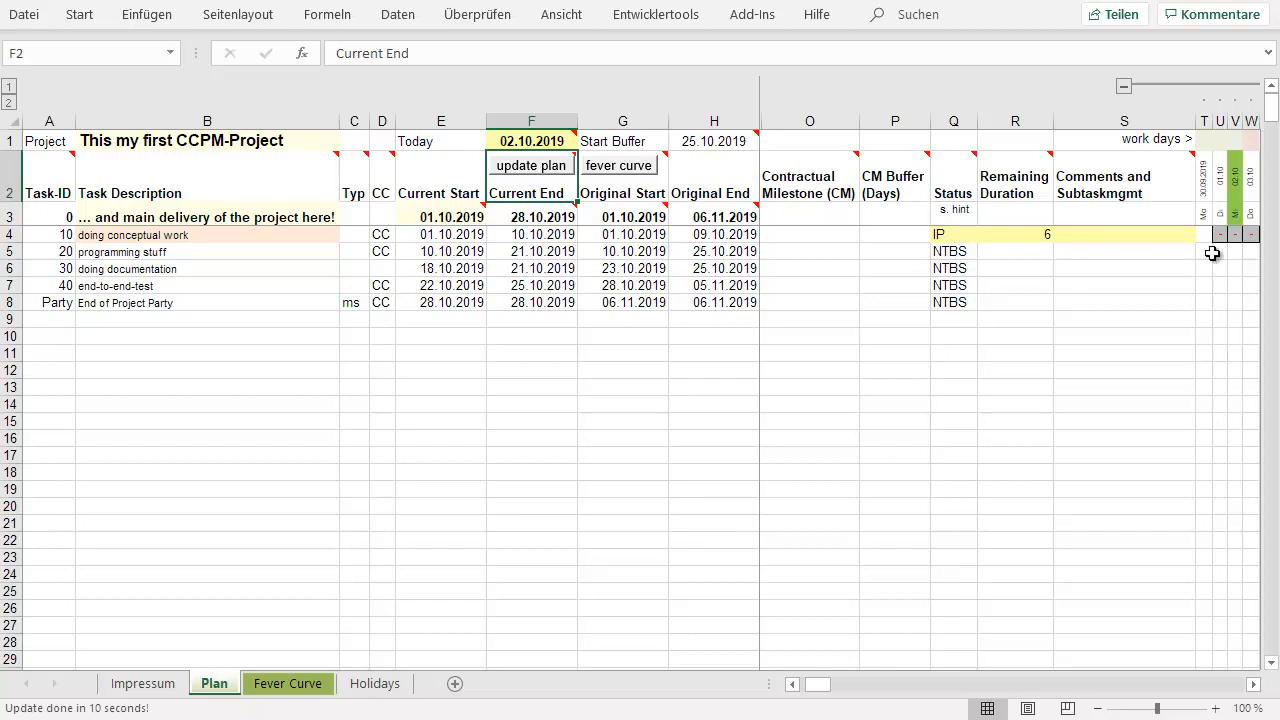
click(1124, 234)
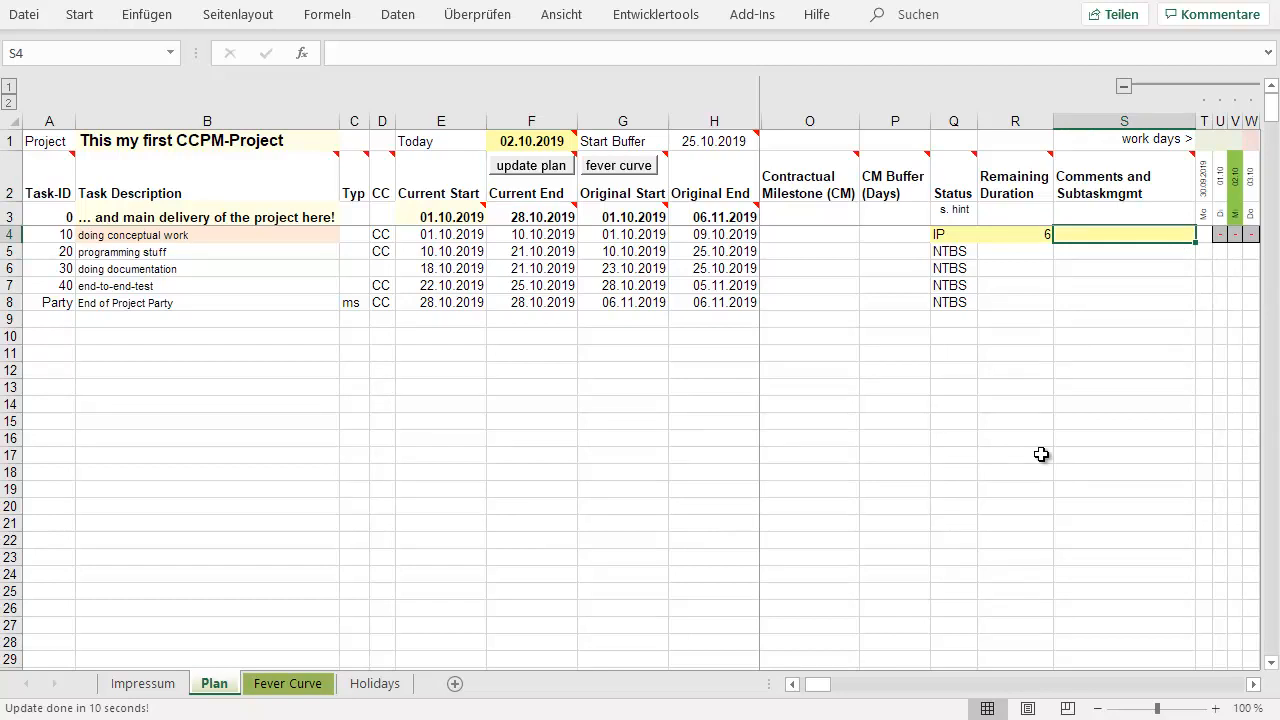
- Write the checklist '[ ] skribbles (2), [ ] check API (1) [ ] Desogn DB (3)' in task 10's comments
text([)
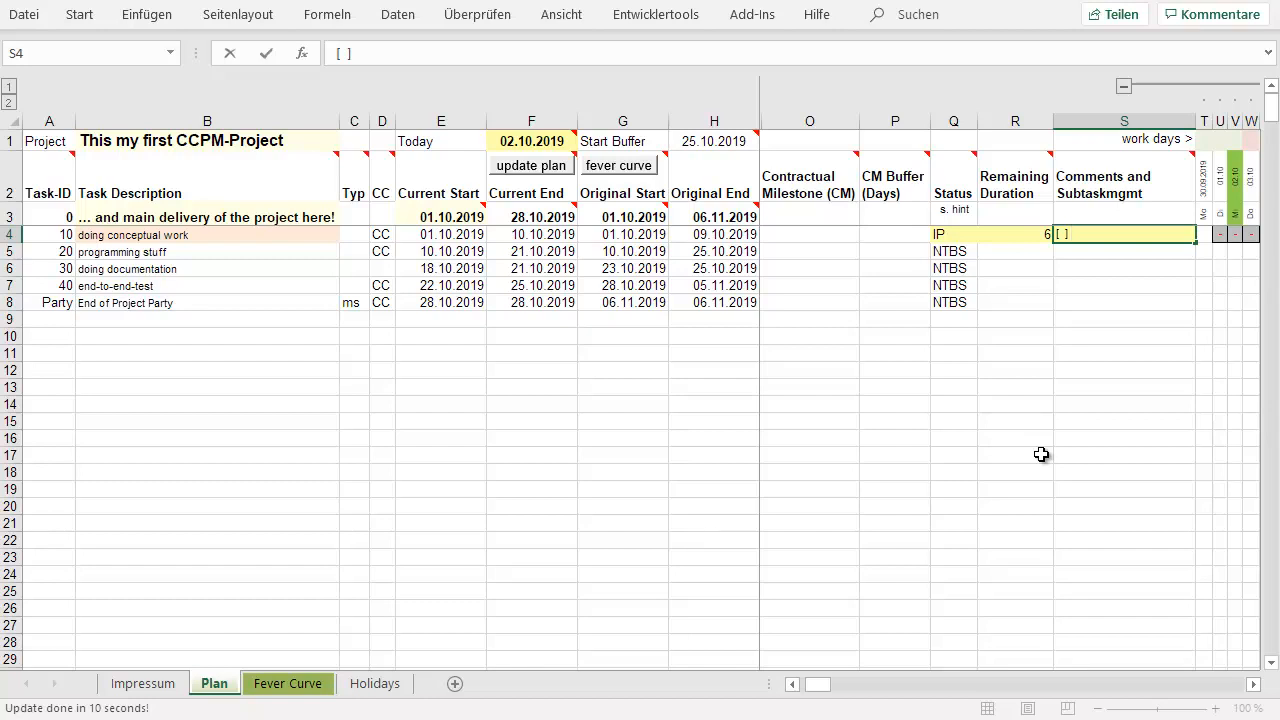
text(skribb)
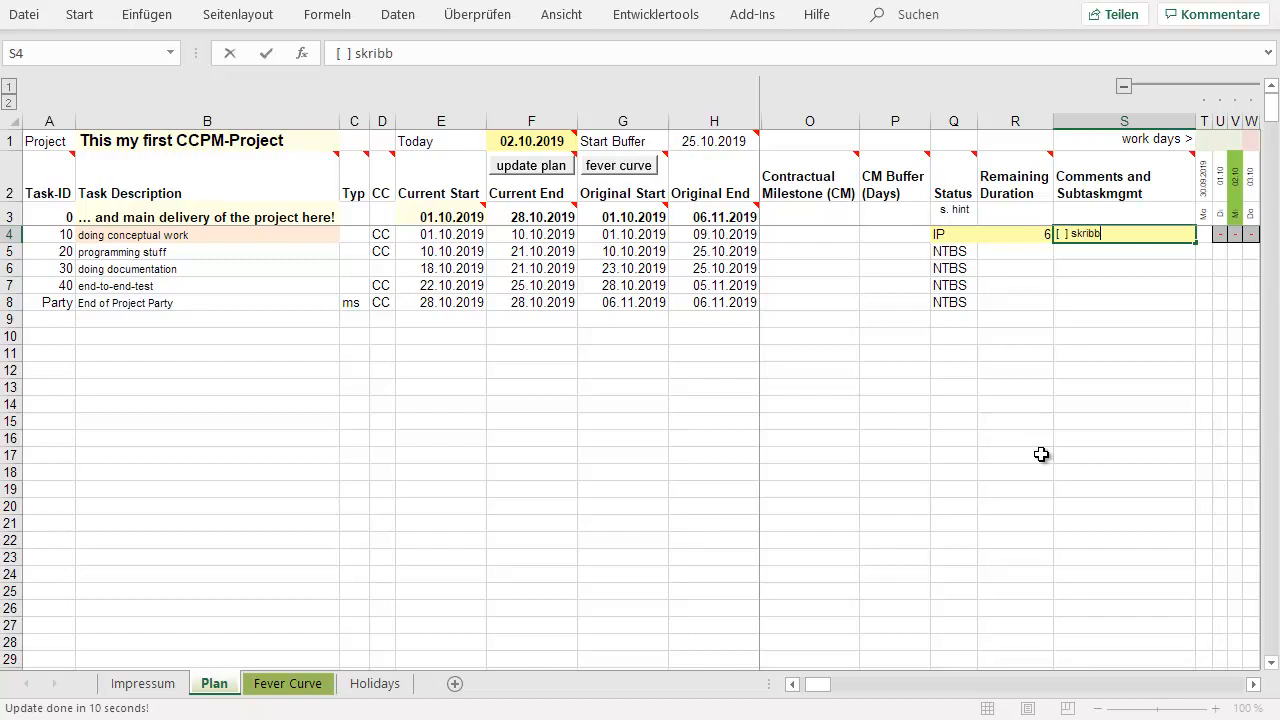
text(les,)
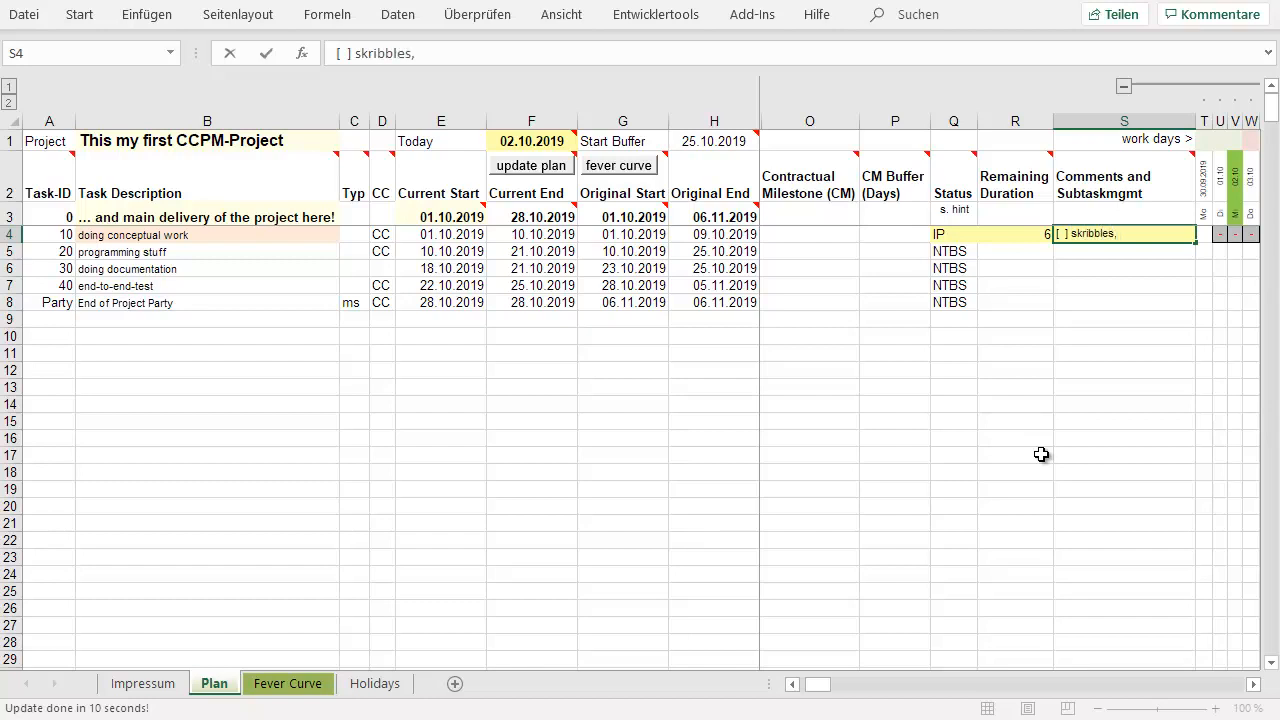
text([ ] check)
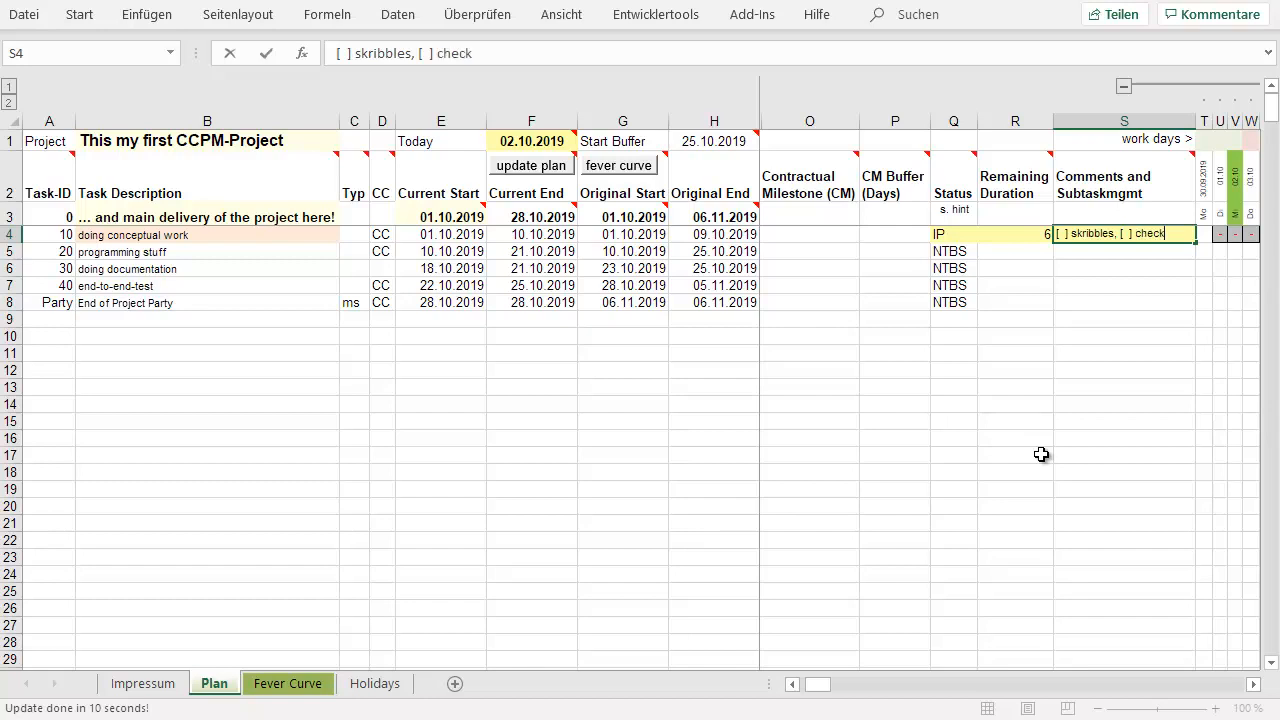
text(API [)
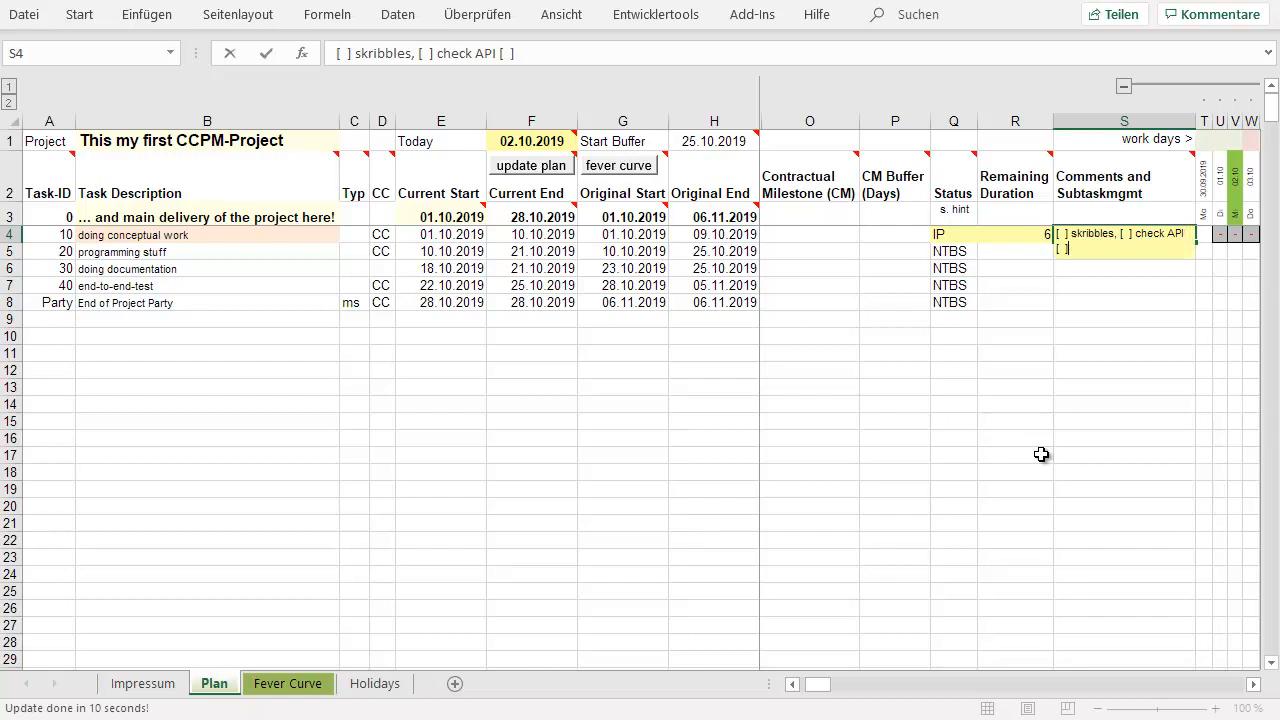
text(Desogn)
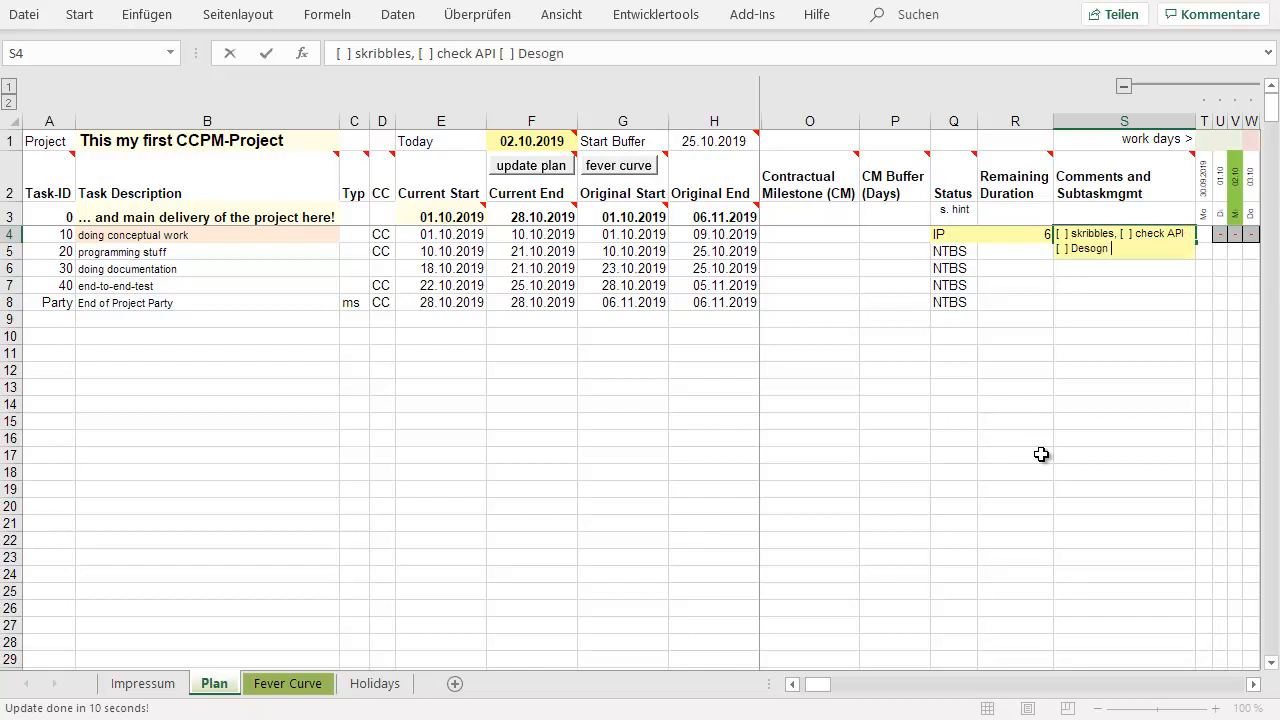
text(DB)
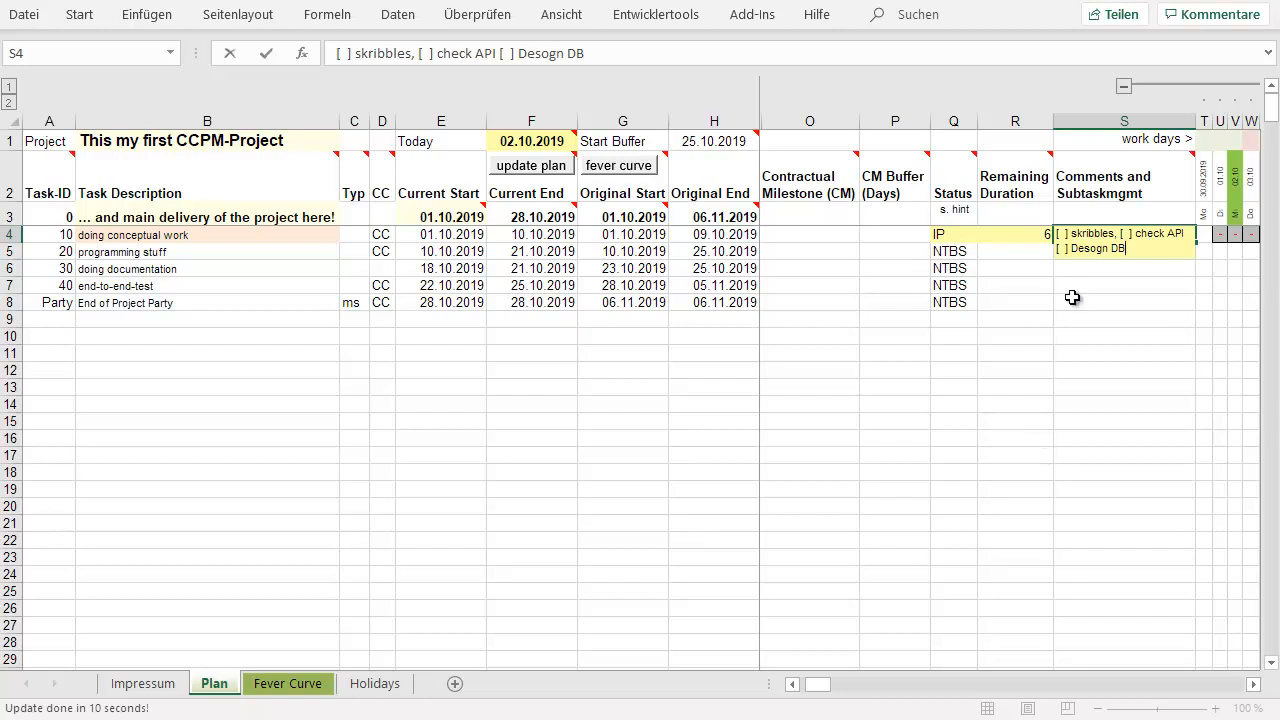
mouse_move(1194, 240)
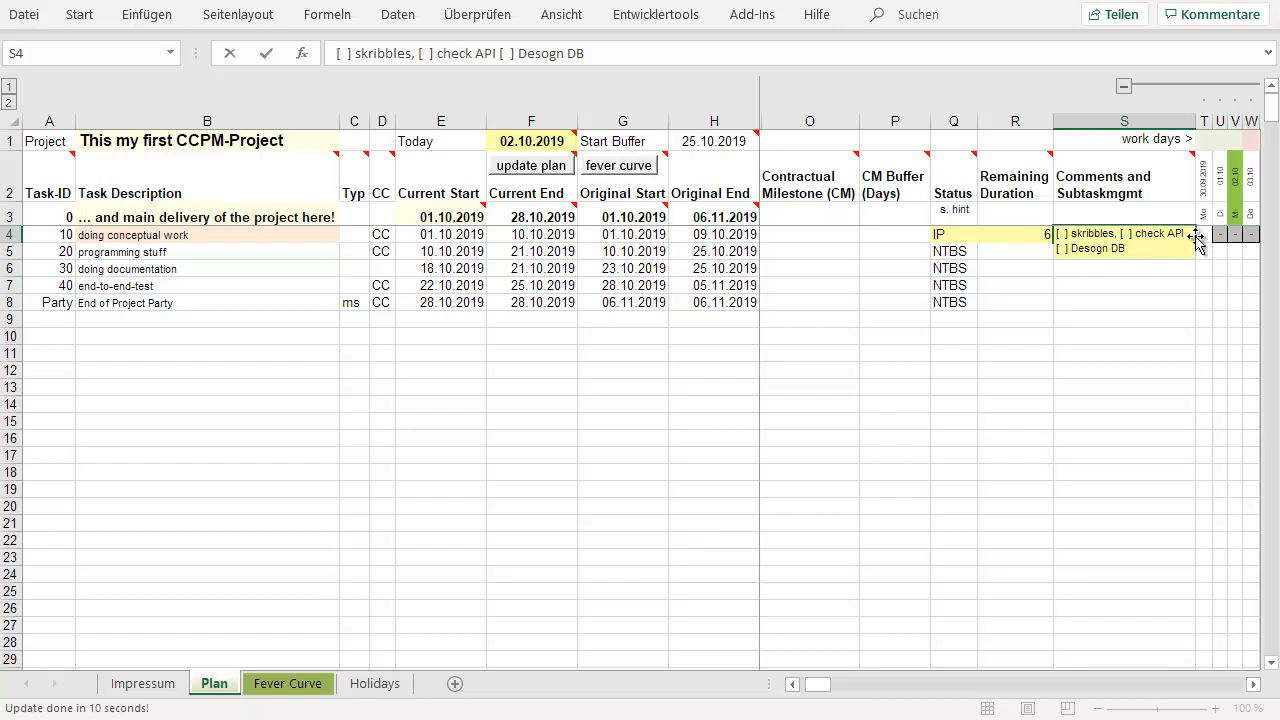
text(()
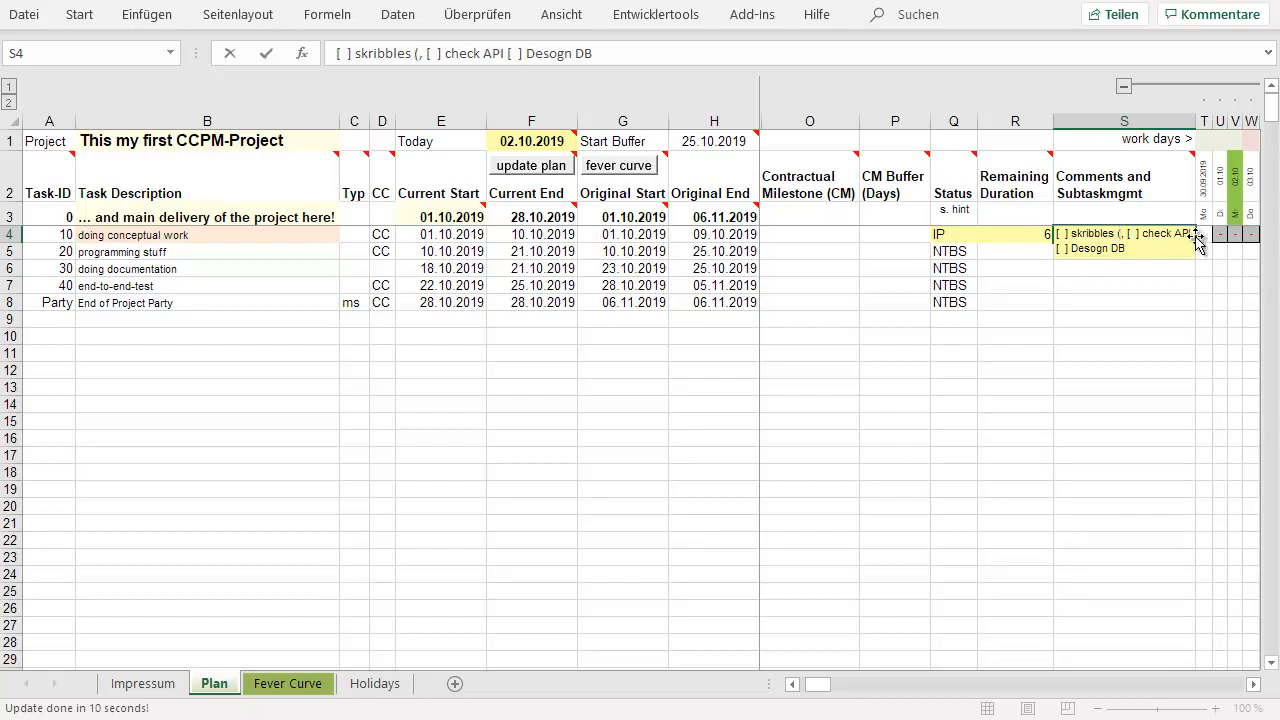
text(2)
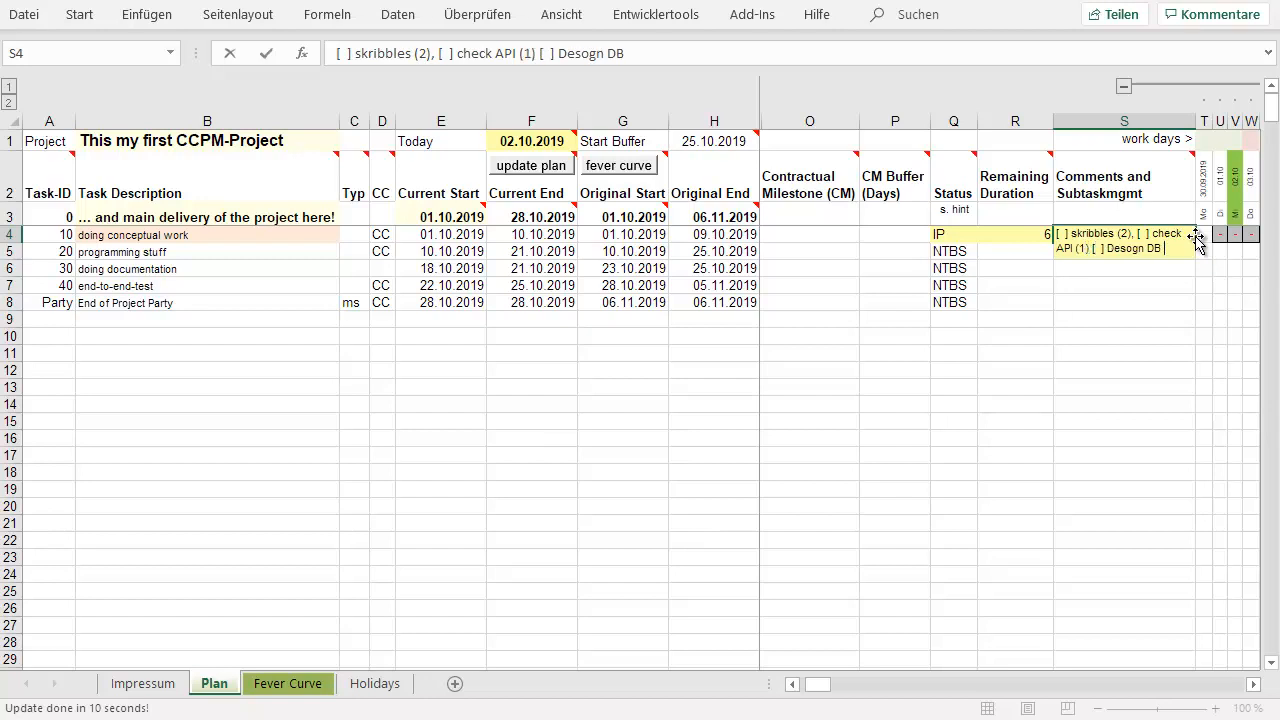
text((3))
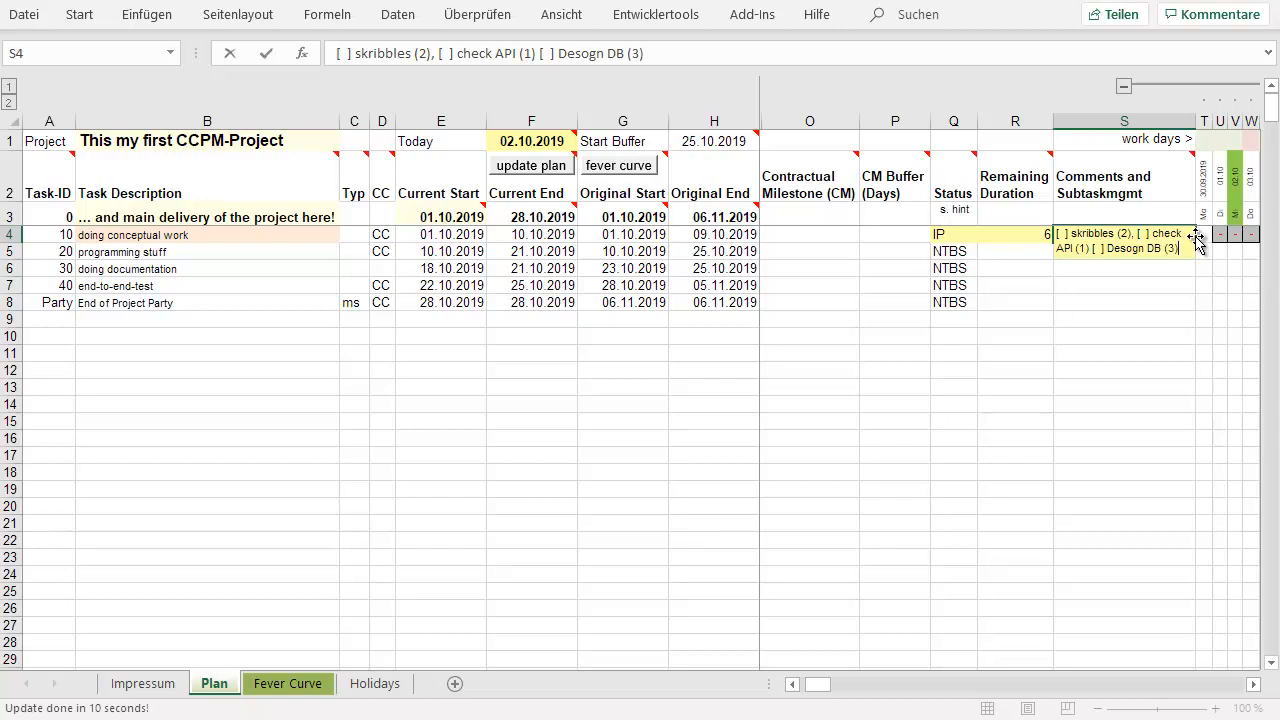
mouse_move(1134, 234)
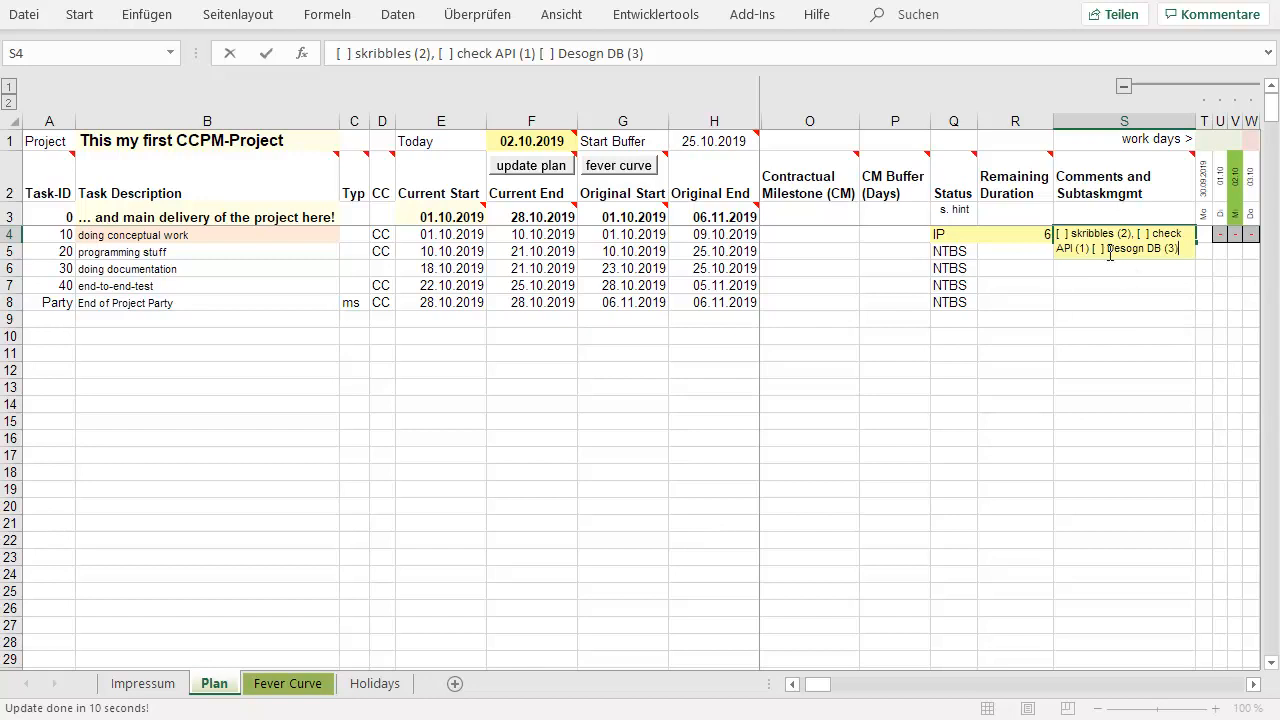
click(1014, 247)
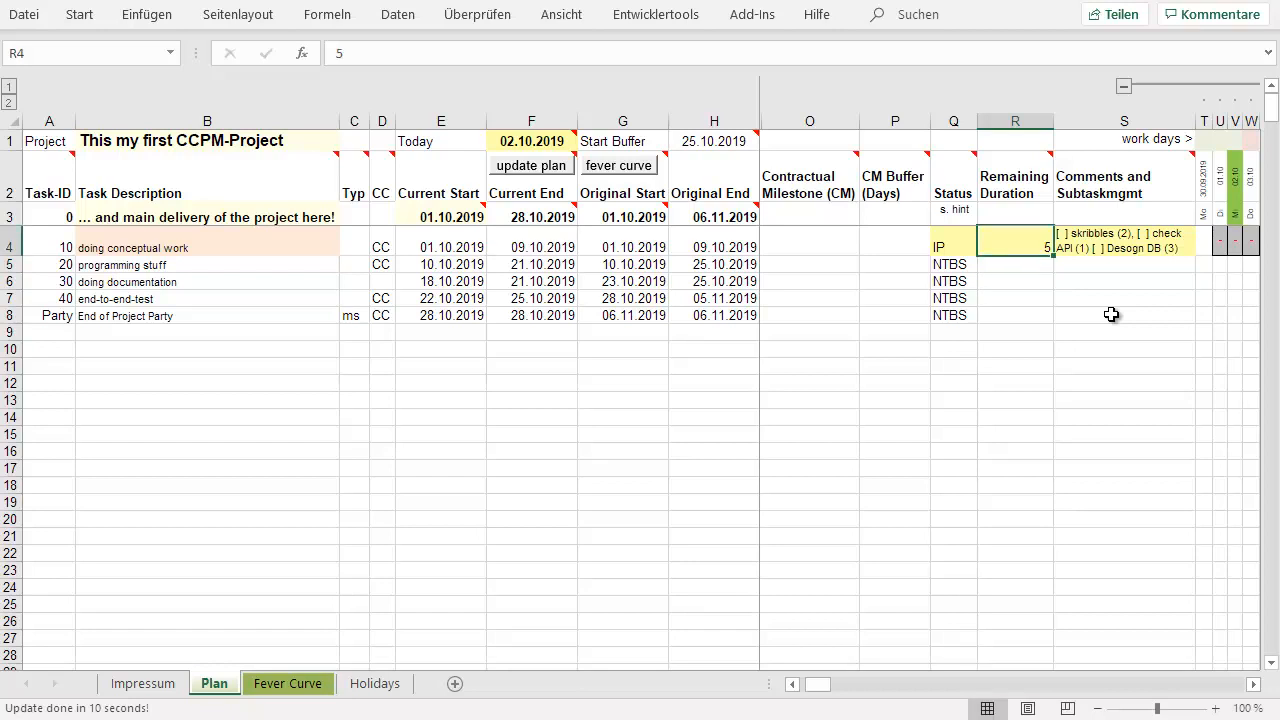
mouse_move(1034, 324)
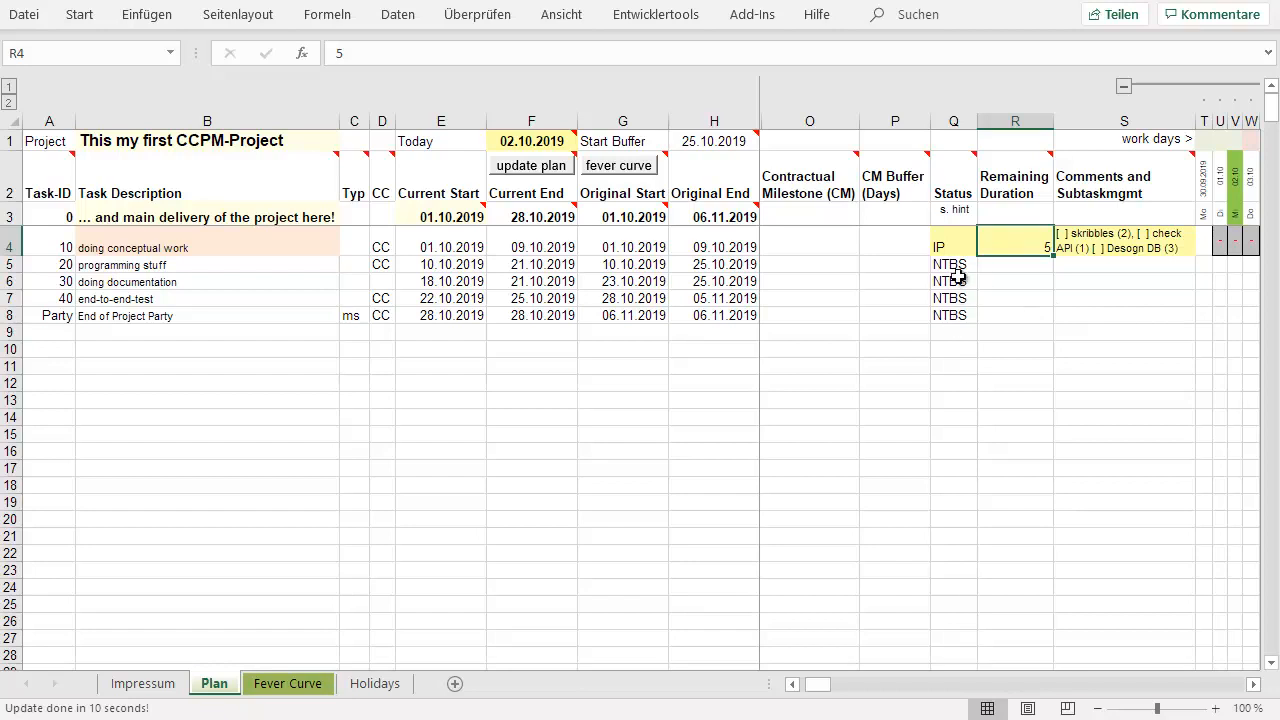
mouse_move(956, 264)
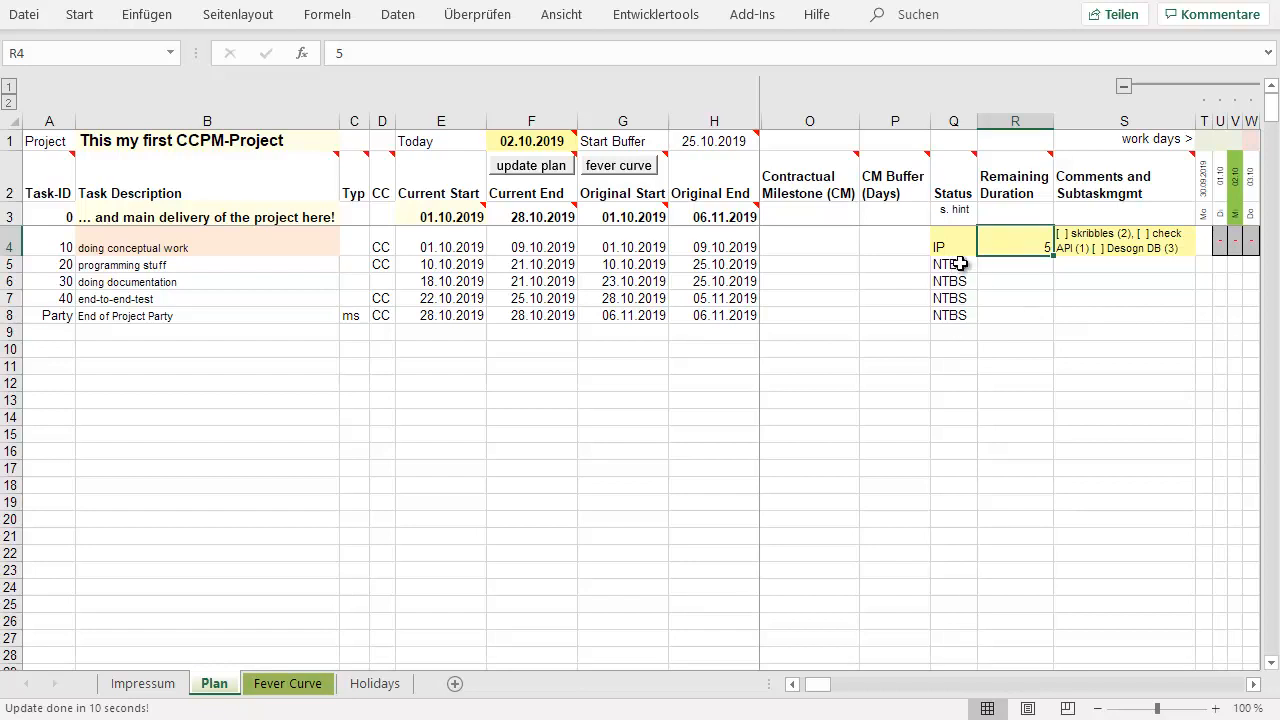
mouse_move(603, 175)
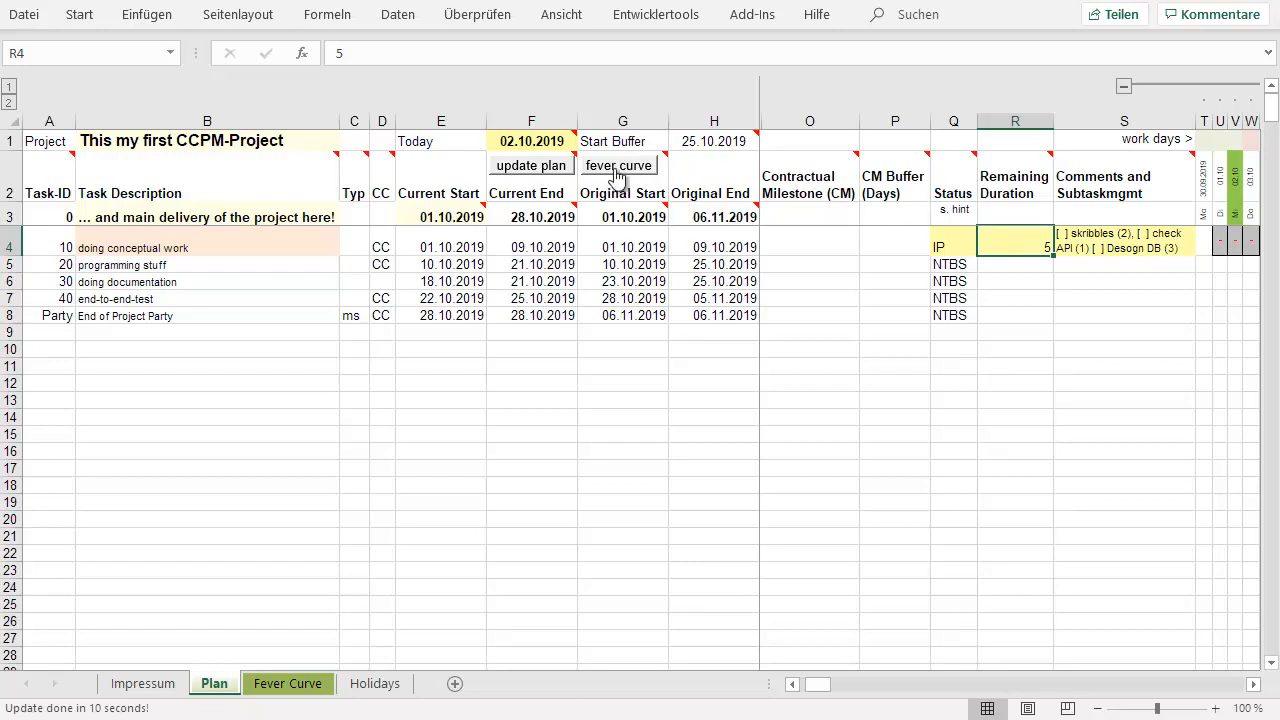
- Rerun the planning via the fever curve button so the project ends 25.10.2019
click(616, 165)
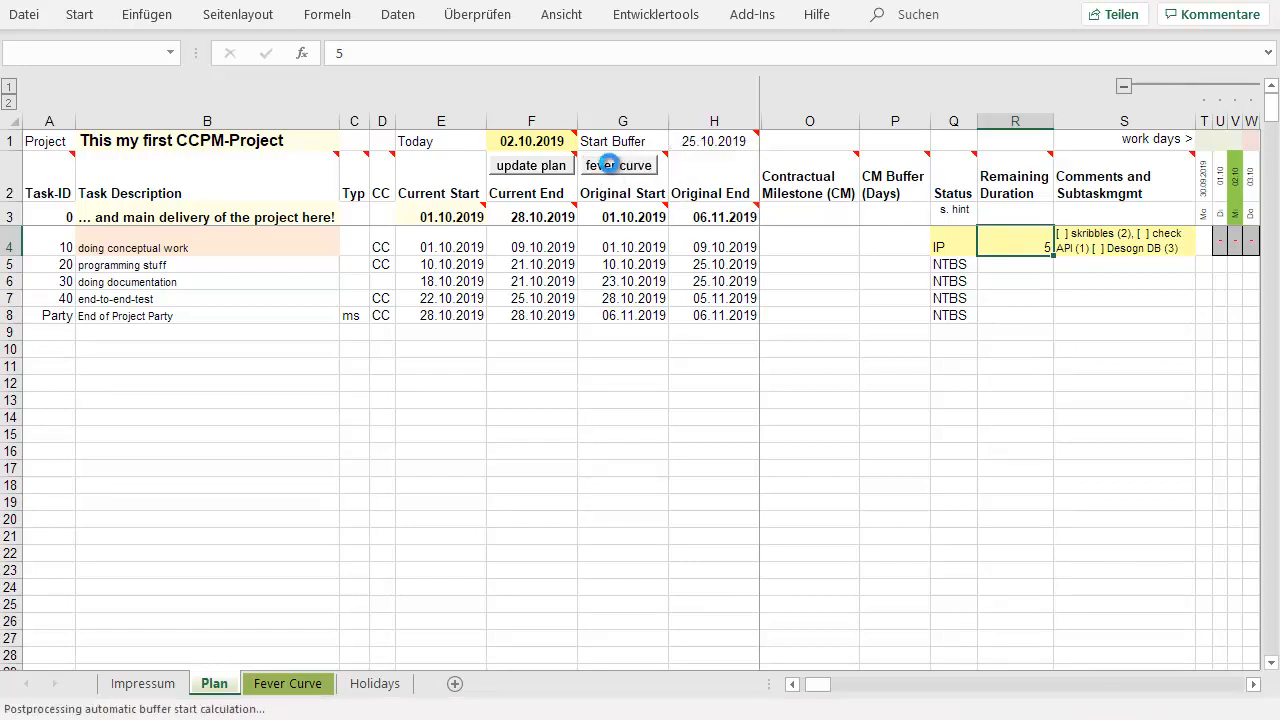
click(531, 165)
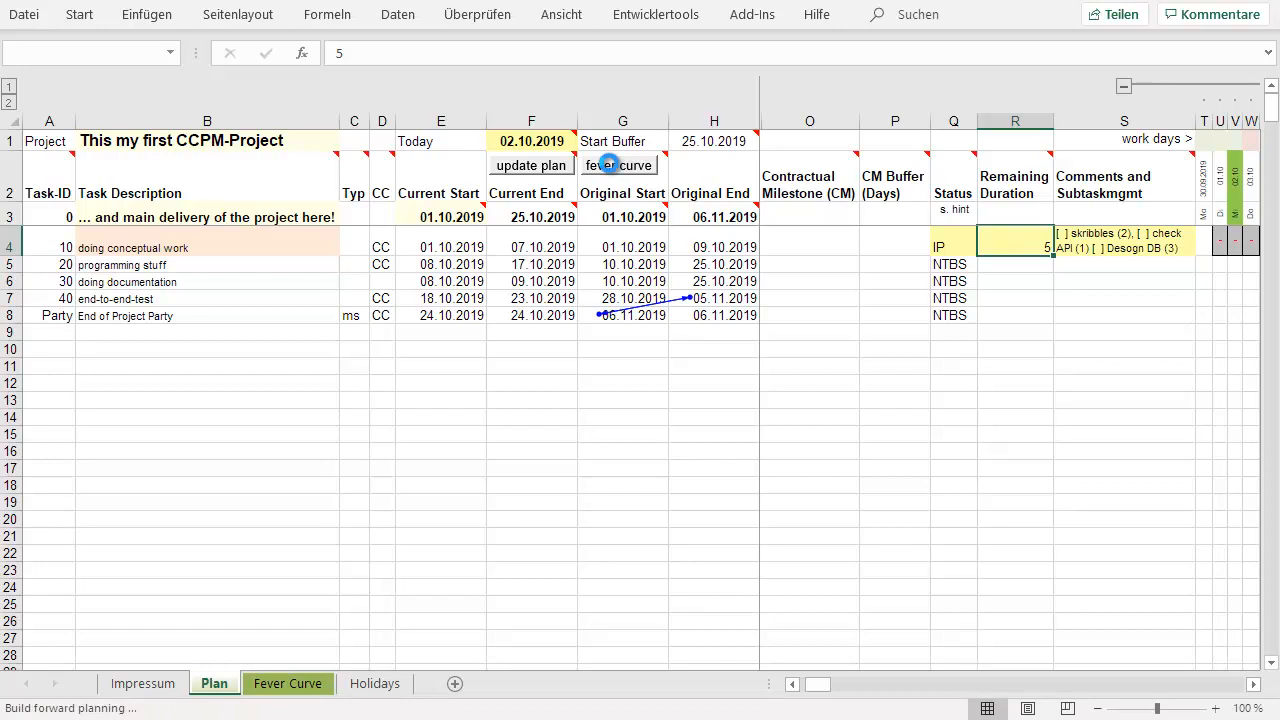
click(531, 165)
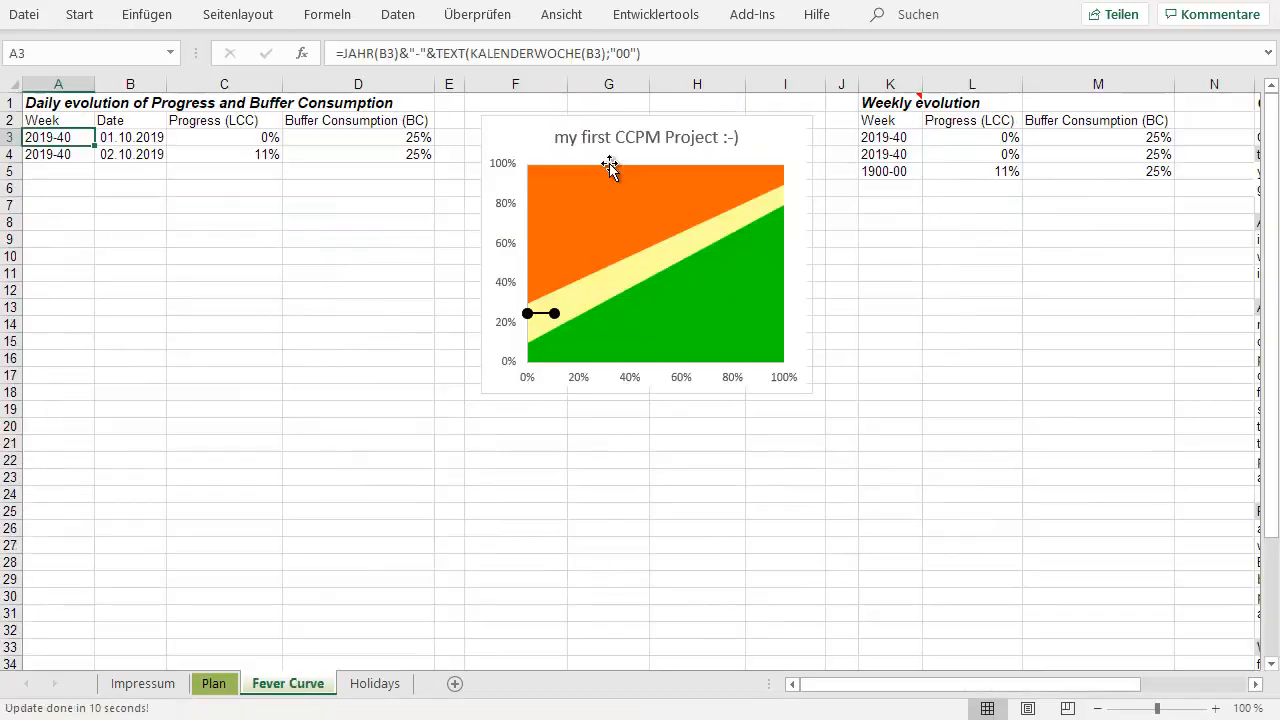
mouse_move(611, 168)
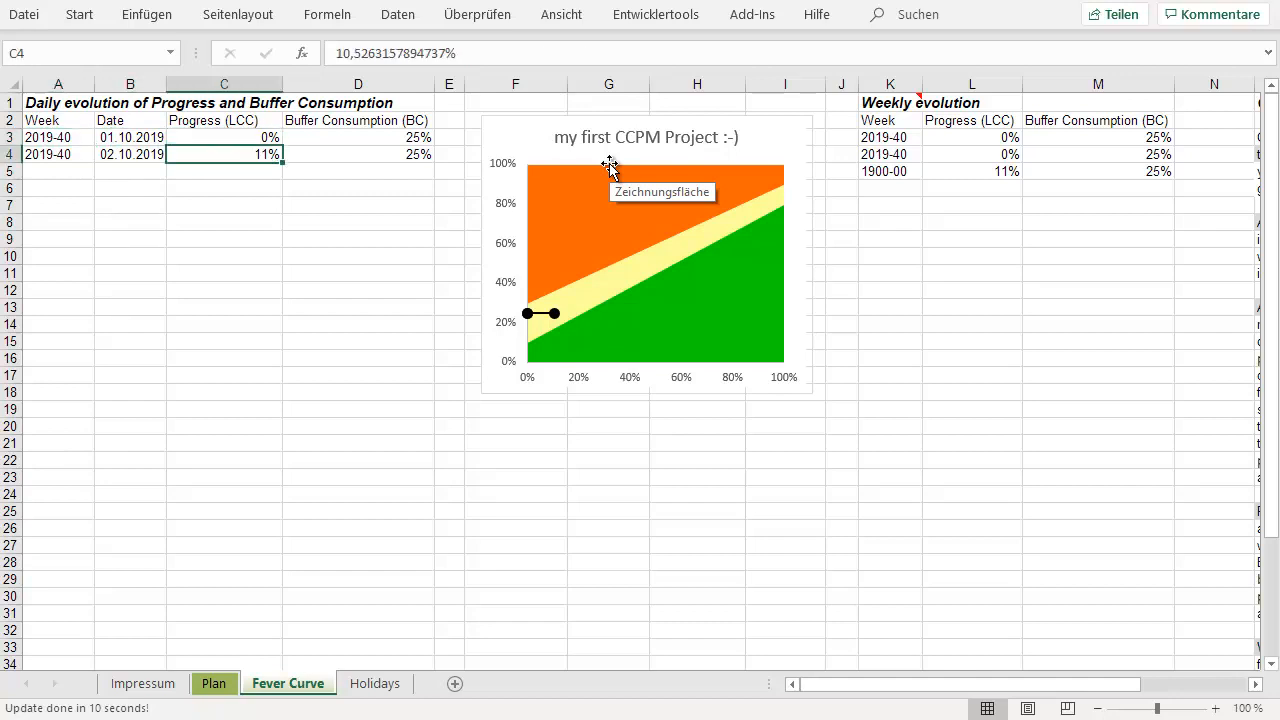
- Inspect the 02.10.2019 fever curve entry's week formula, then return to the Plan sheet
click(357, 154)
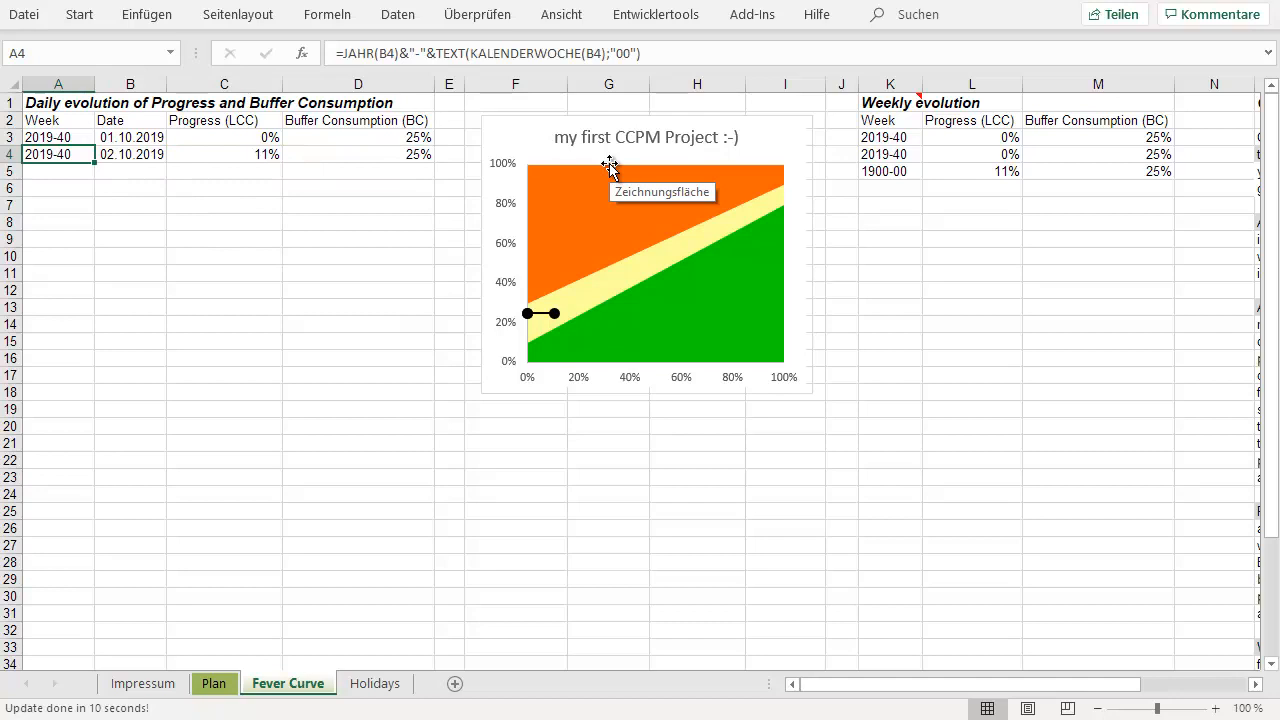
mouse_move(279, 582)
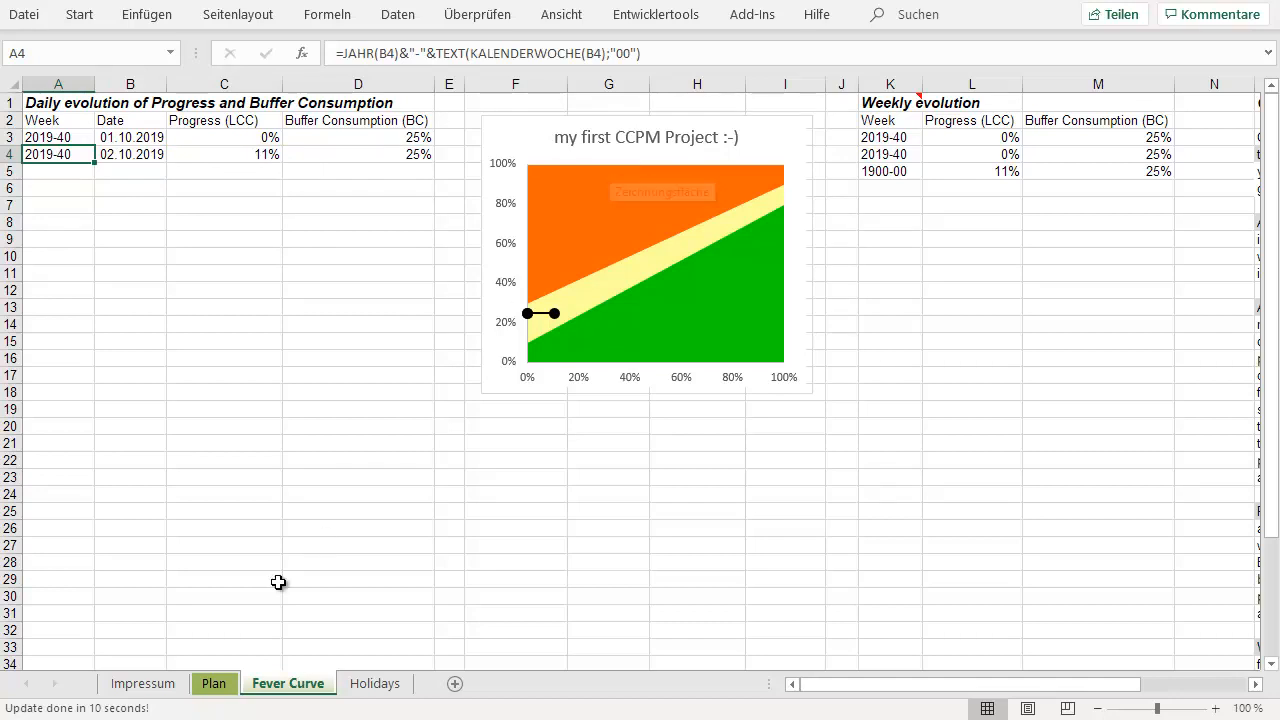
click(211, 683)
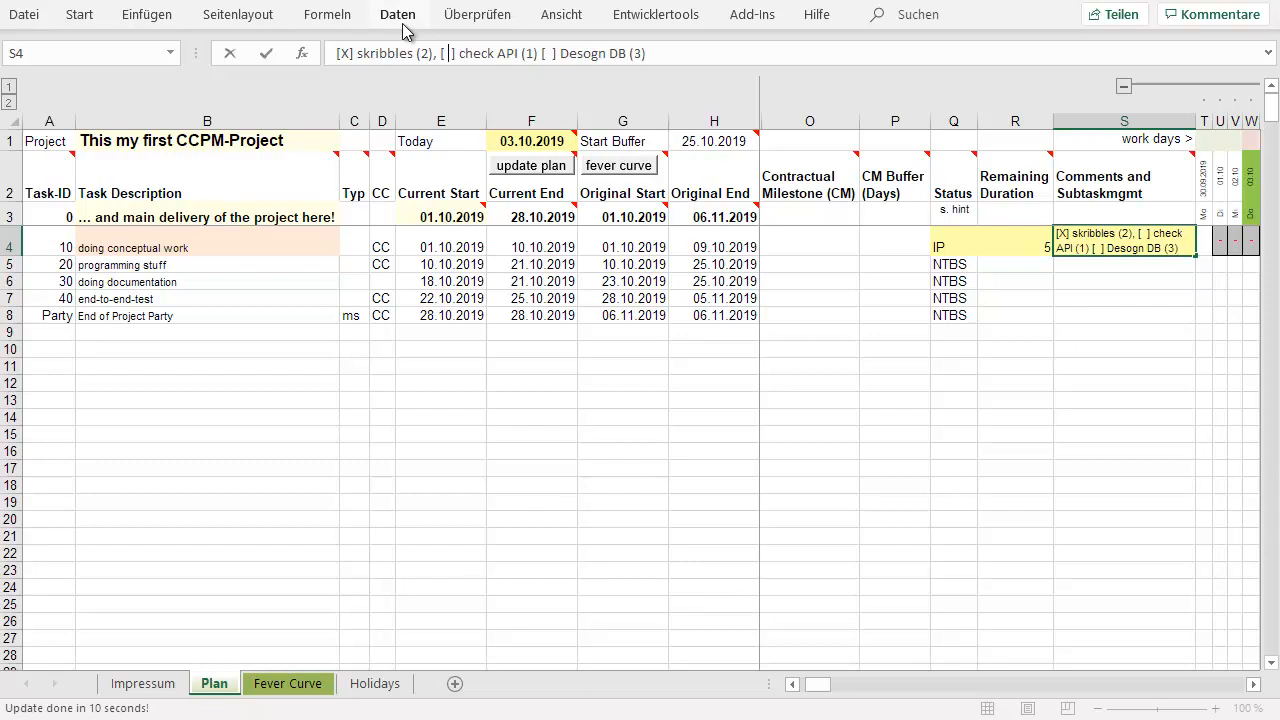
- Tick off check API in S4 and set task 10's remaining duration to 3
text(X)
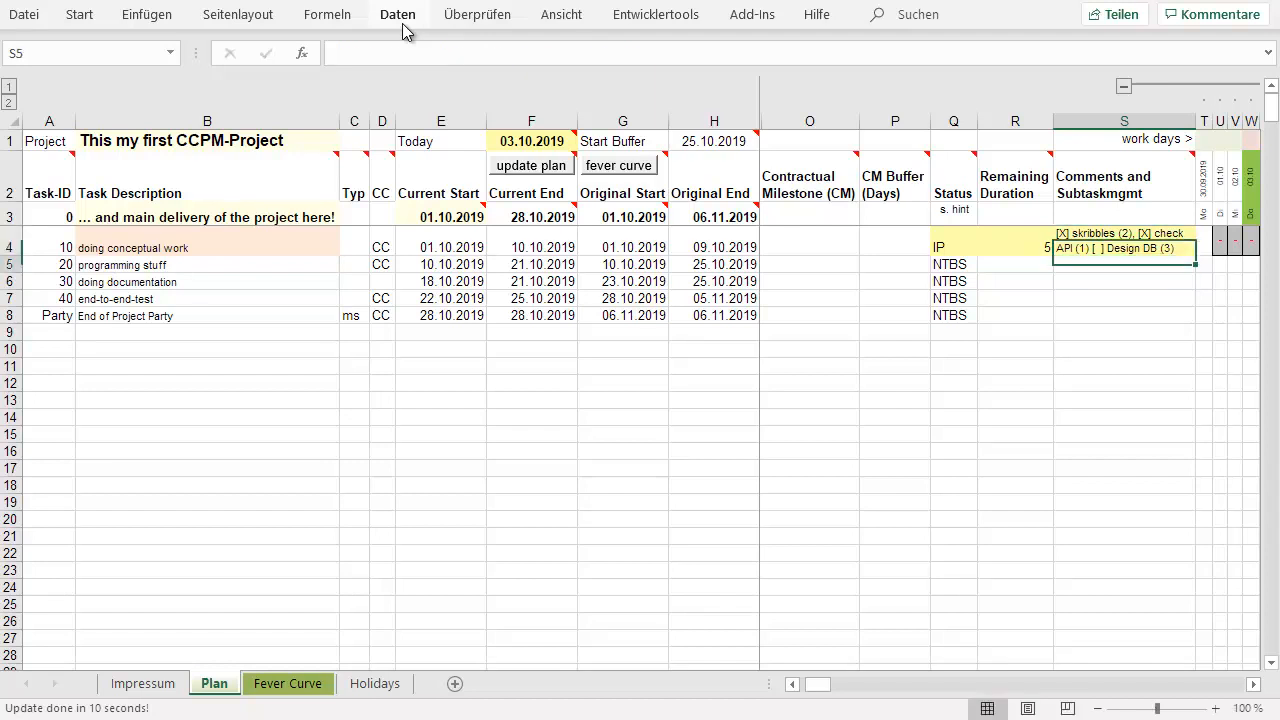
click(1014, 247)
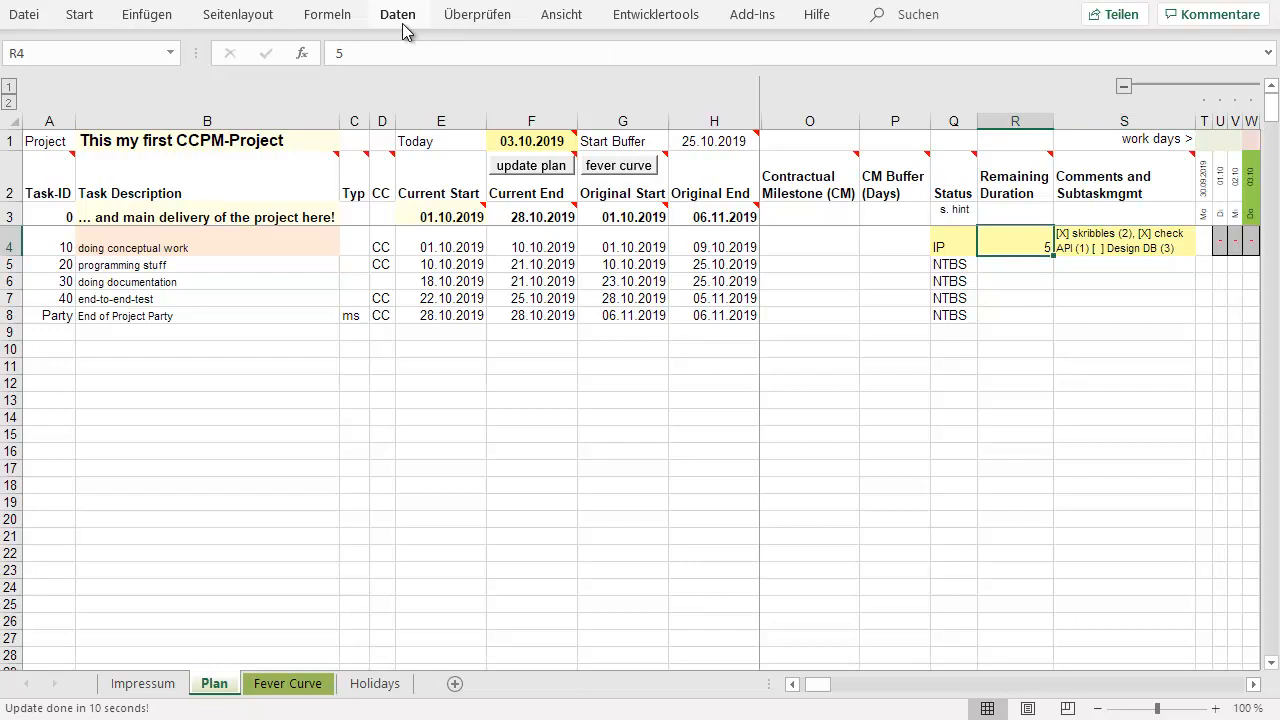
text(3)
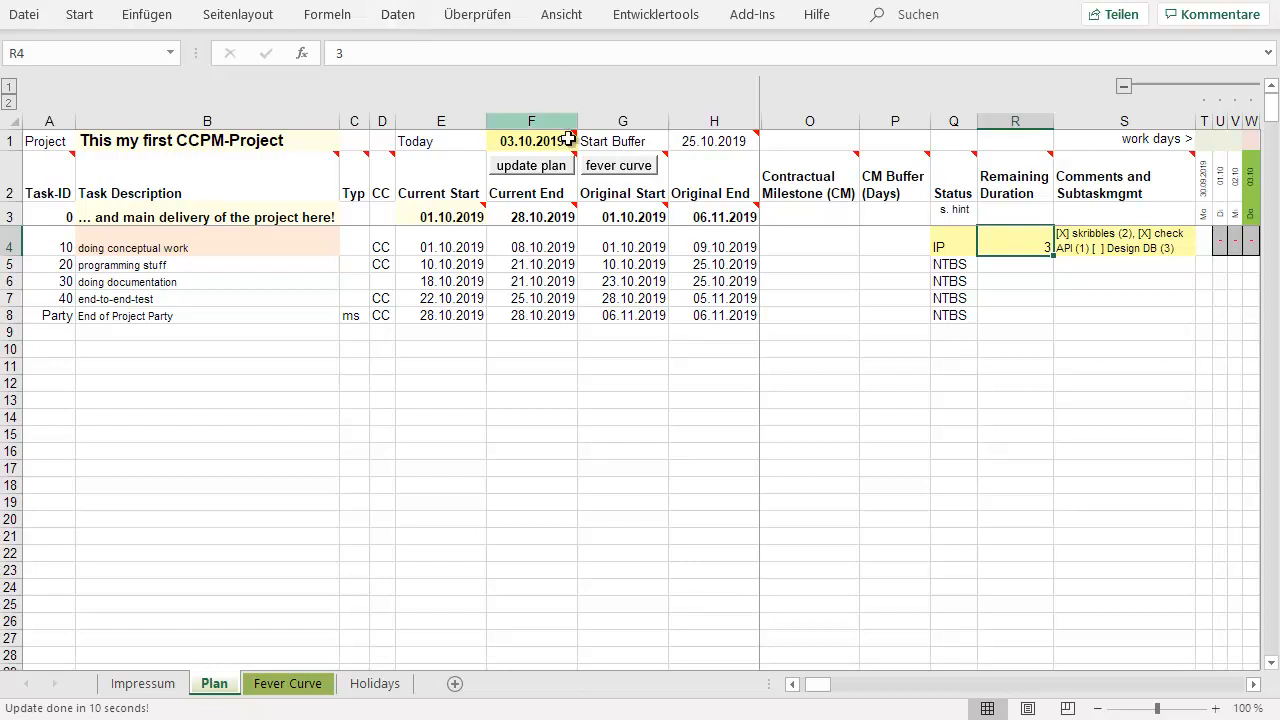
click(619, 165)
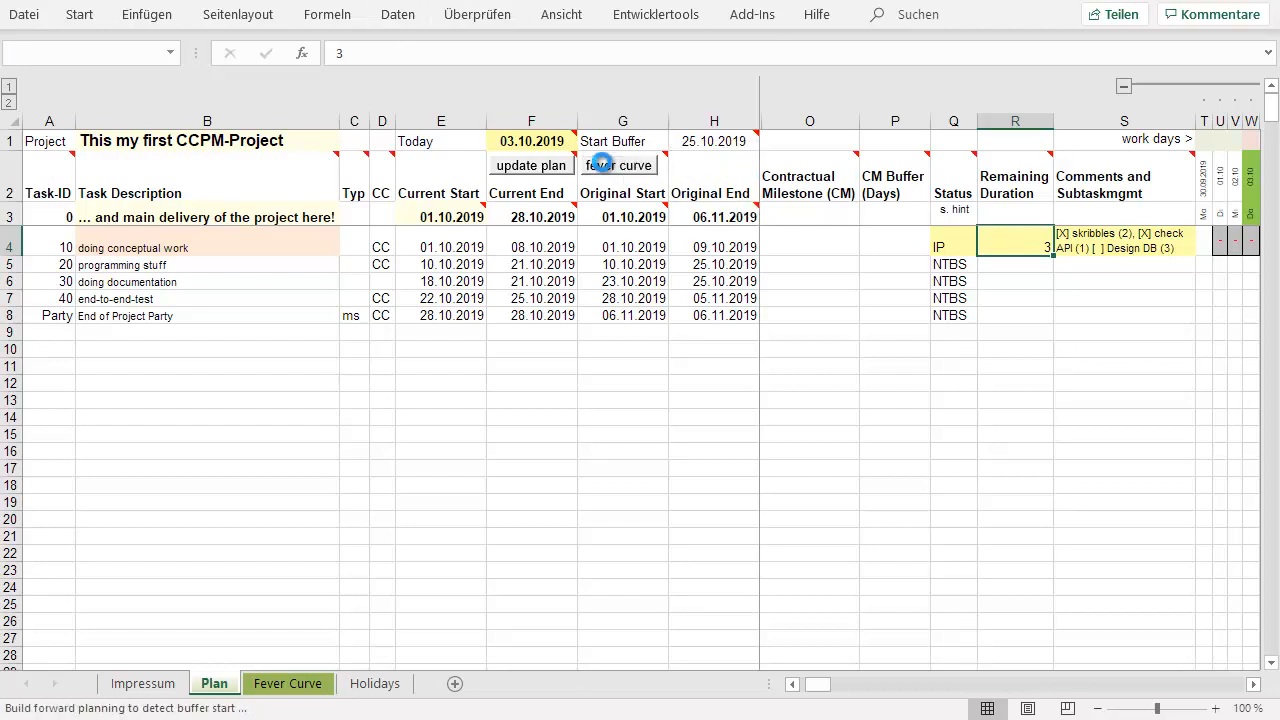
- Run the forward/backward planning macro, pulling the project end in to 24.10.2019
click(530, 165)
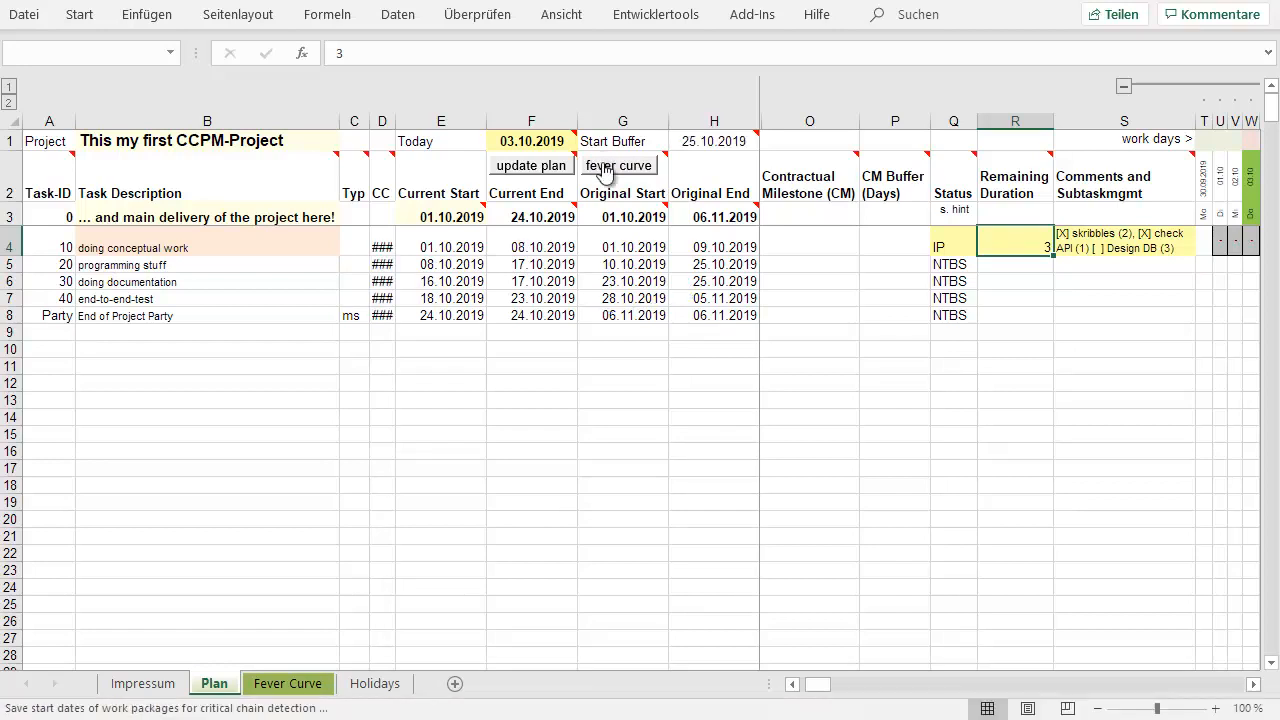
click(620, 165)
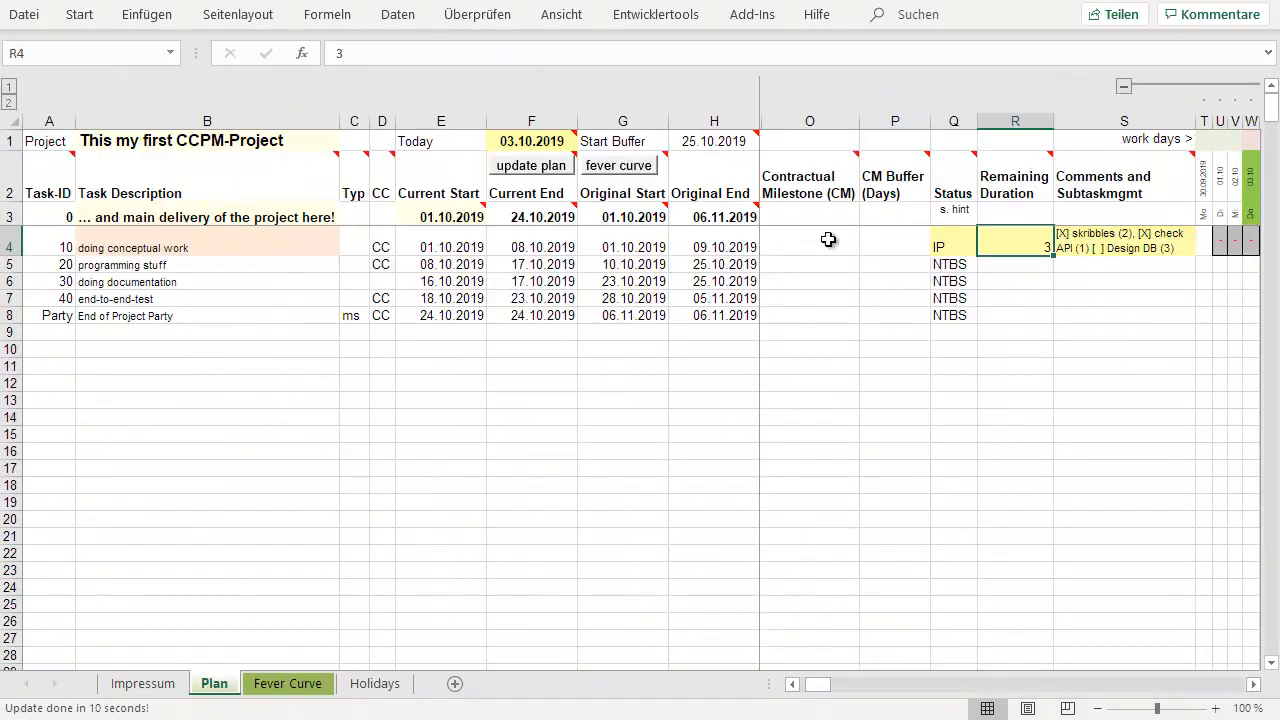
click(1125, 264)
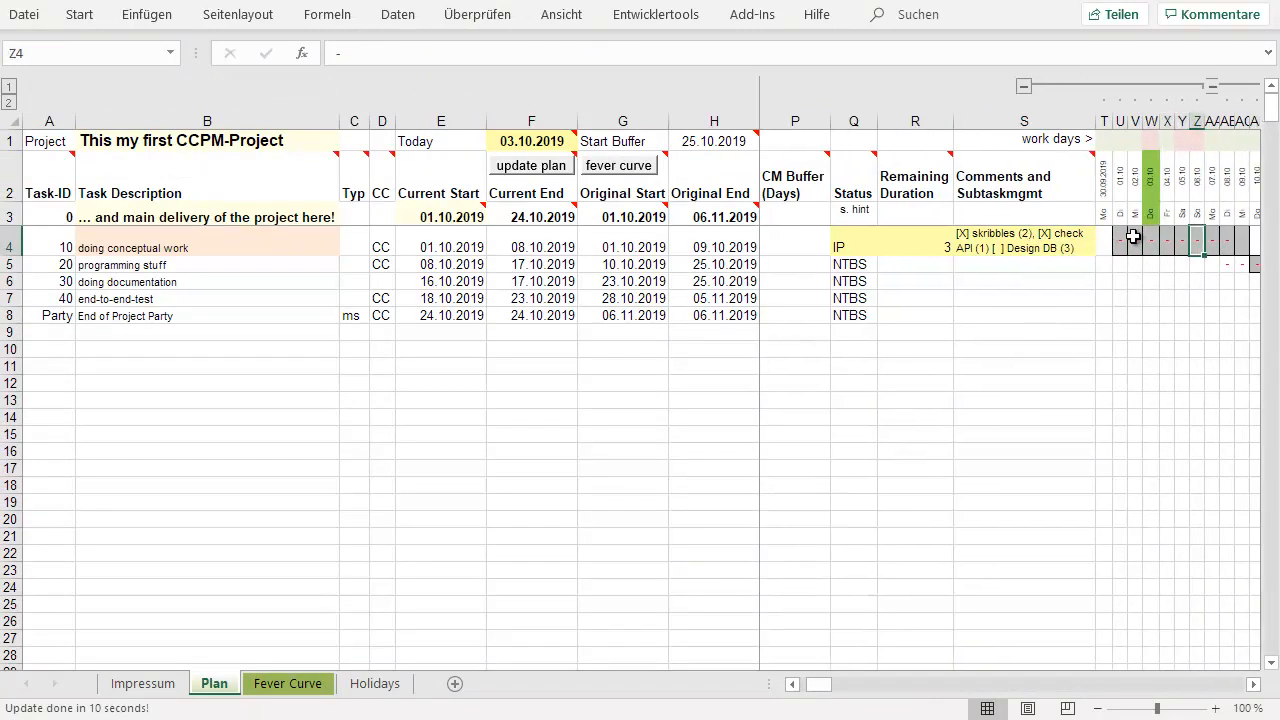
- Check the 03.10 and 04.10 timeline days and set Today to 04.10.2019
click(1142, 239)
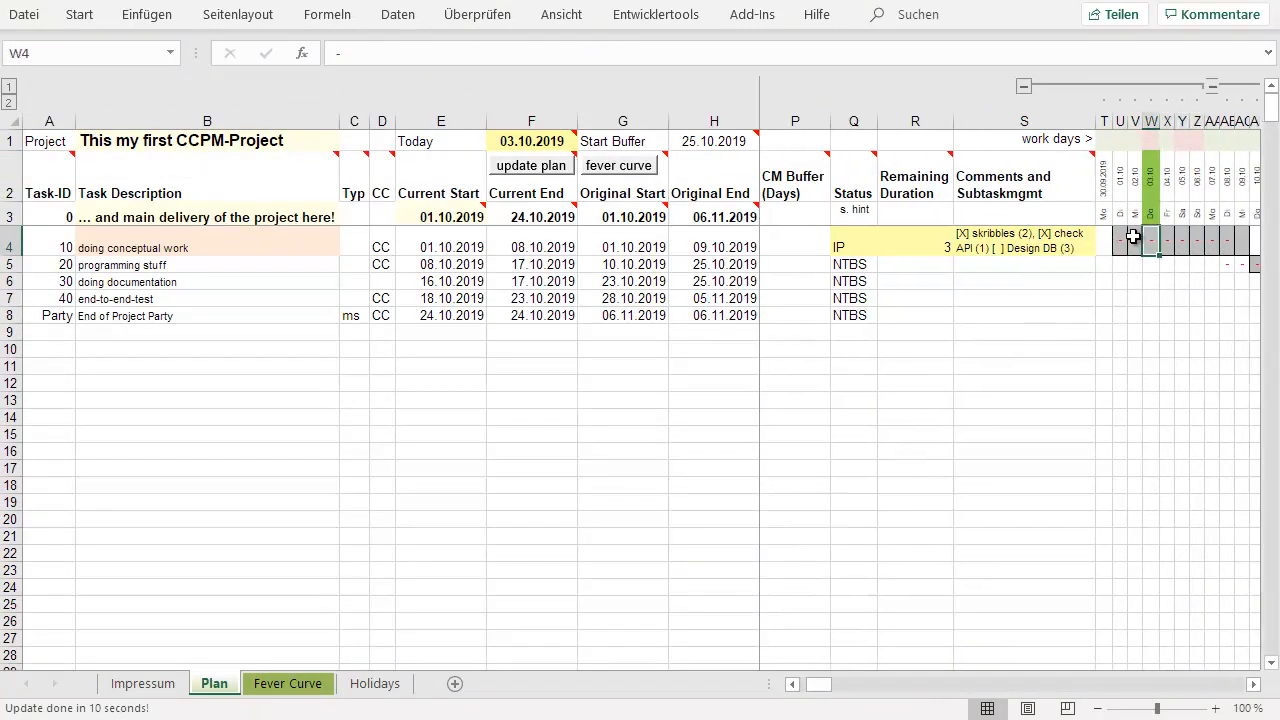
click(1169, 237)
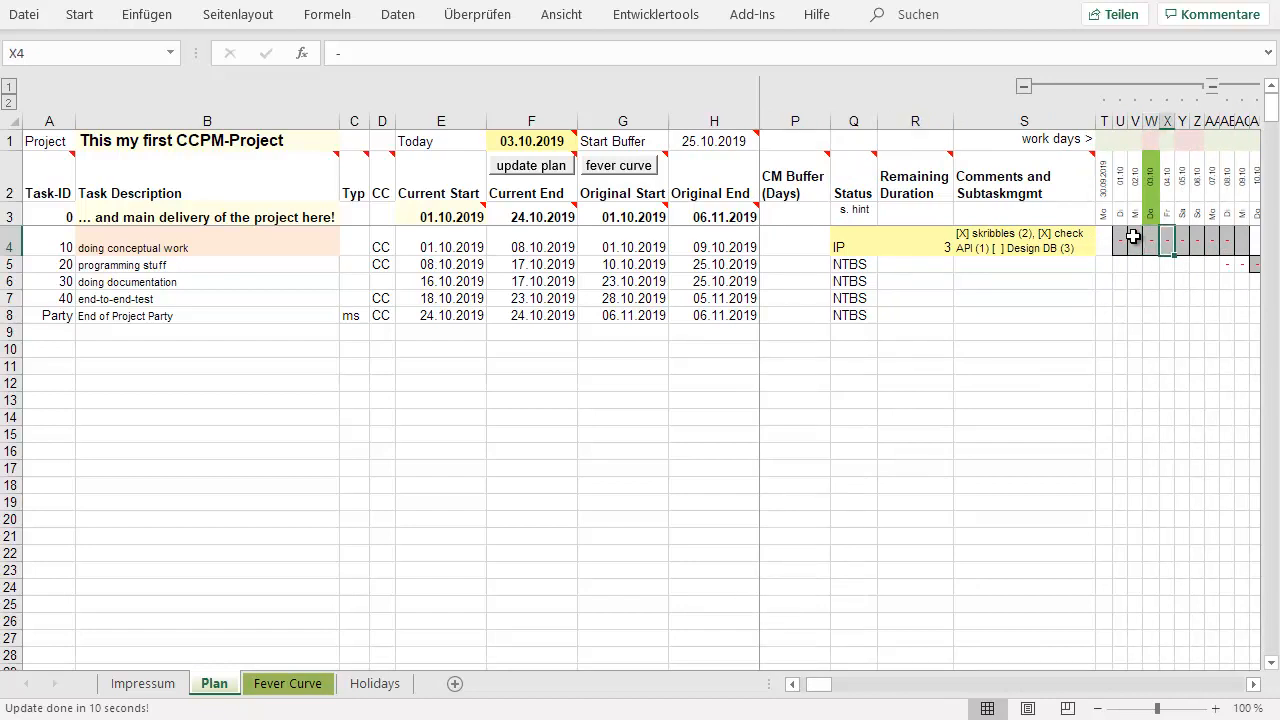
mouse_move(629, 141)
text(5)
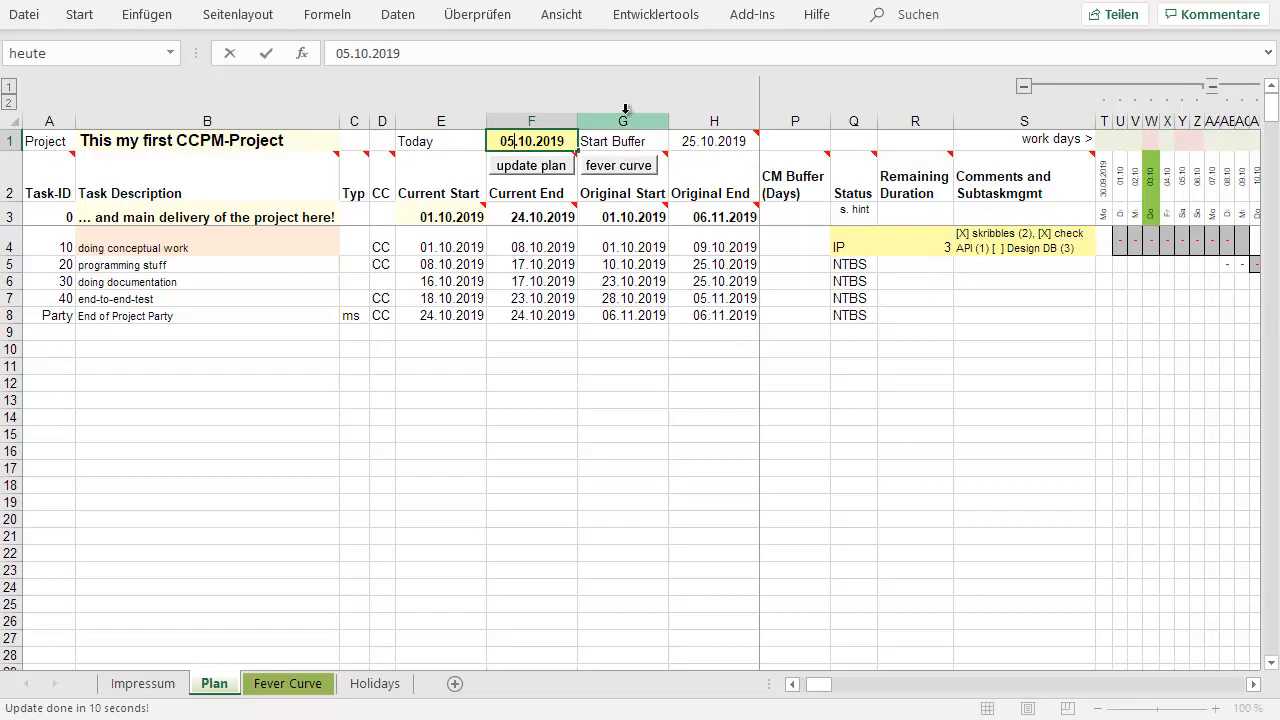
text(04.10.2019)
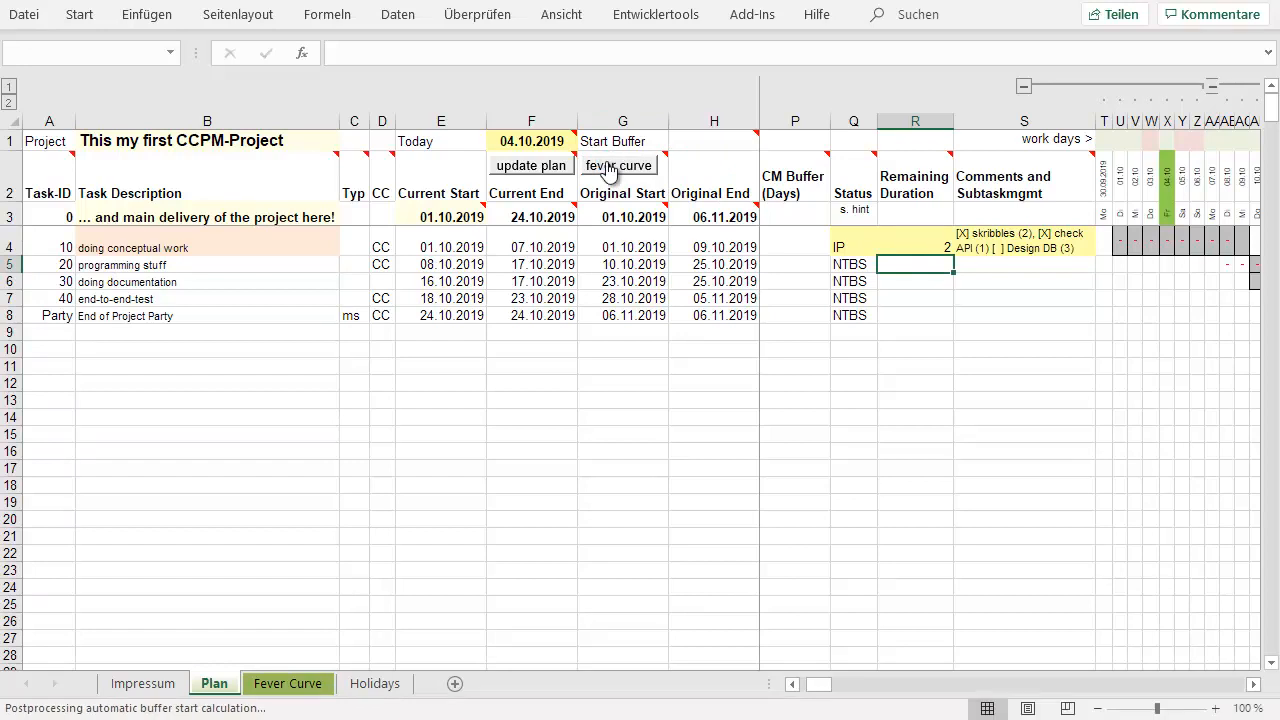
- Log 12% and 18% progress for 03.10 and 04.10 on the fever curve, then return to Plan
click(619, 165)
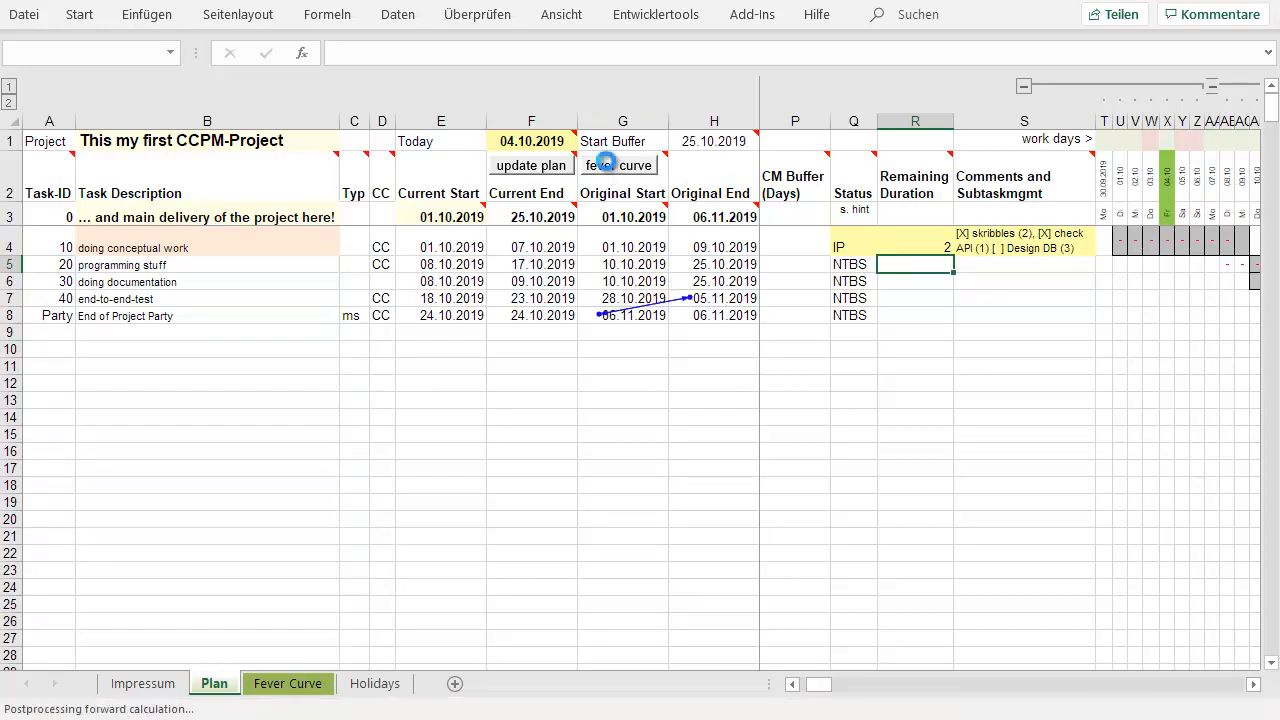
click(531, 165)
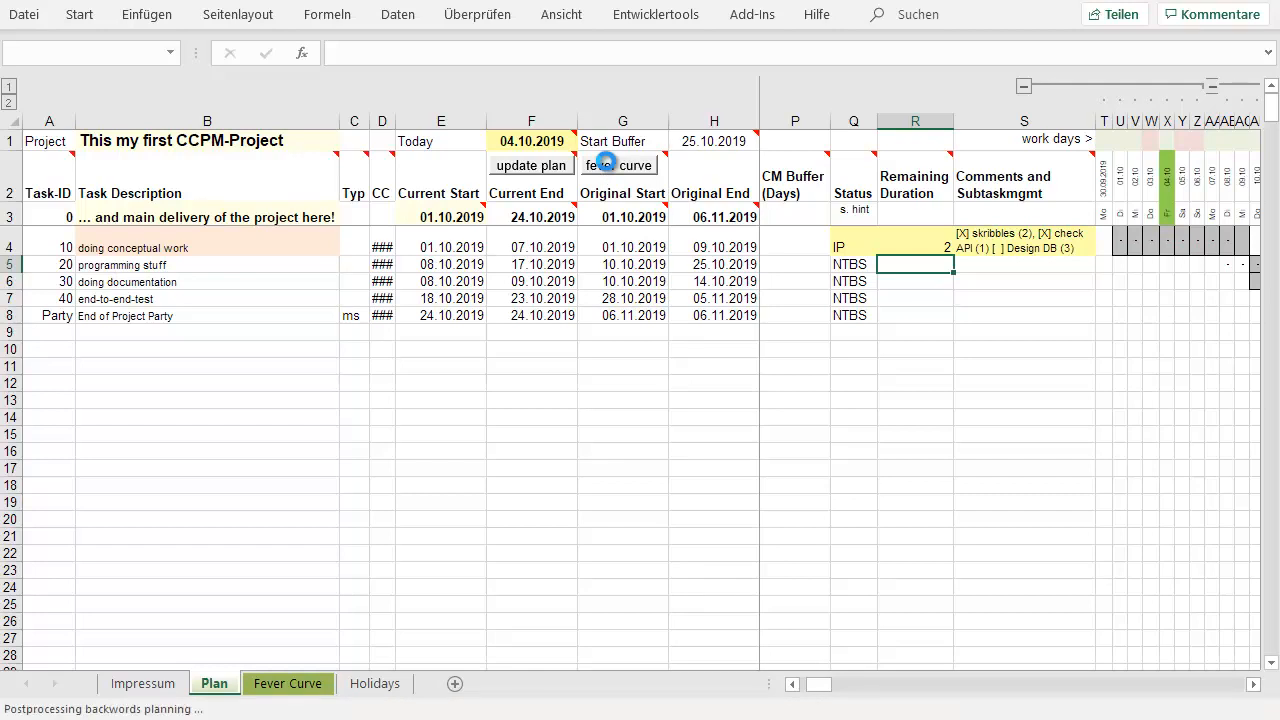
click(622, 165)
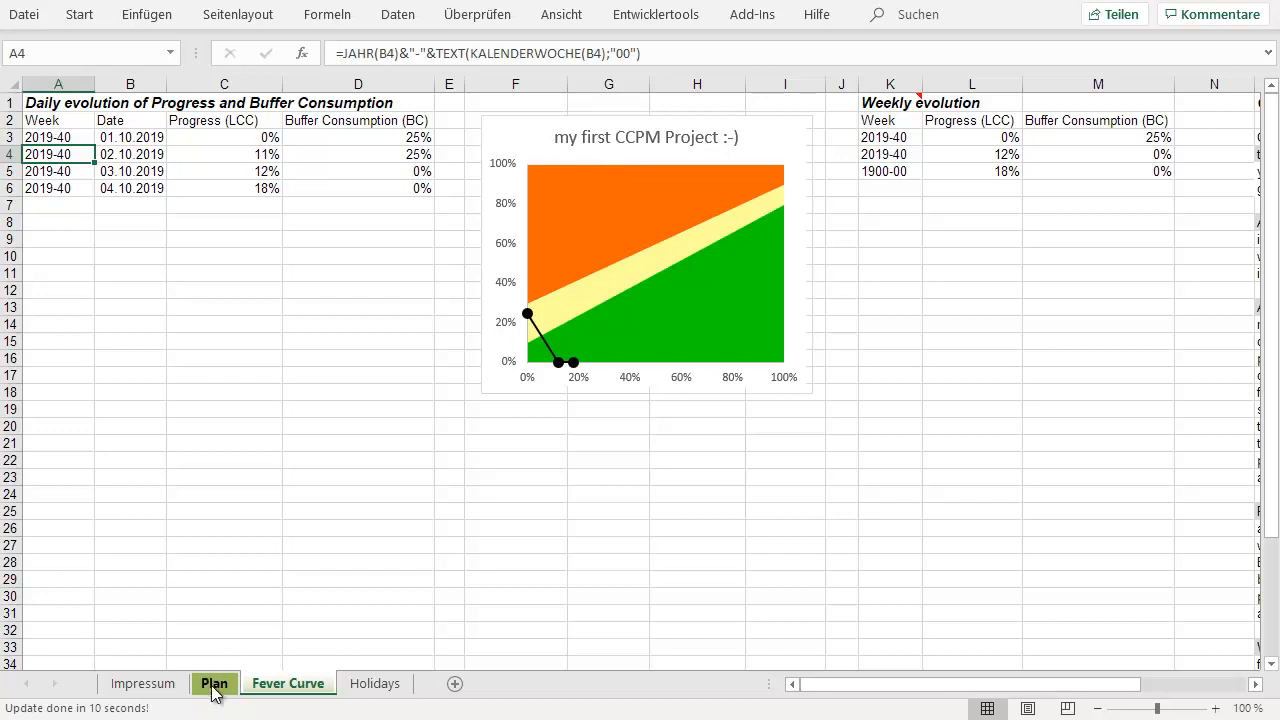
click(213, 683)
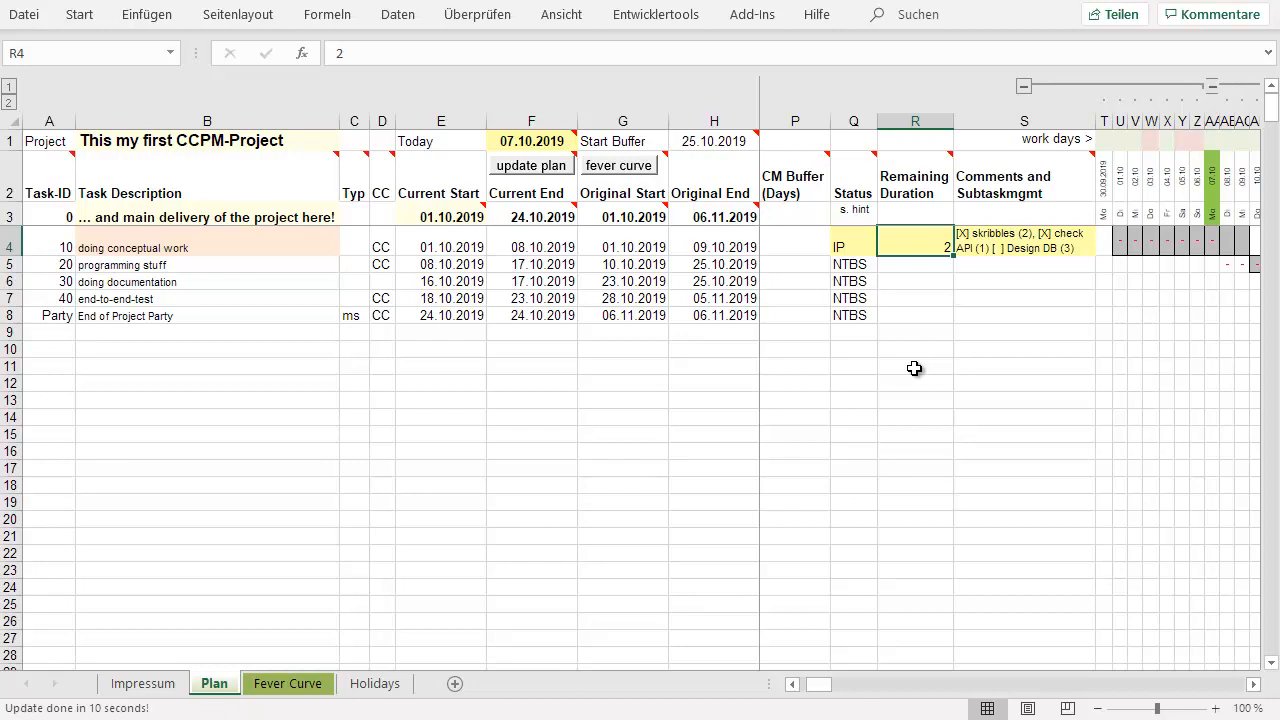
mouse_move(926, 271)
text(3)
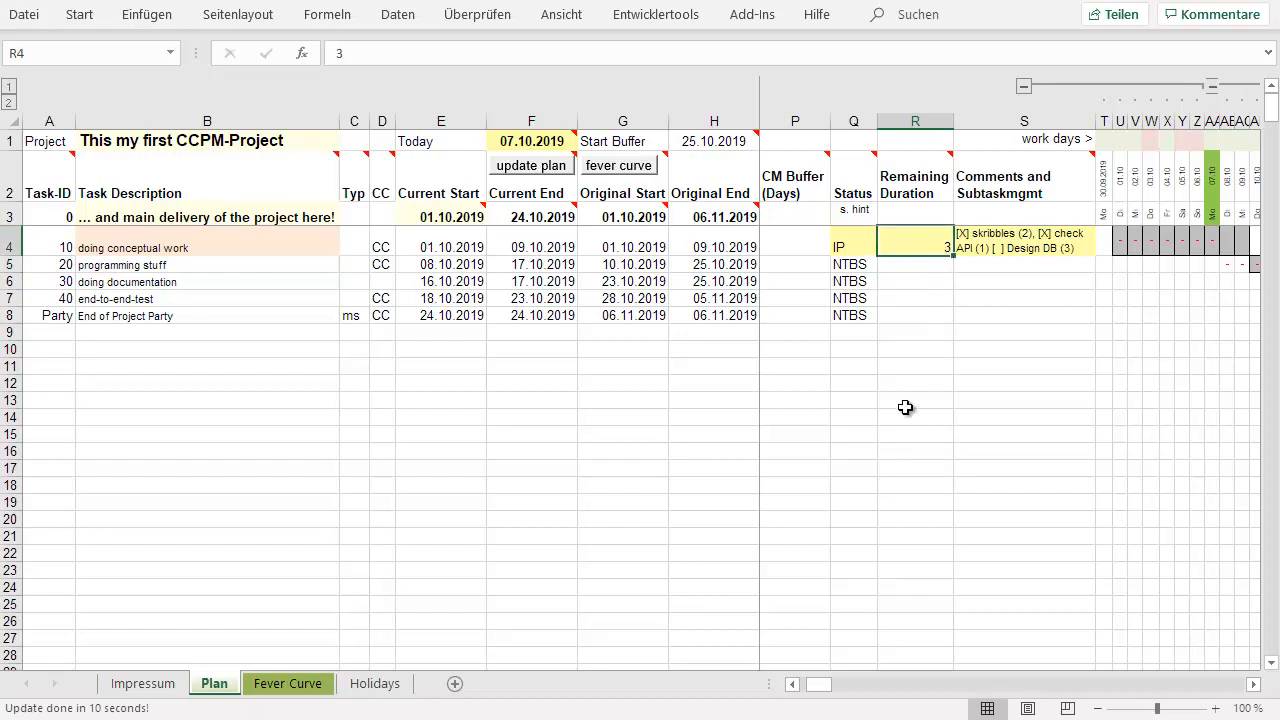
mouse_move(622, 165)
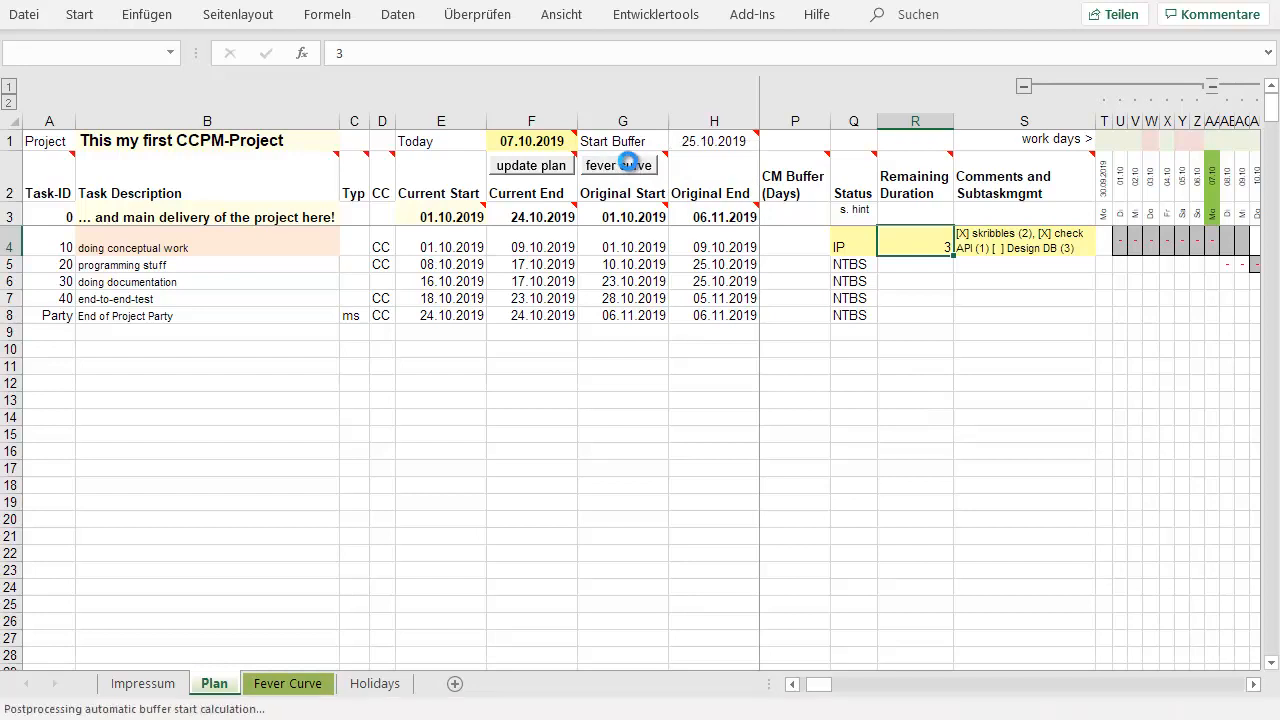
- Recalculate the plan to log 07.10.2019 at 21% progress and 25% buffer consumption
click(531, 165)
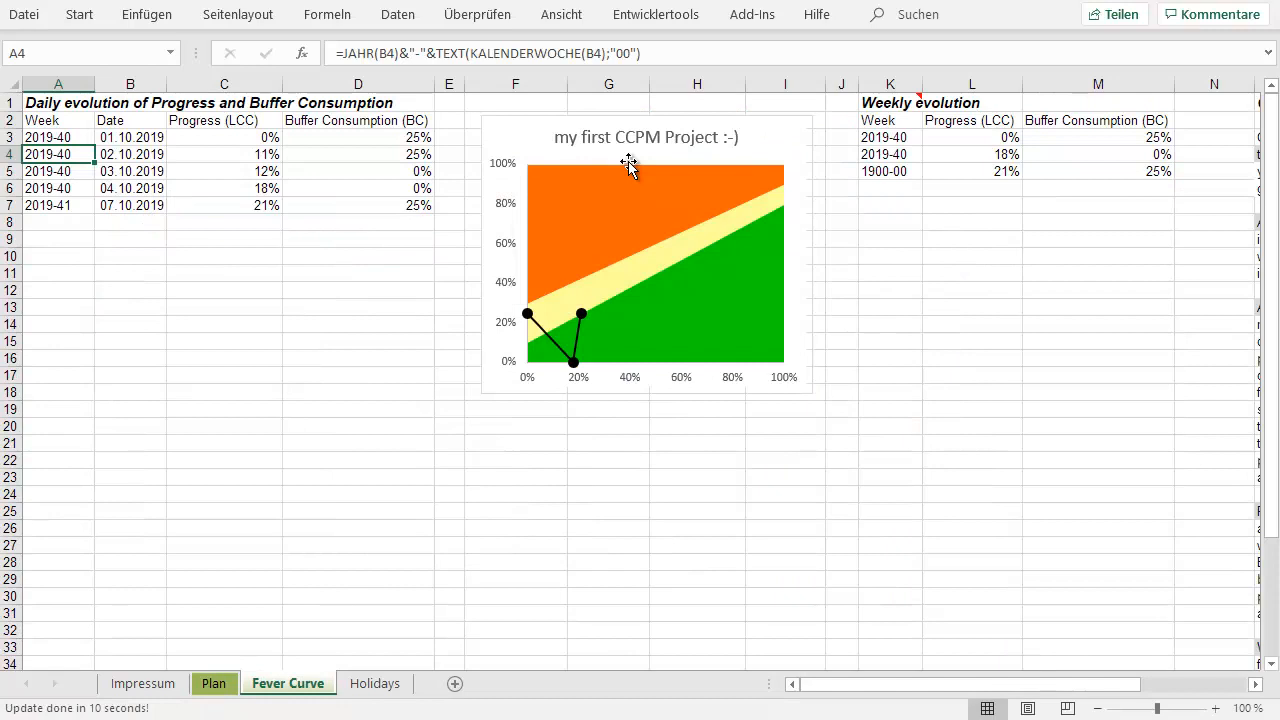
mouse_move(833, 171)
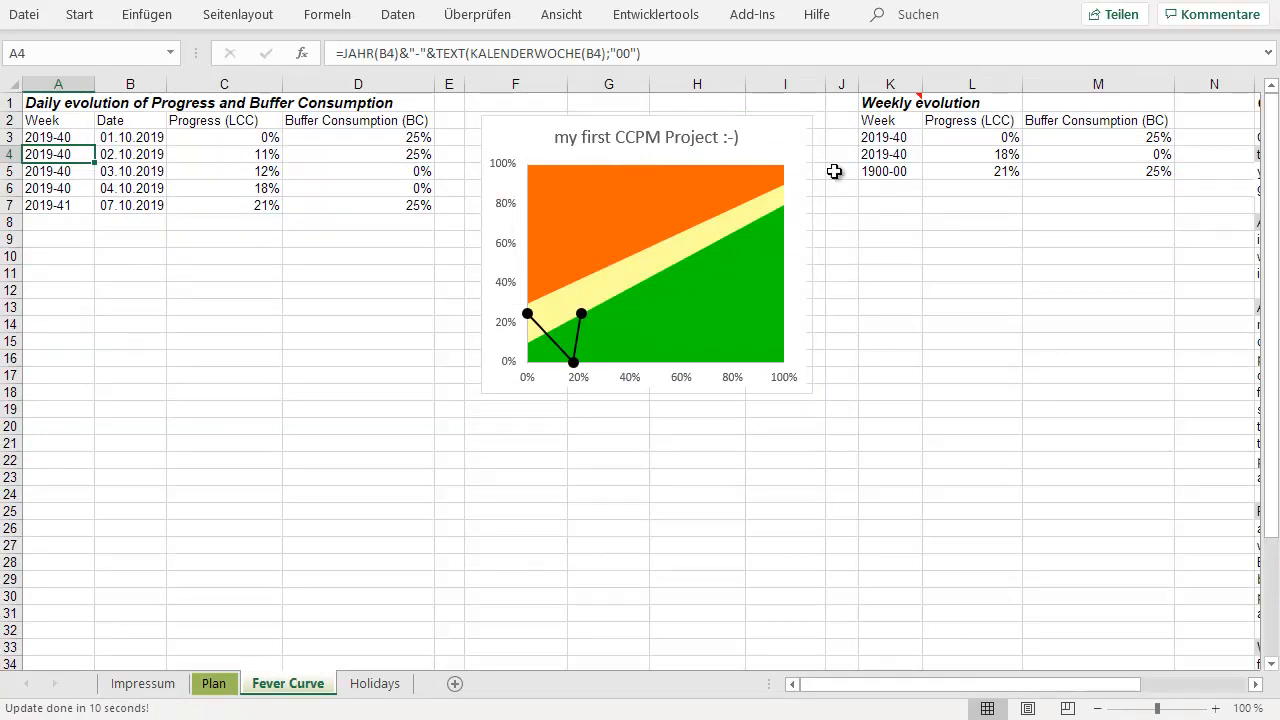
mouse_move(968, 141)
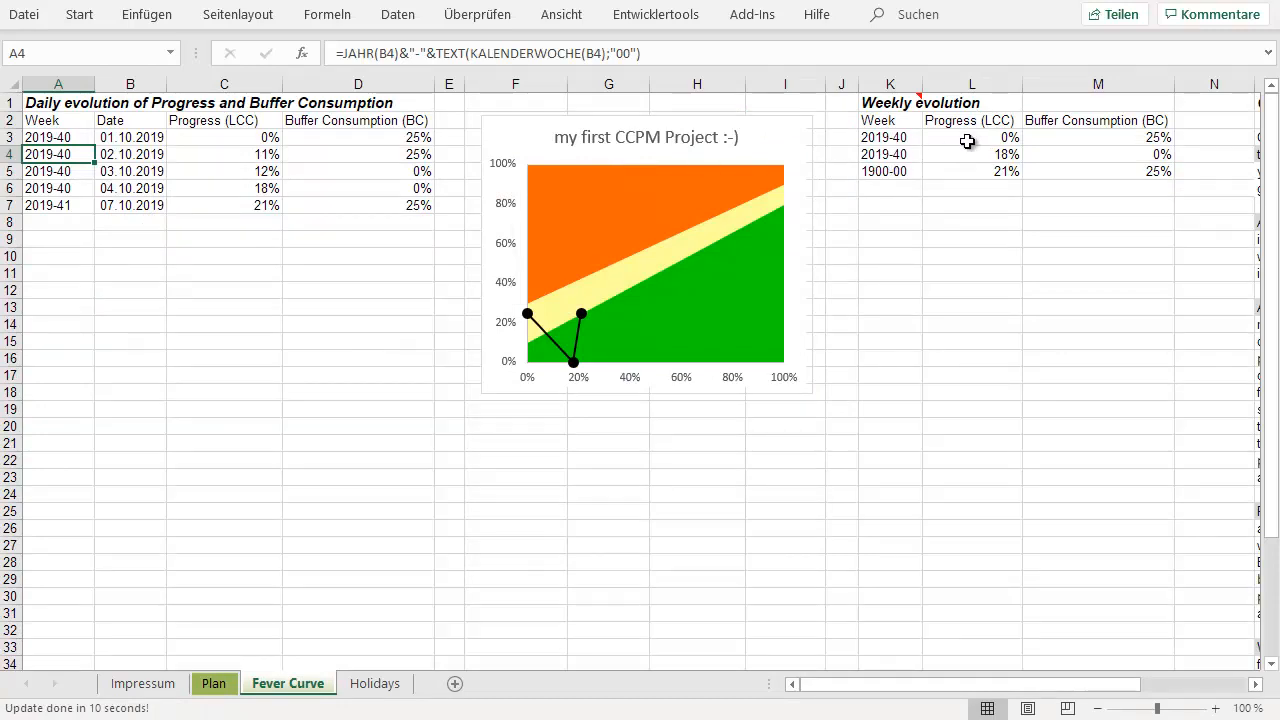
mouse_move(923, 171)
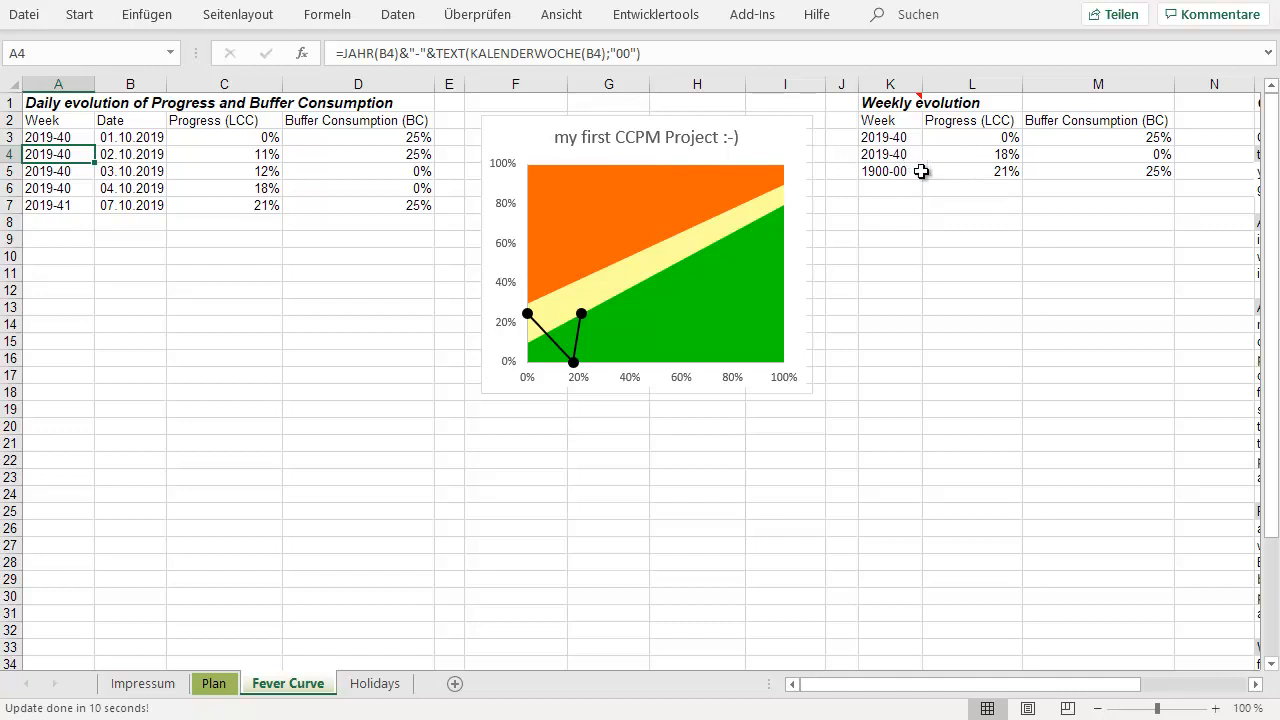
mouse_move(985, 171)
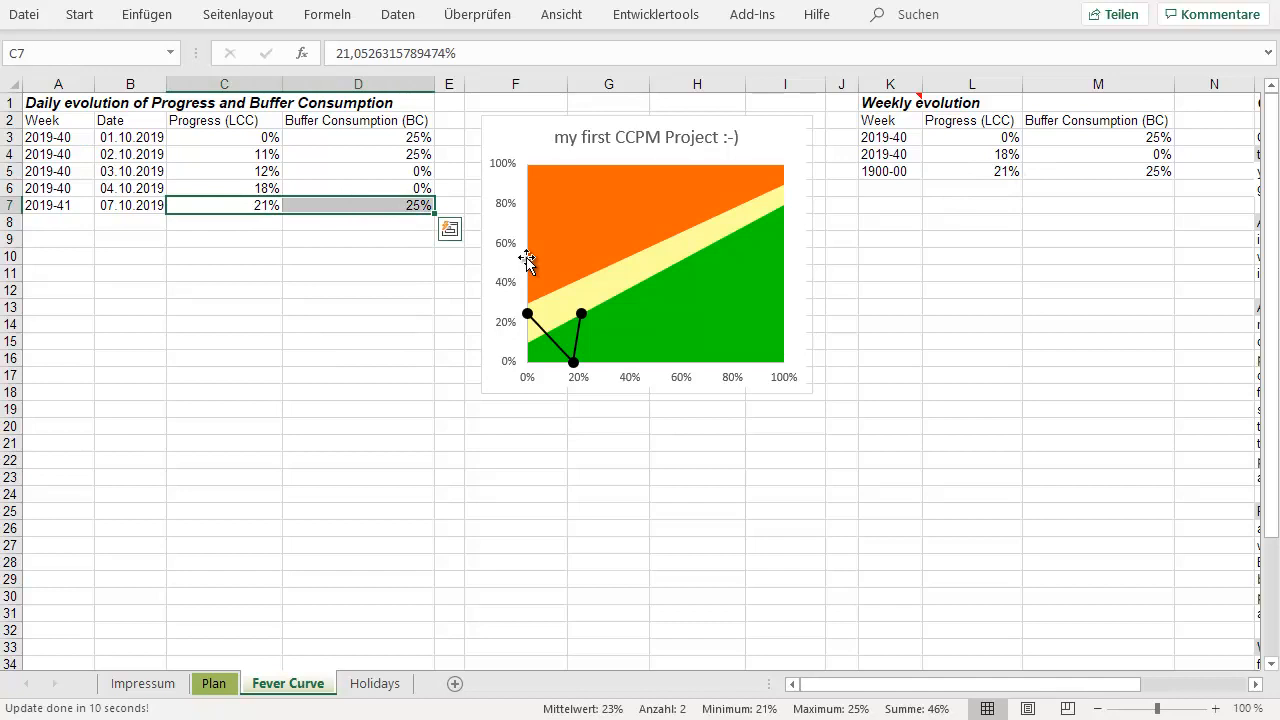
mouse_move(548, 322)
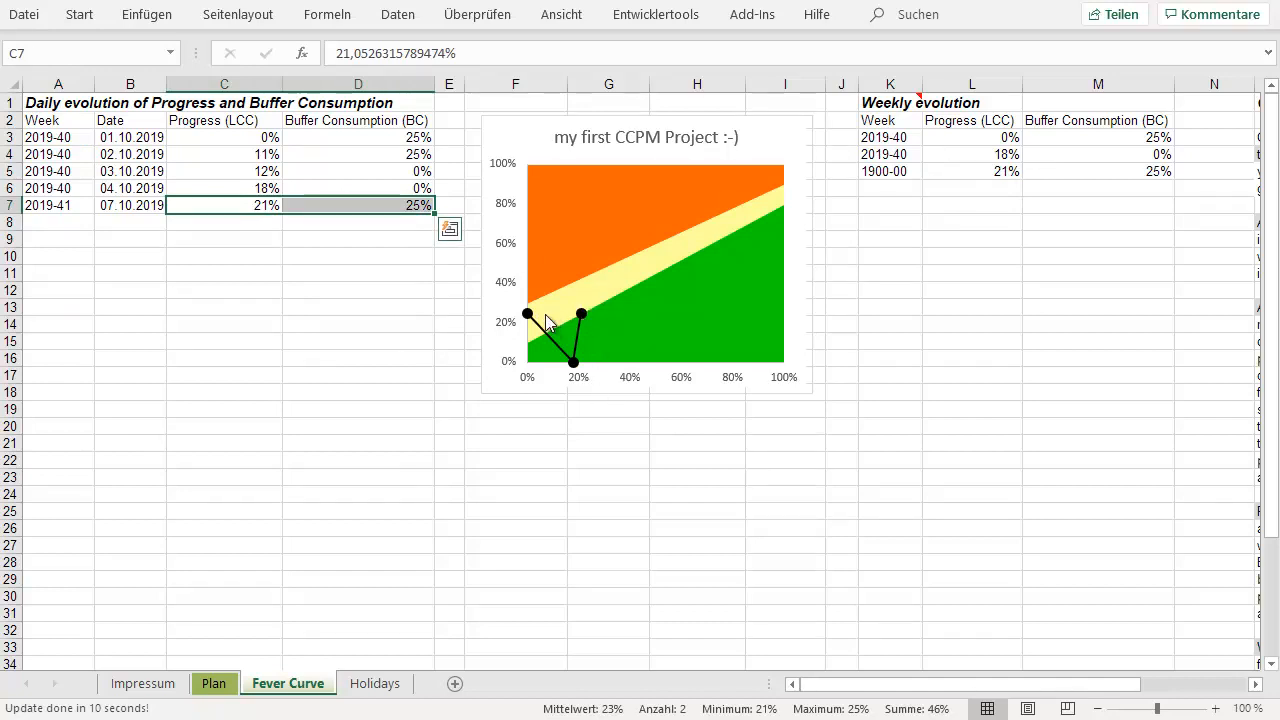
mouse_move(573, 366)
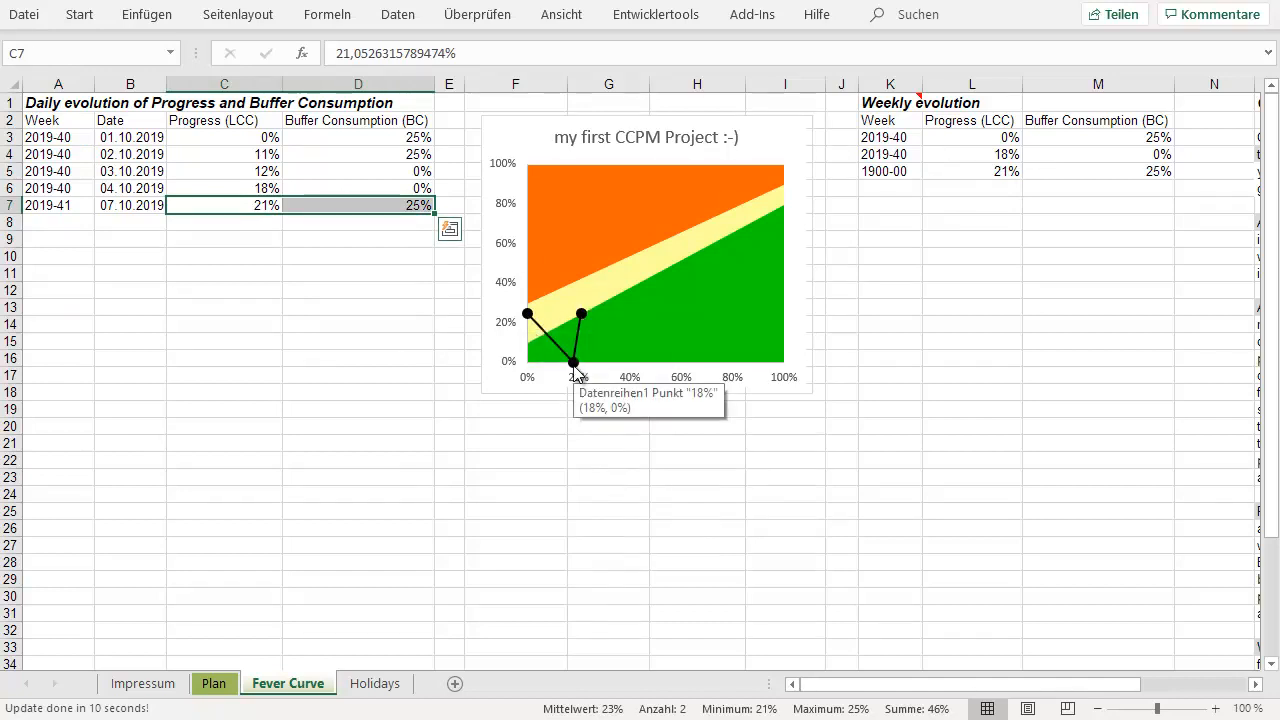
mouse_move(578, 373)
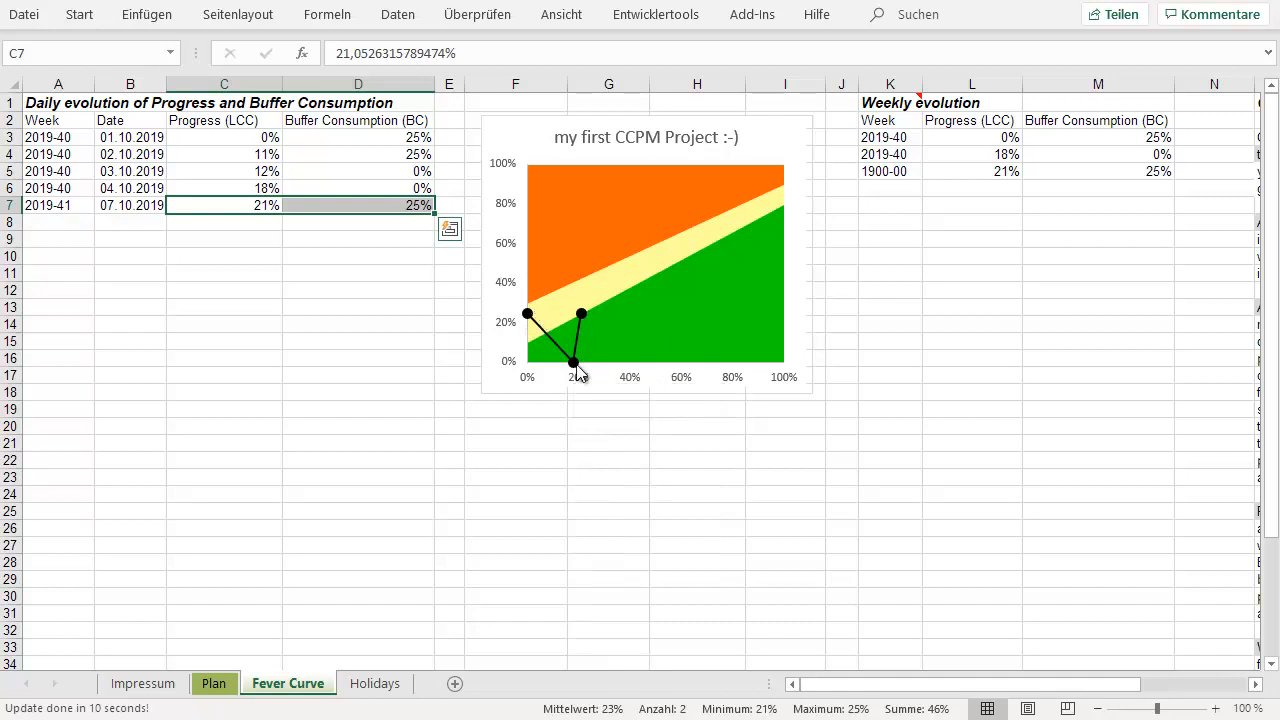
mouse_move(602, 292)
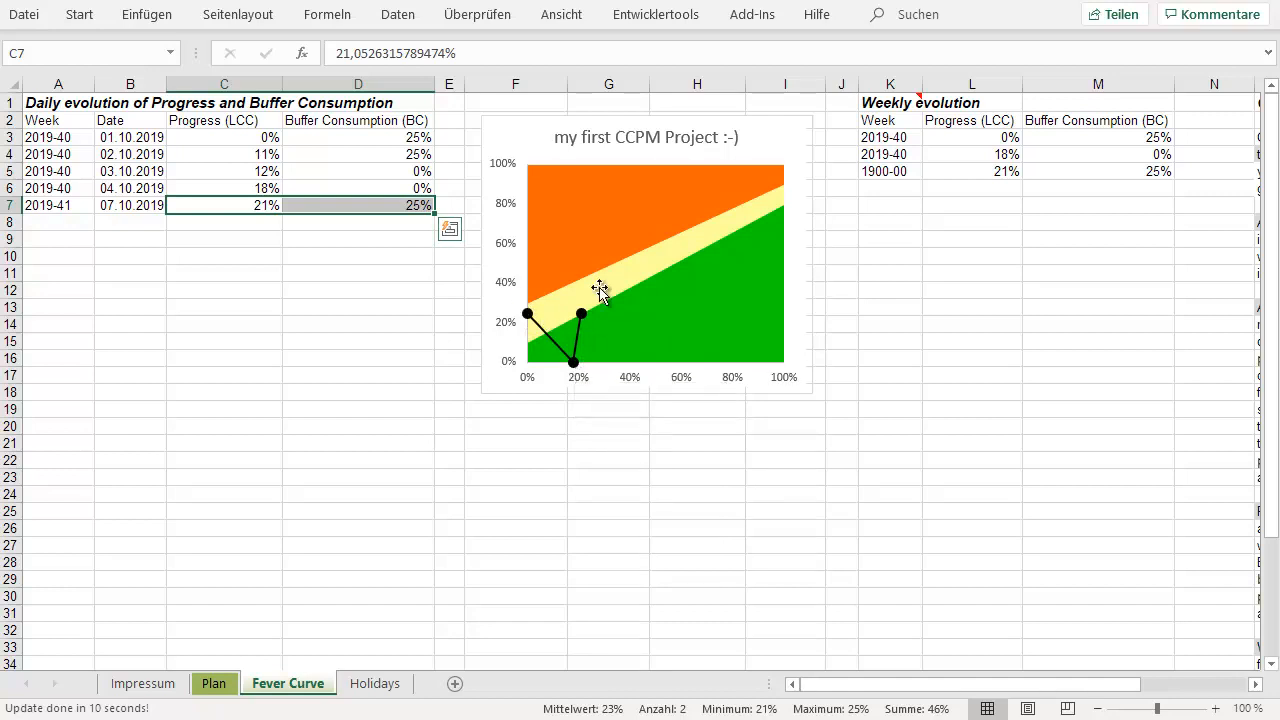
mouse_move(603, 364)
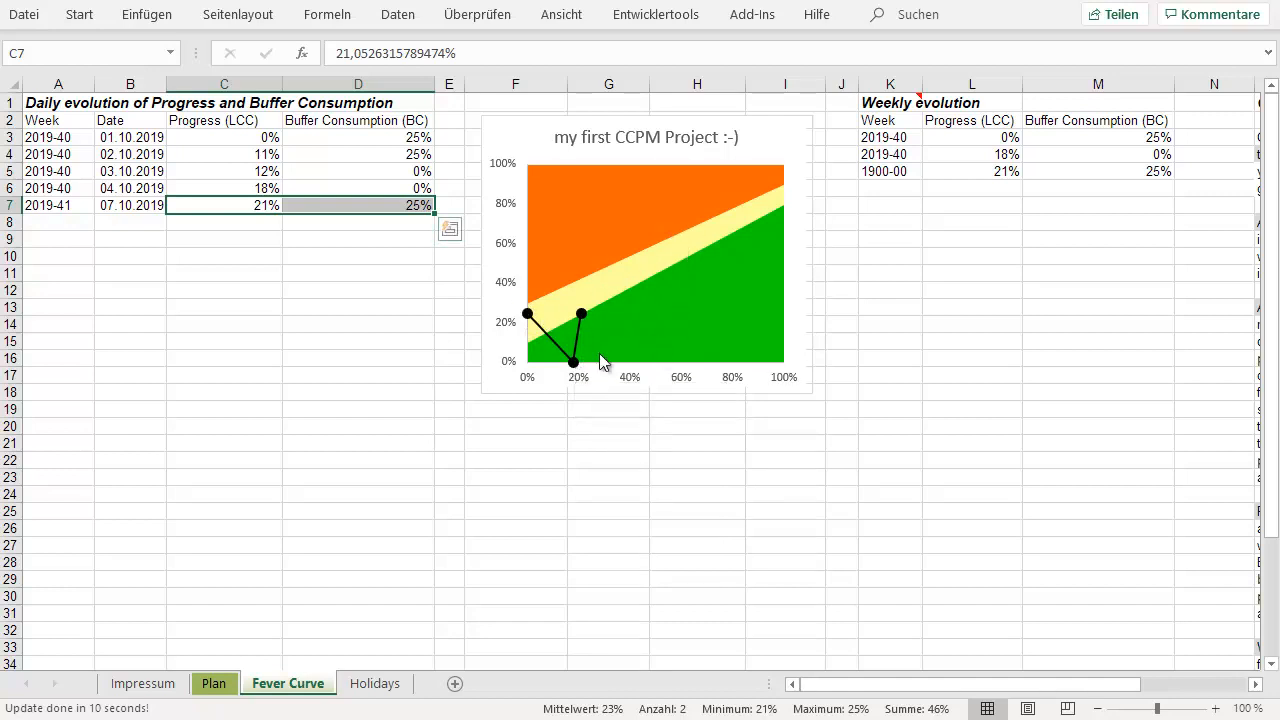
- Switch from the Fever Curve sheet back to the Plan sheet
click(213, 683)
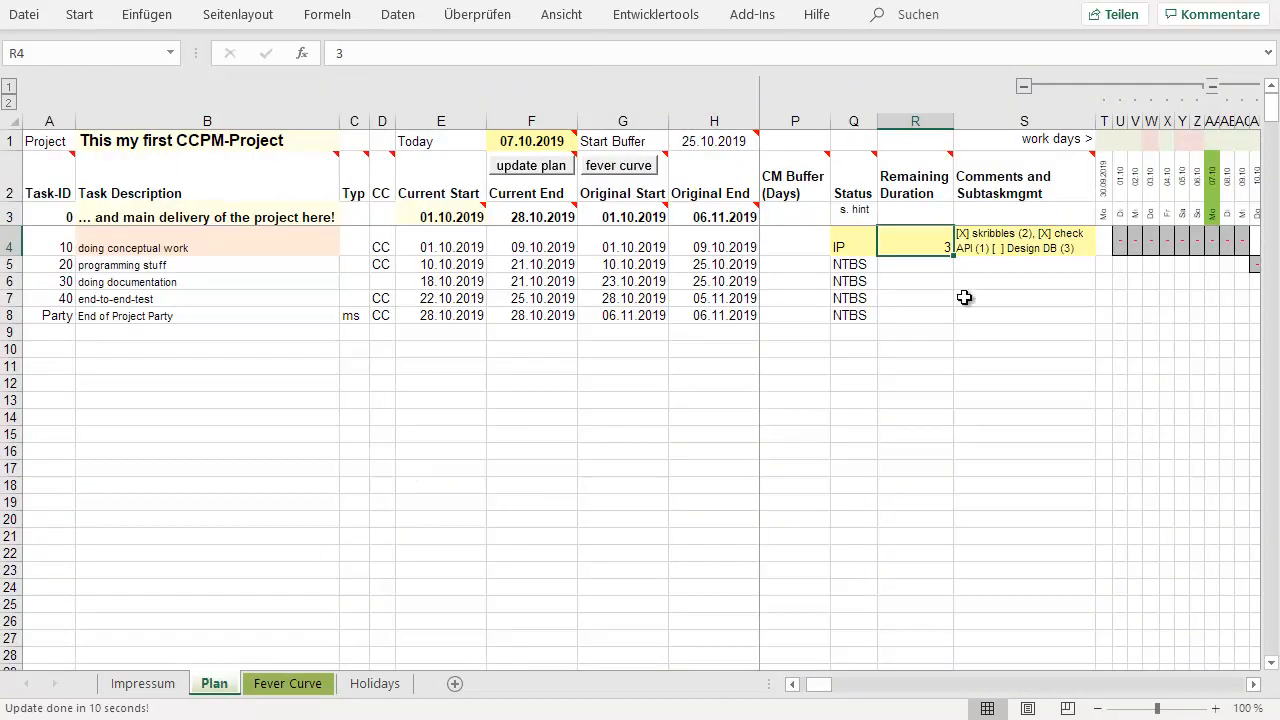
mouse_move(519, 148)
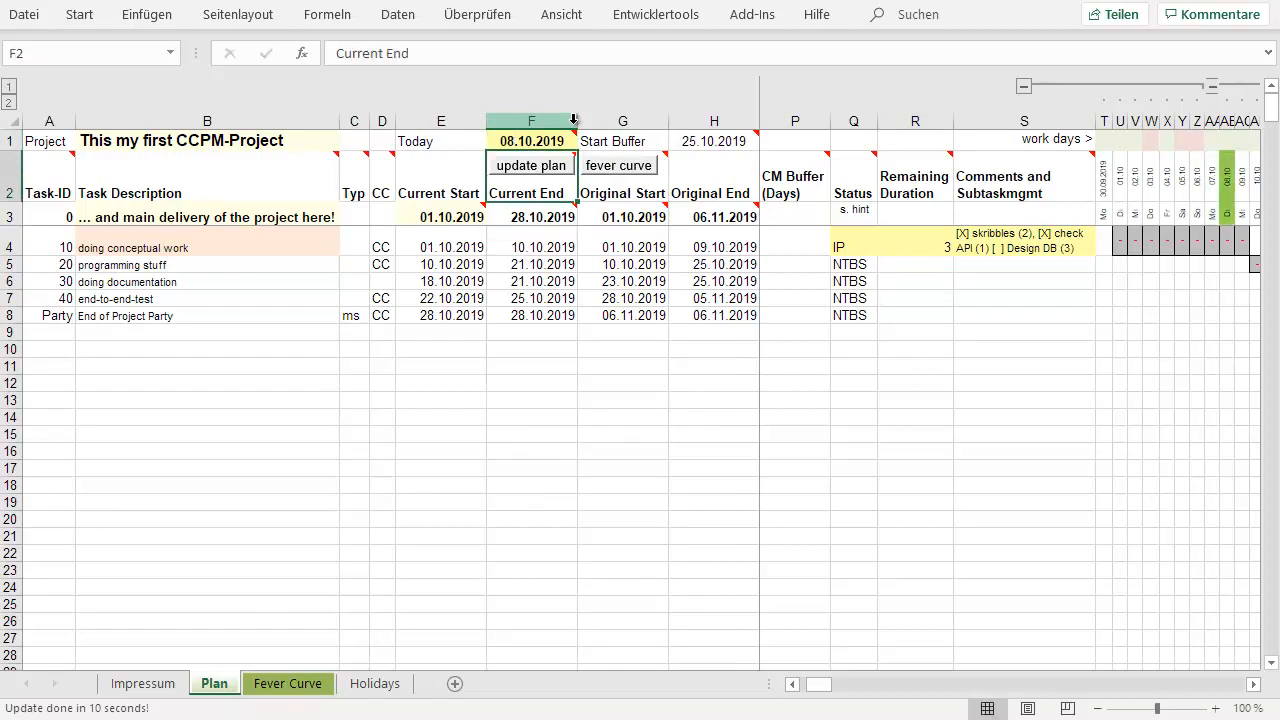
- Set task 10's remaining duration to 2 and log 08.10.2019 at 26% progress, then return to Plan
click(909, 247)
text(2)
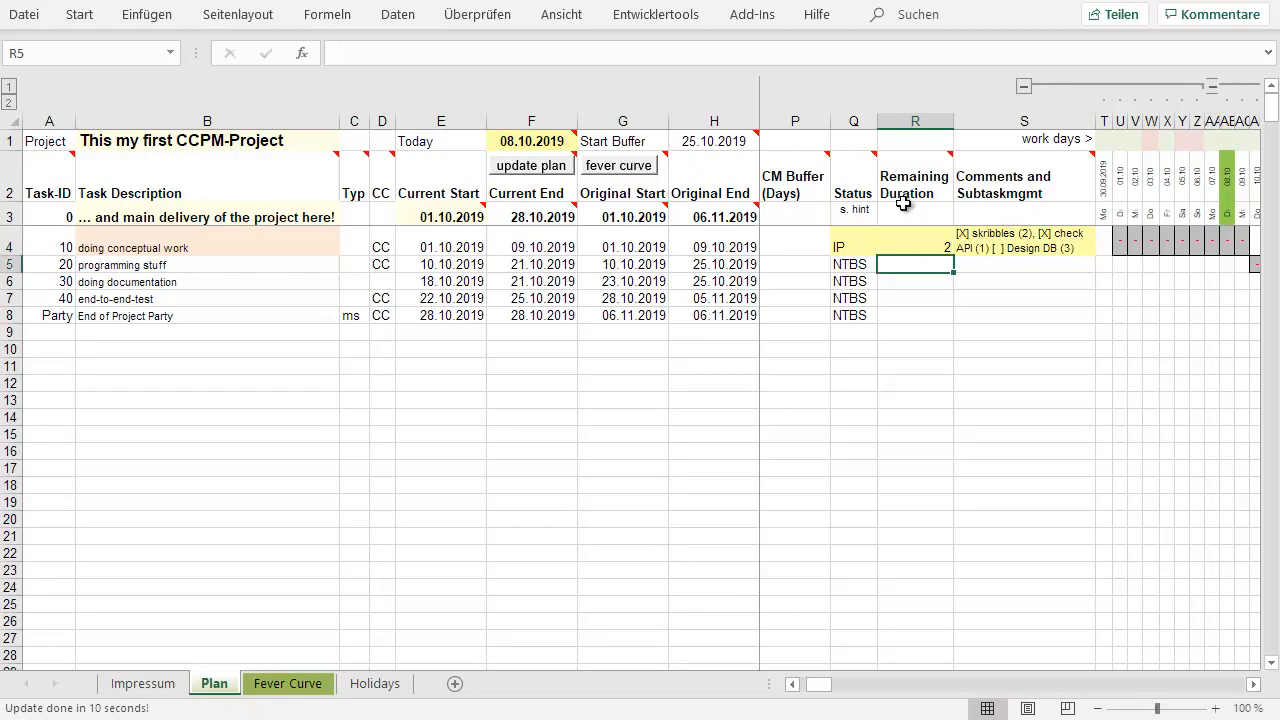
click(618, 165)
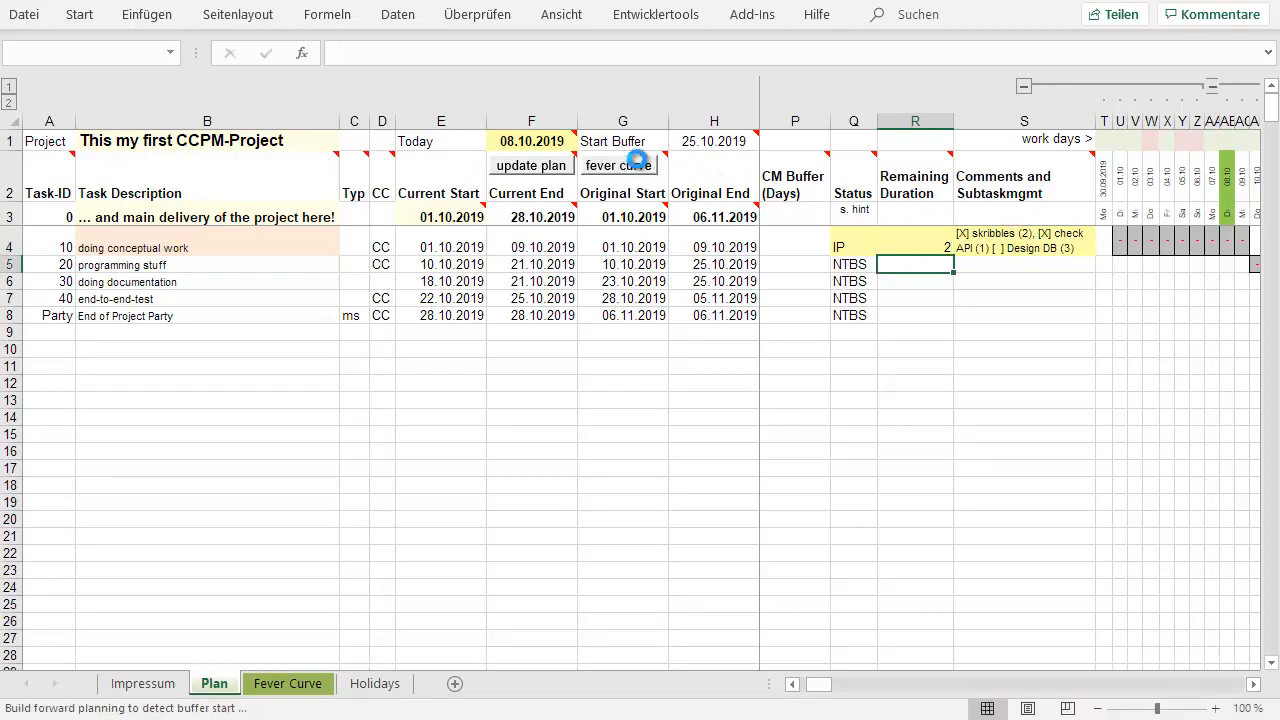
click(531, 165)
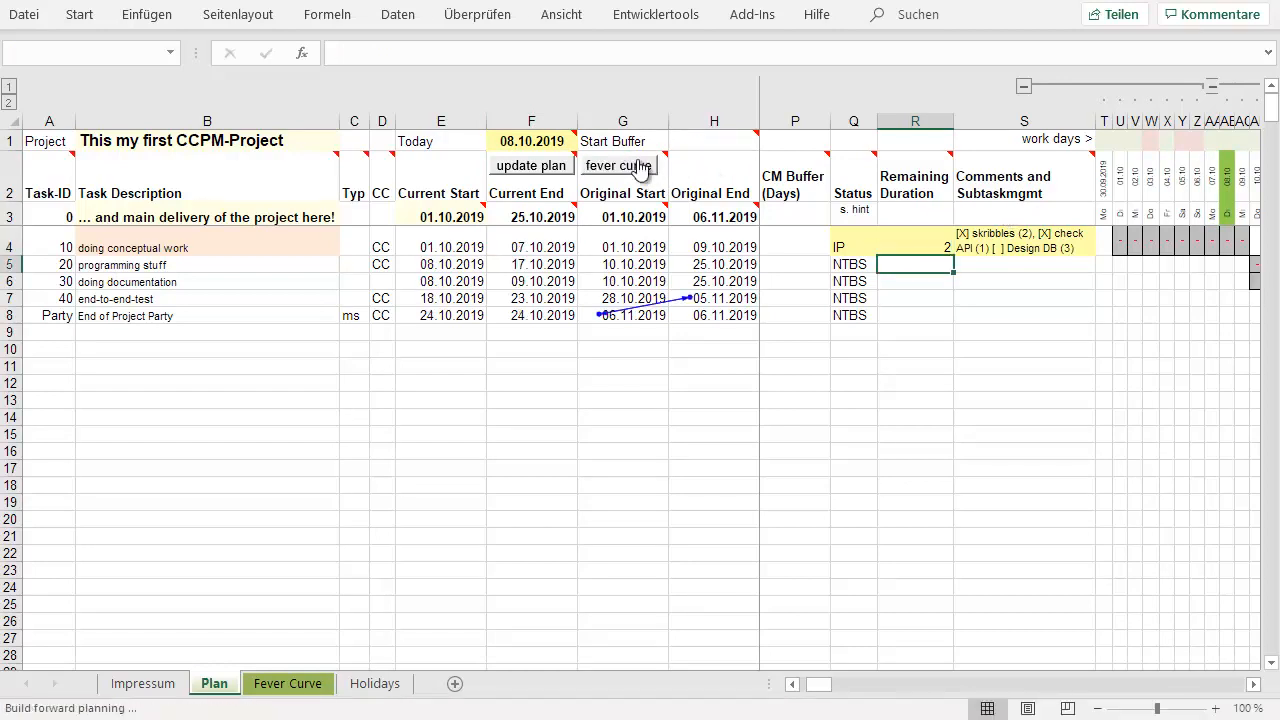
click(631, 165)
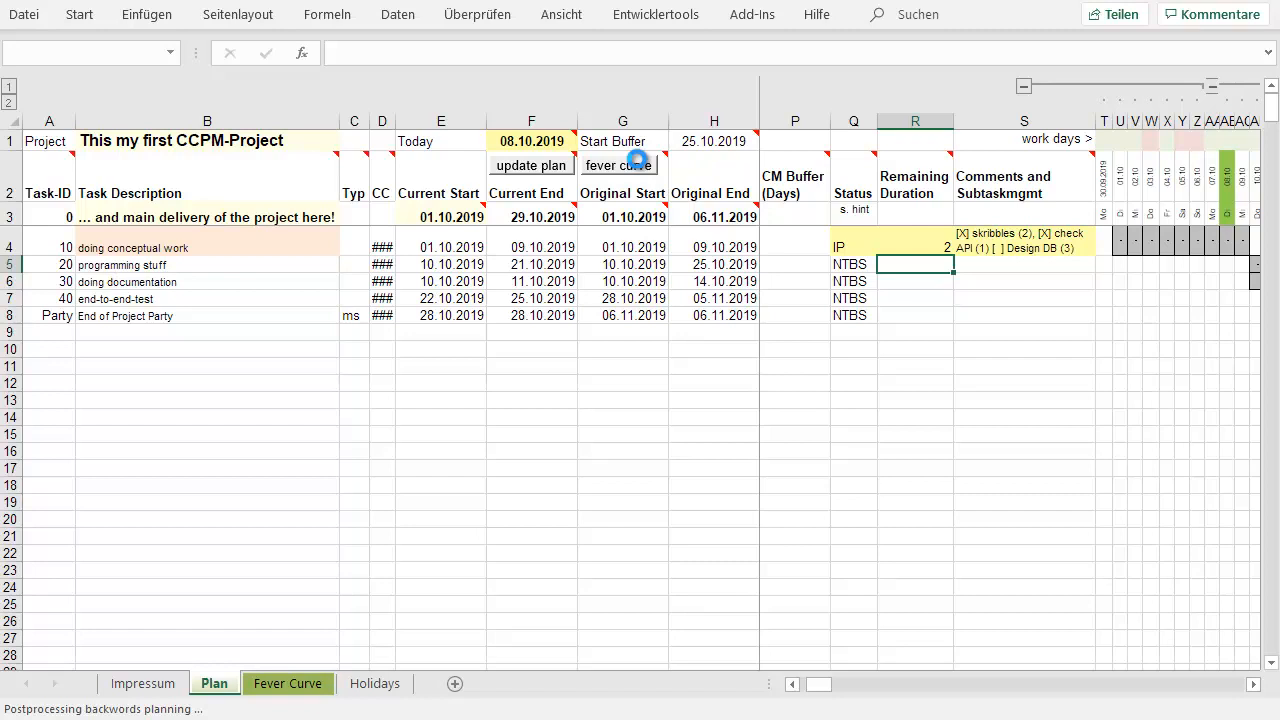
click(287, 684)
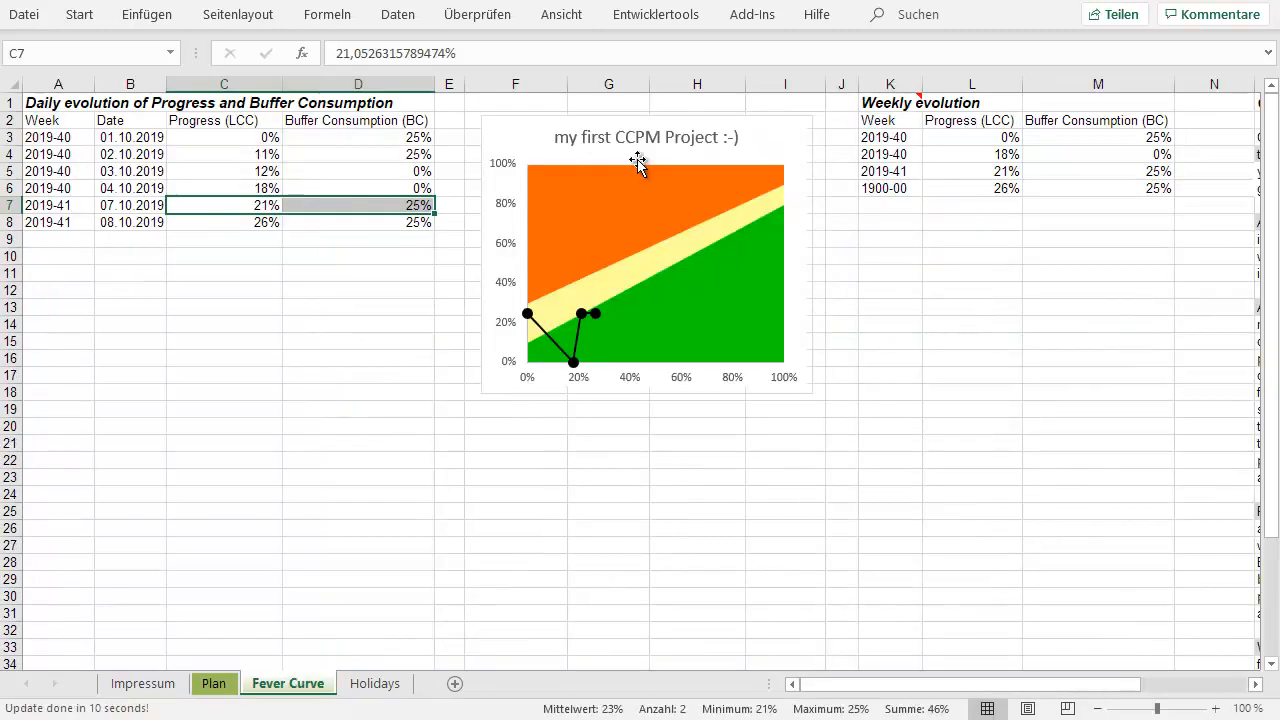
click(214, 683)
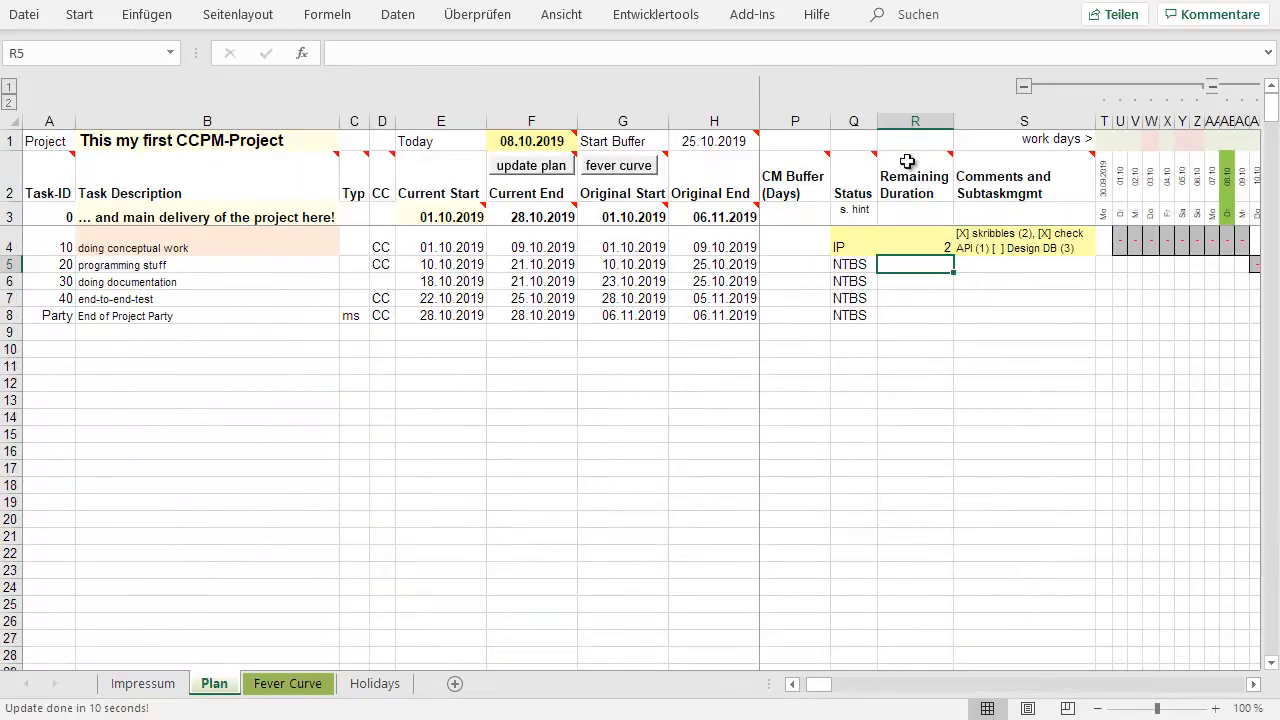
click(532, 141)
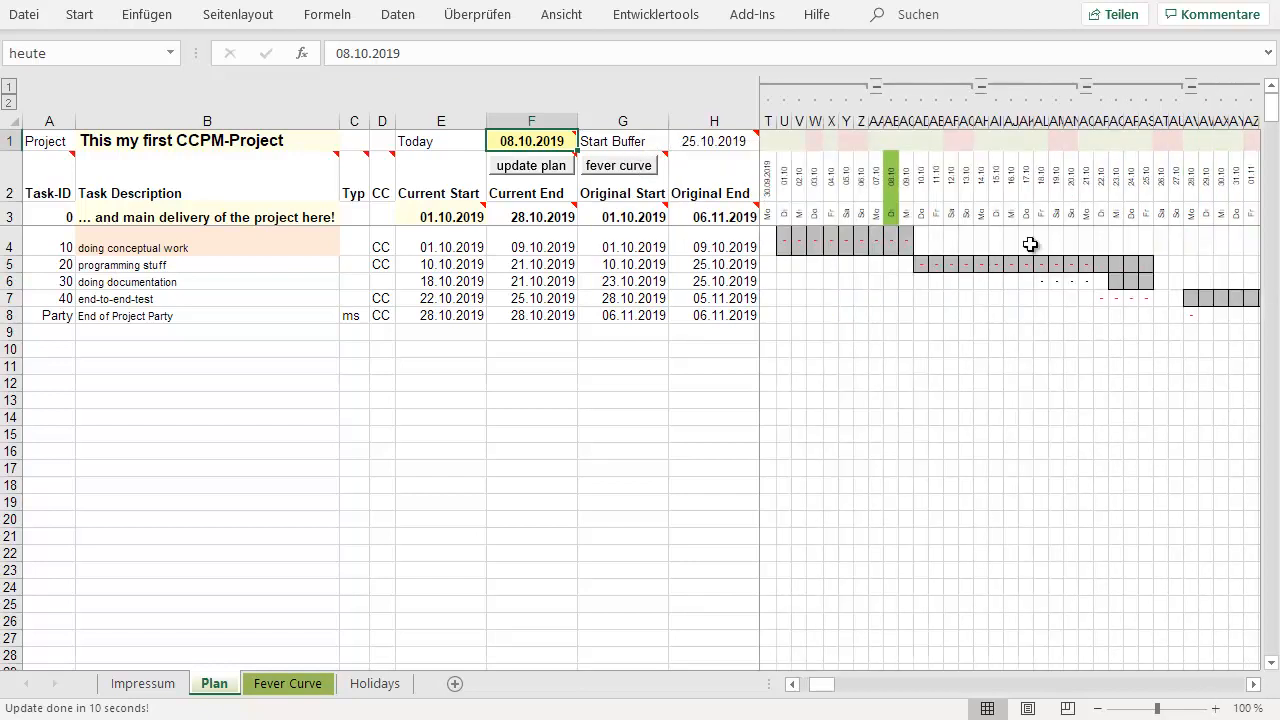
mouse_move(890, 268)
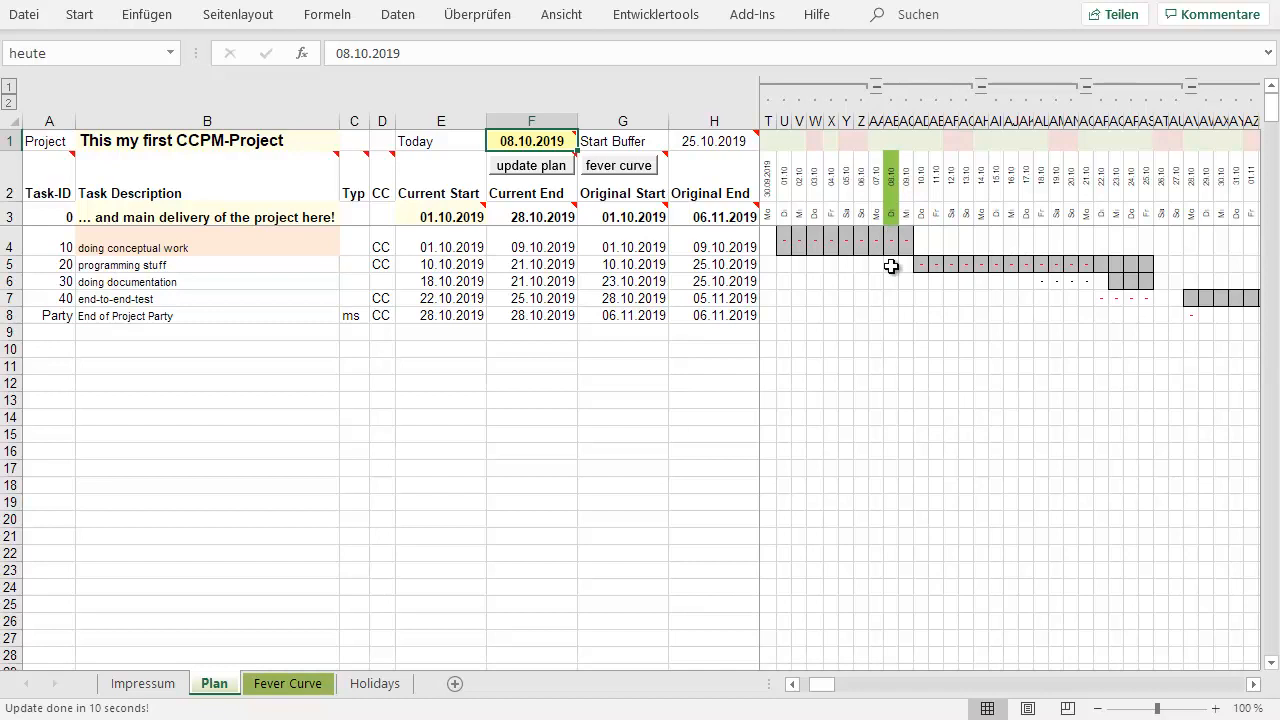
mouse_move(893, 245)
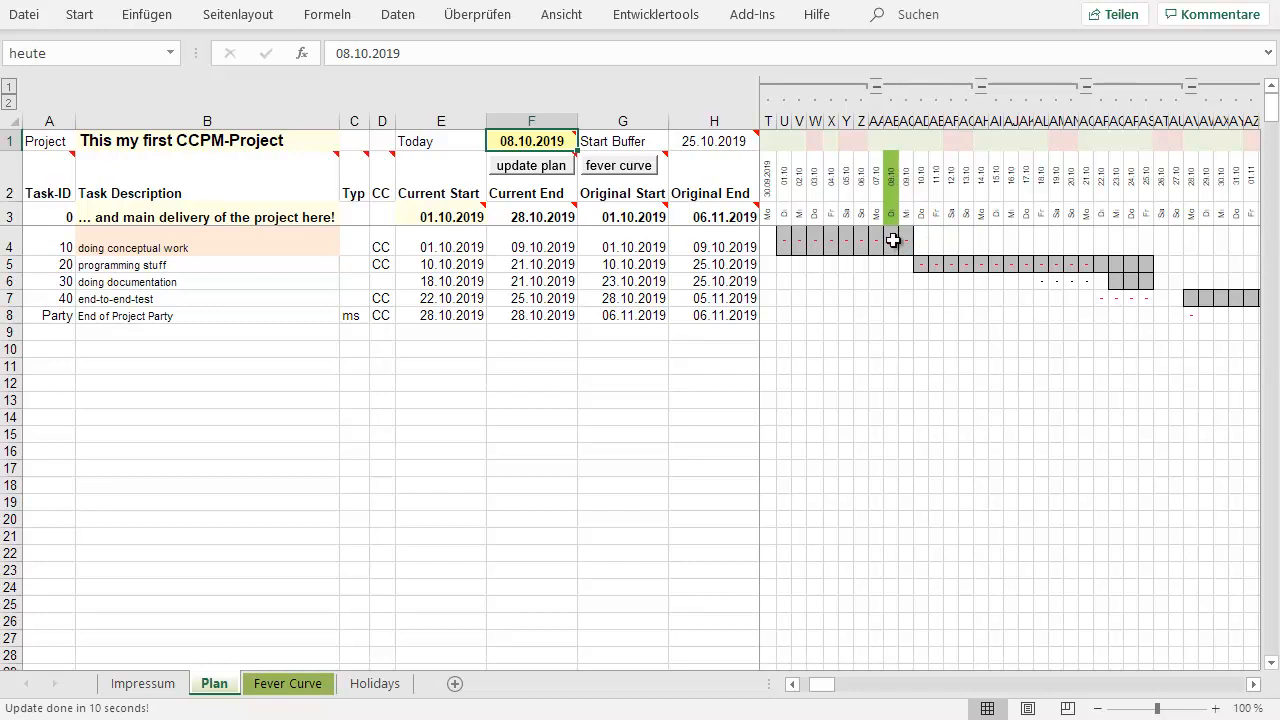
- Change the Today date in cell F1 to 10.10.2019
click(774, 247)
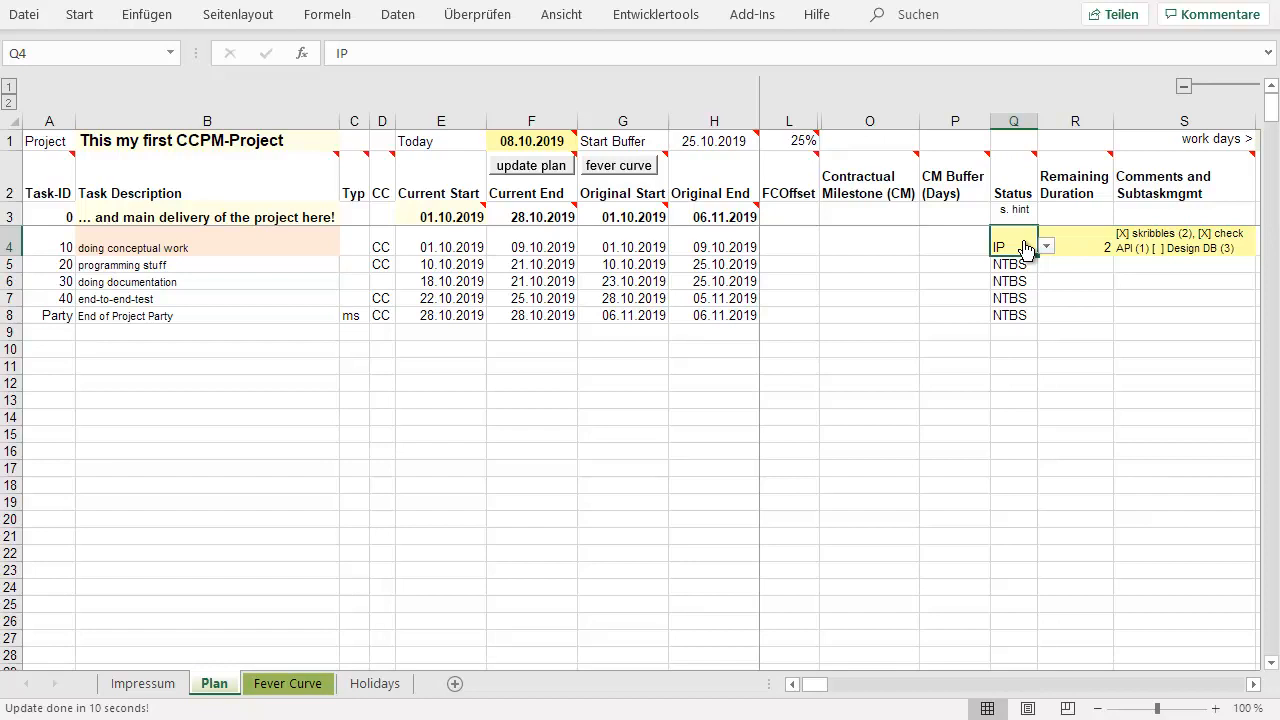
mouse_move(547, 149)
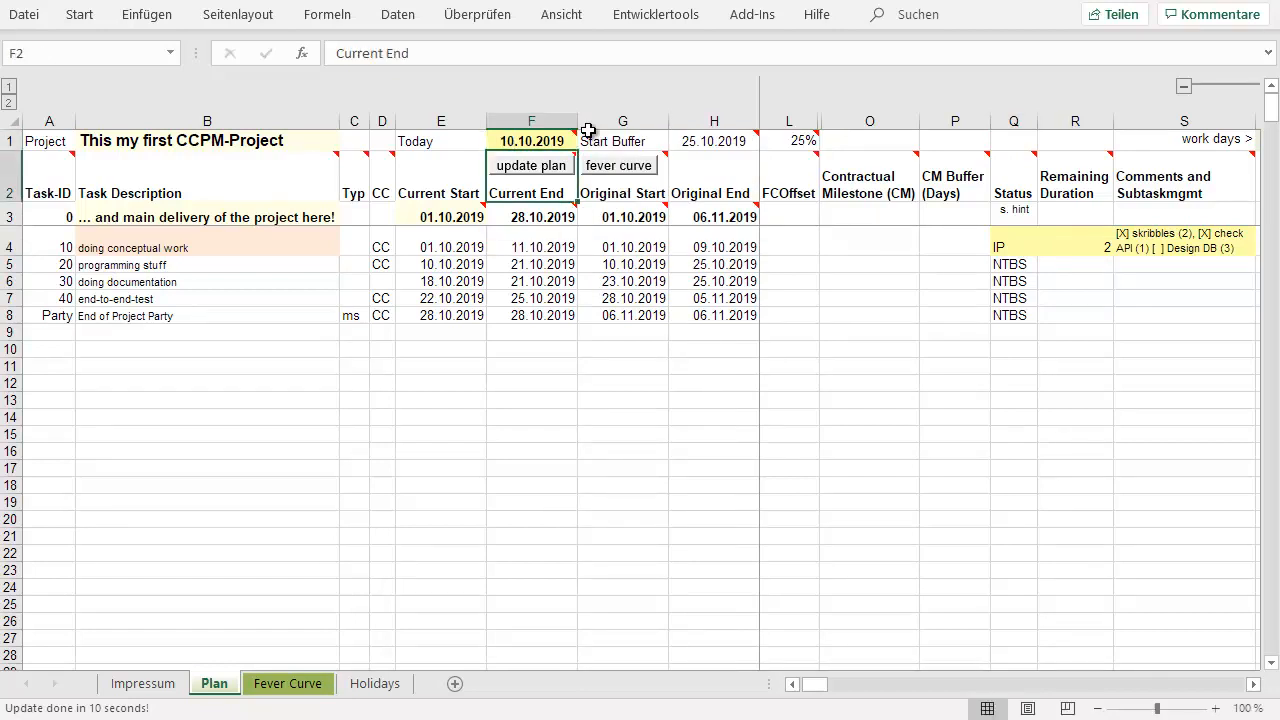
- Mark [X] Design DB in task 10's comments and set its status to F
click(1074, 247)
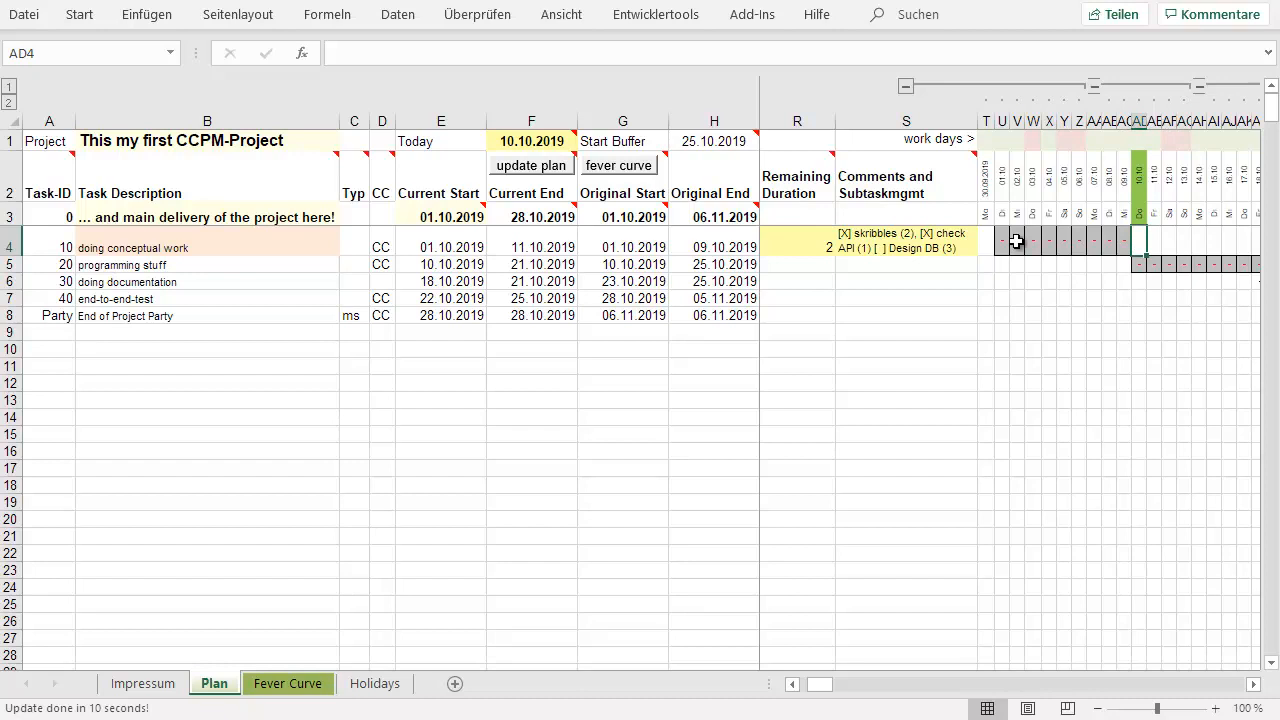
click(1031, 240)
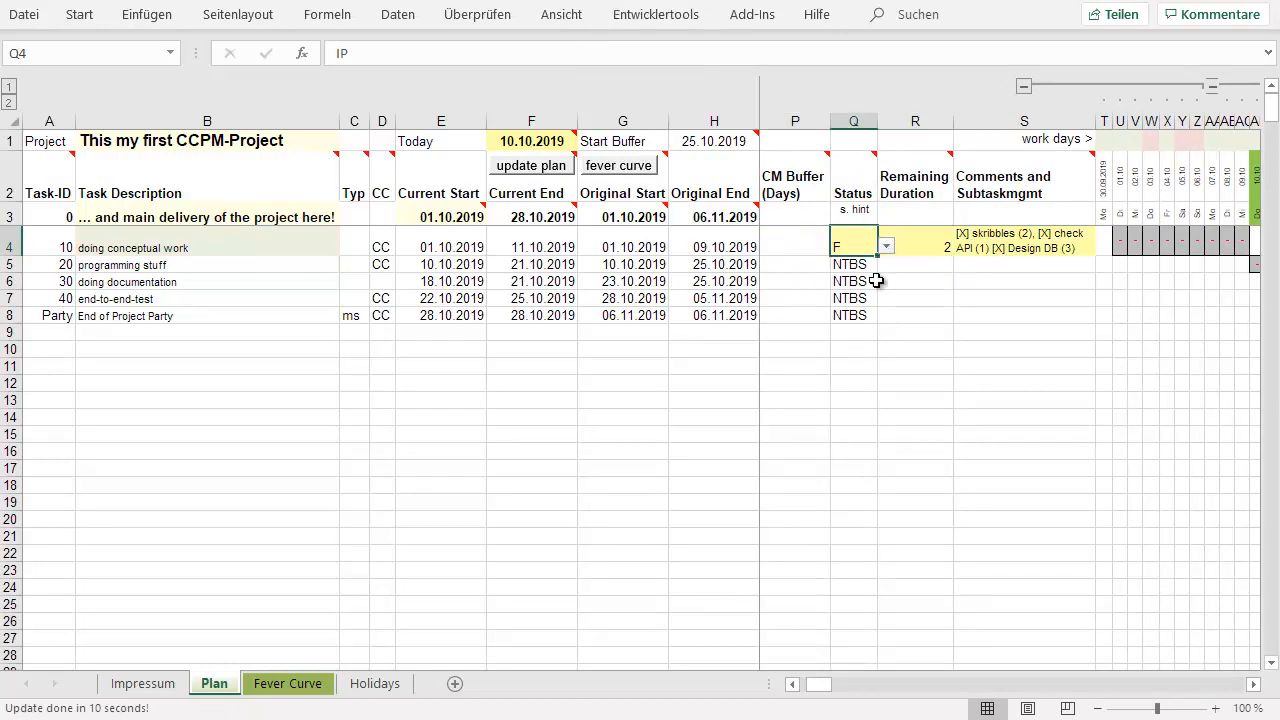
- Dismiss the status-F warning from update plan and clear task 10's remaining duration in R4
click(531, 165)
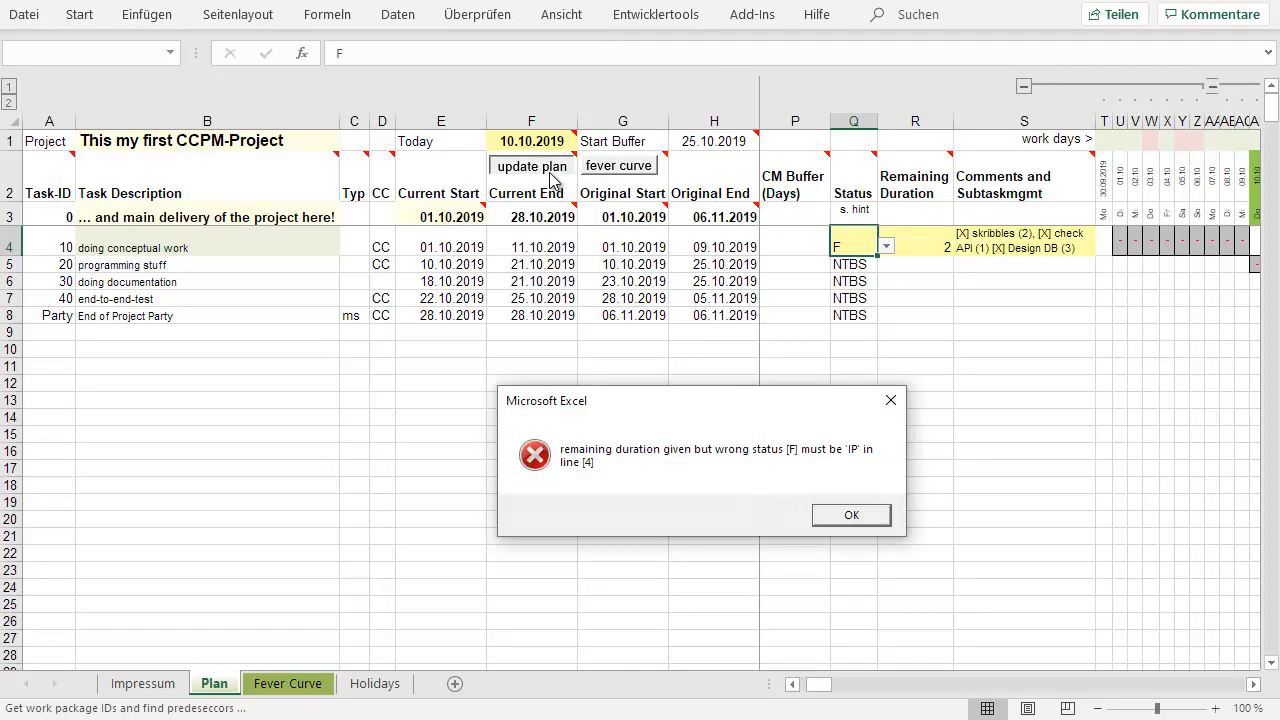
mouse_move(799, 477)
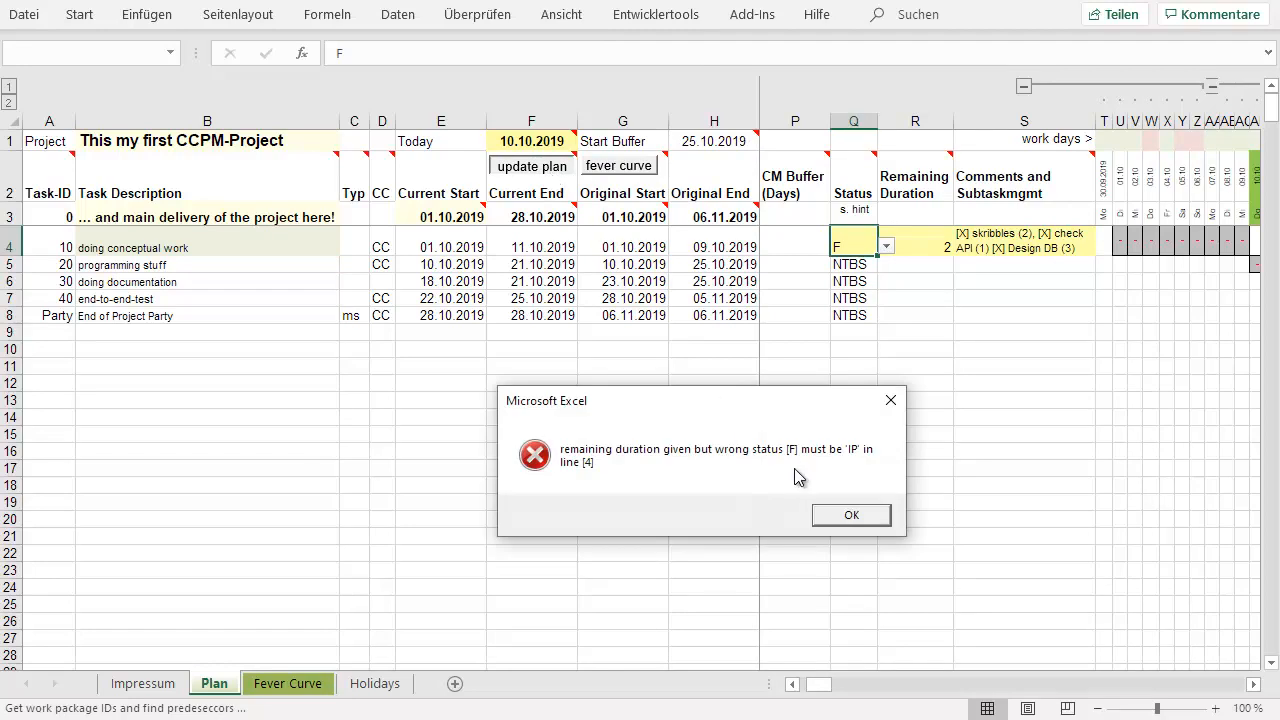
mouse_move(796, 456)
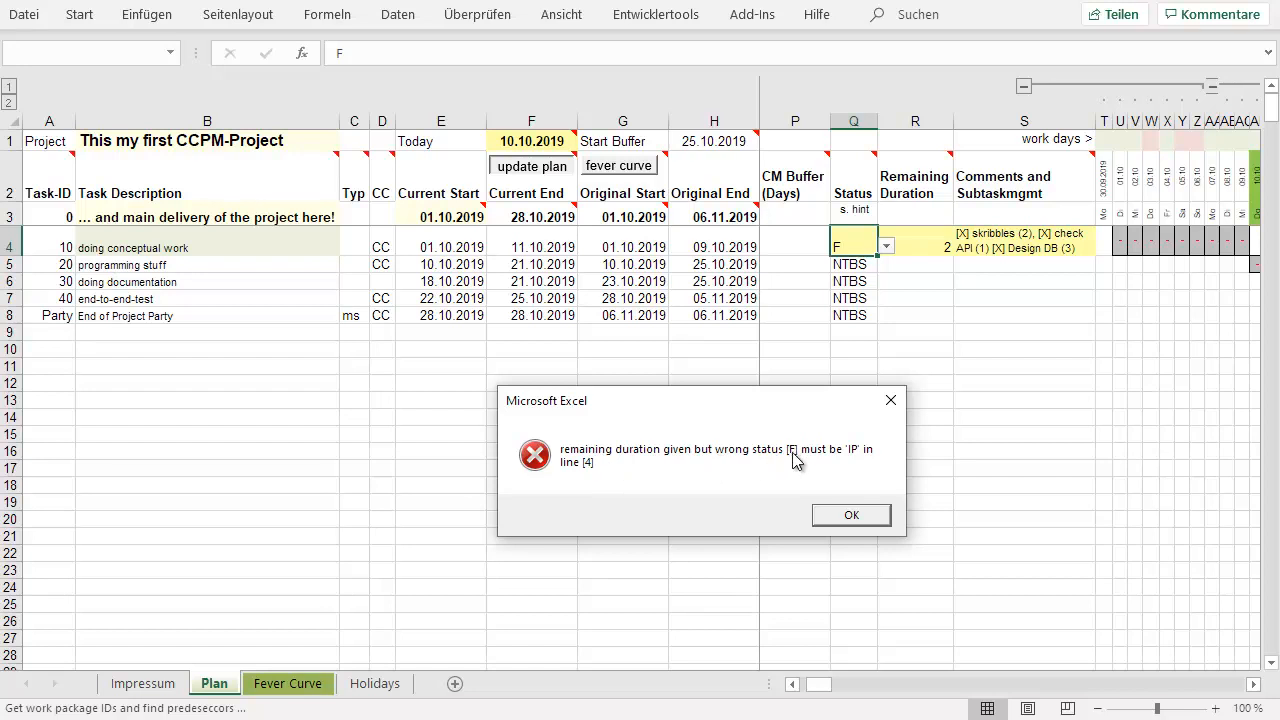
mouse_move(851, 515)
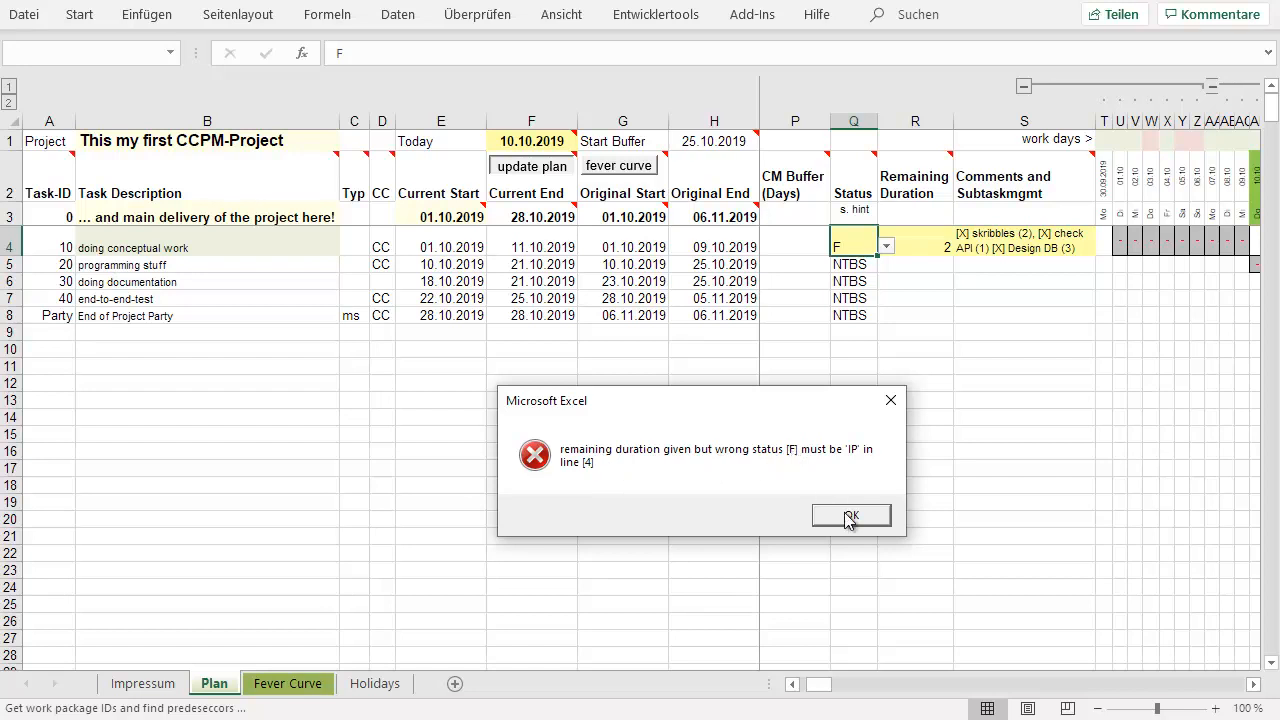
click(851, 515)
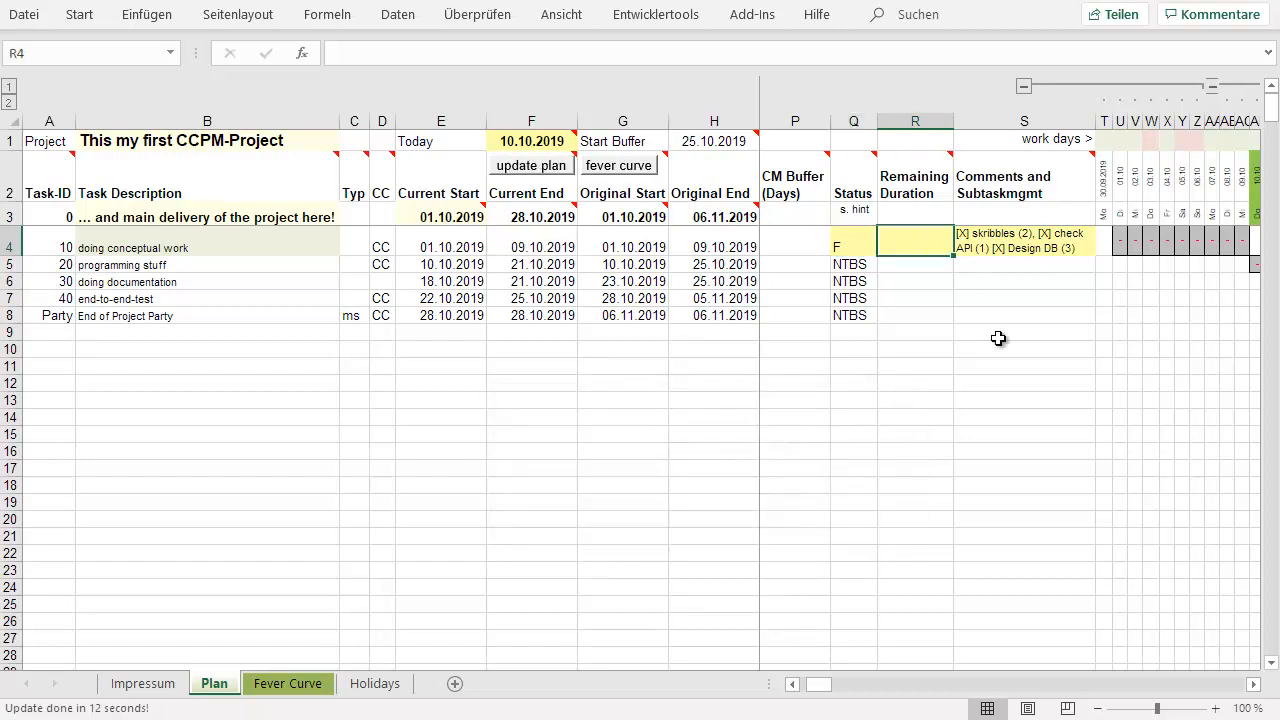
mouse_move(518, 176)
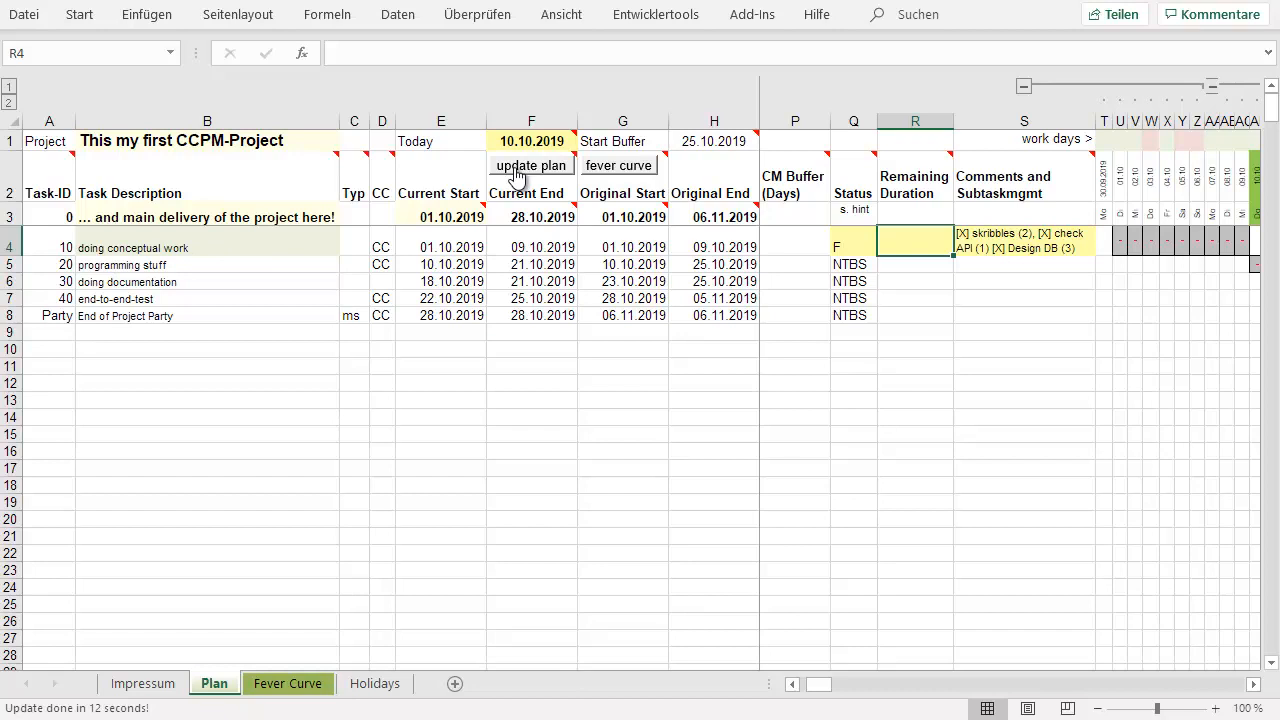
- Rerun update plan so tasks 20 and 30 become RTS, and check Q5's status
click(510, 165)
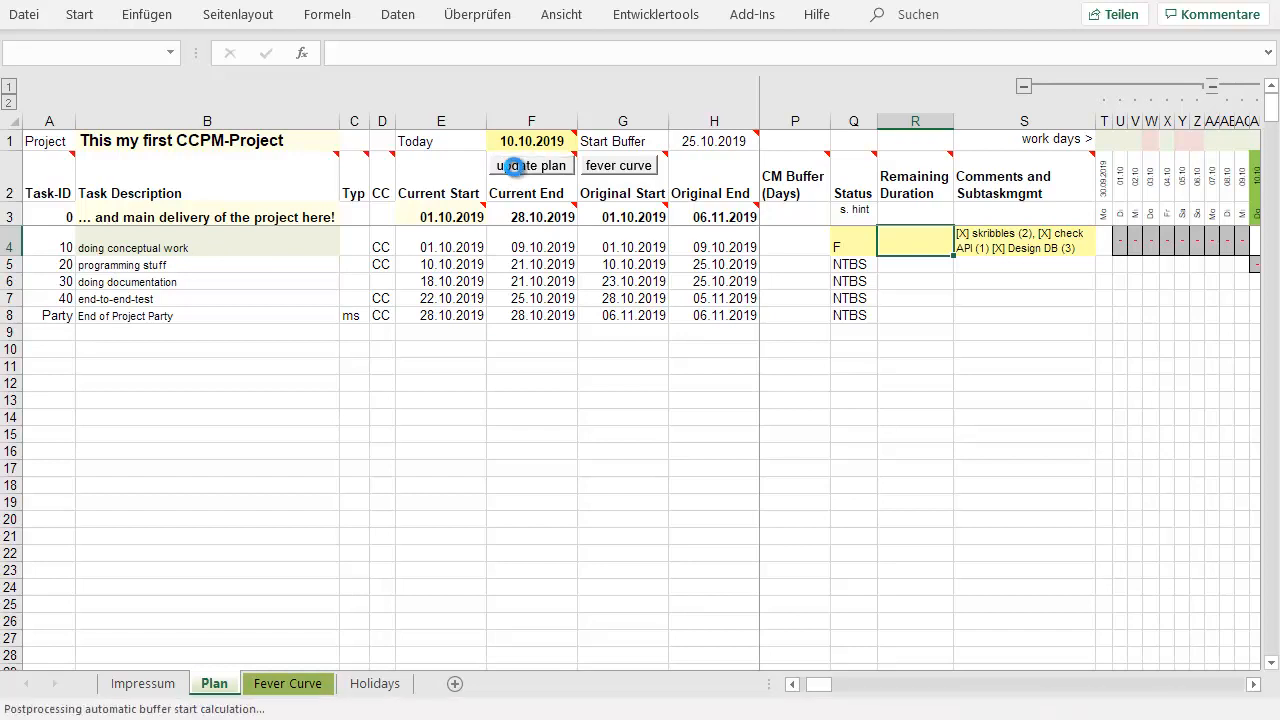
click(514, 165)
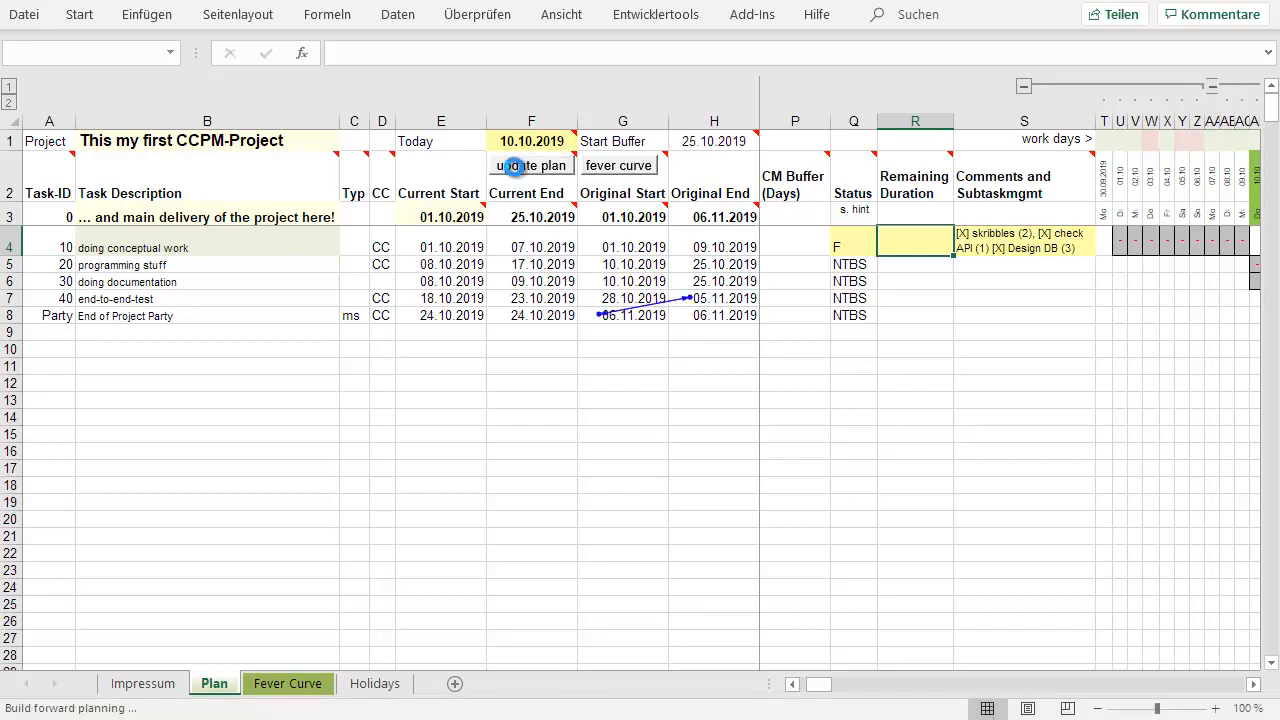
click(530, 165)
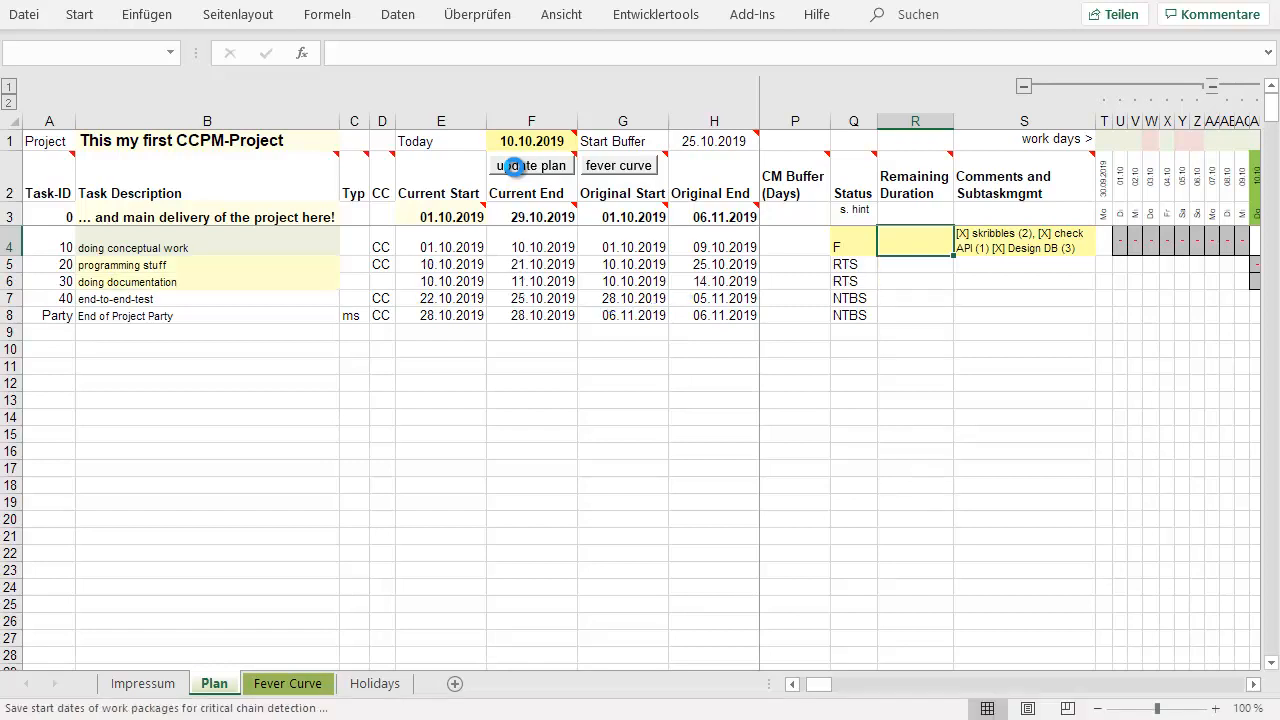
click(532, 165)
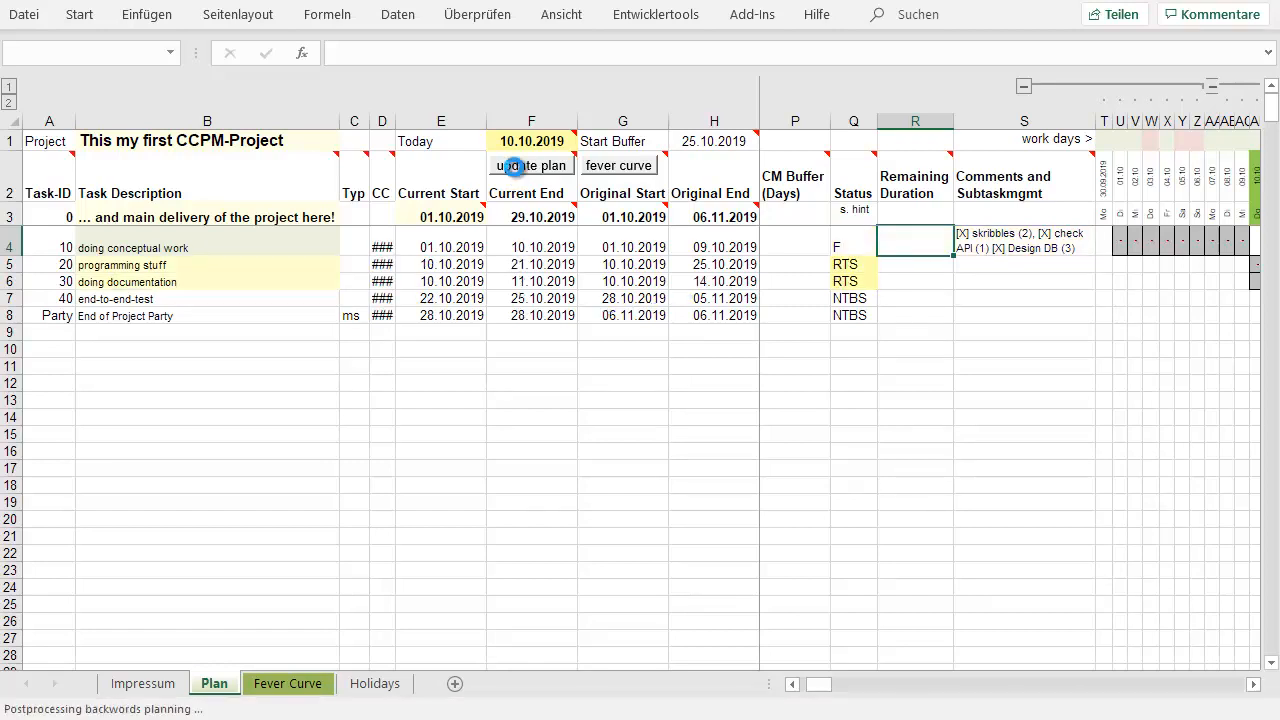
click(531, 165)
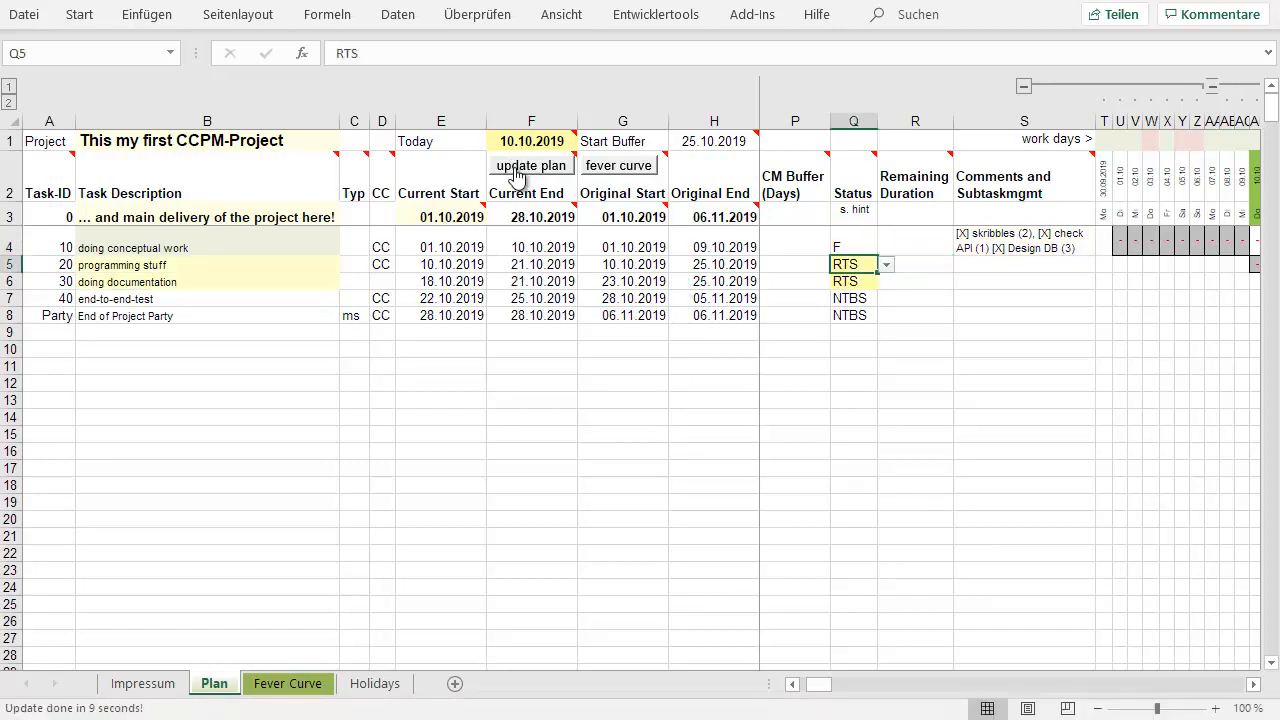